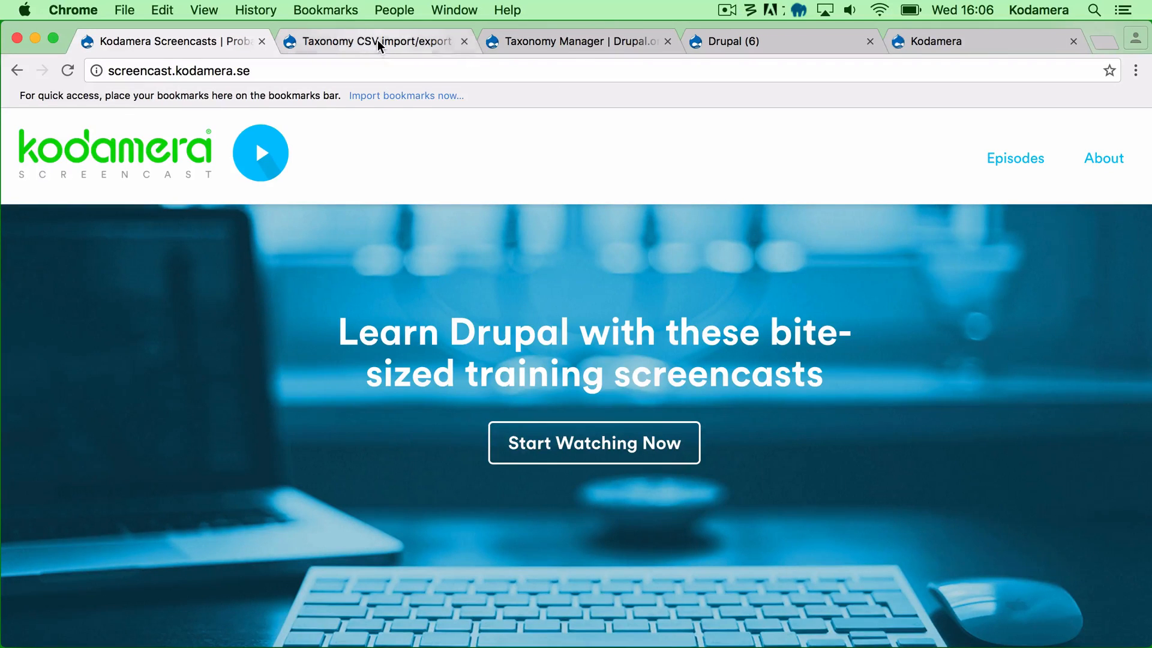
- View the Taxonomy CSV project page, then bring the local Drupal 6 site forward
left_click(376, 40)
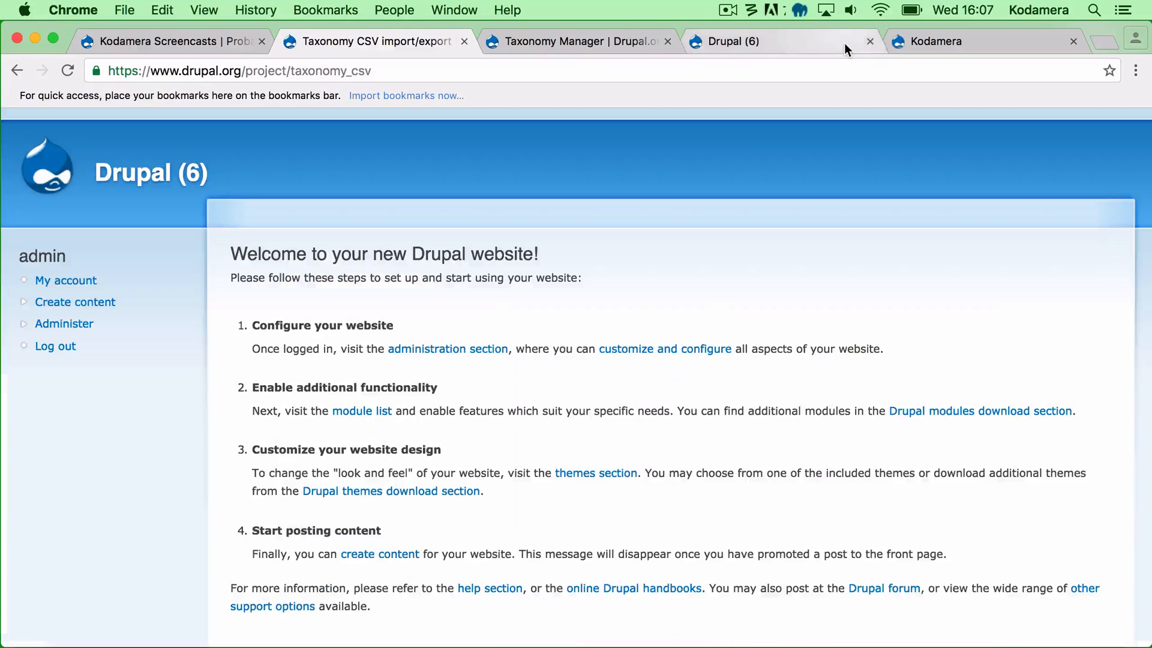
left_click(751, 41)
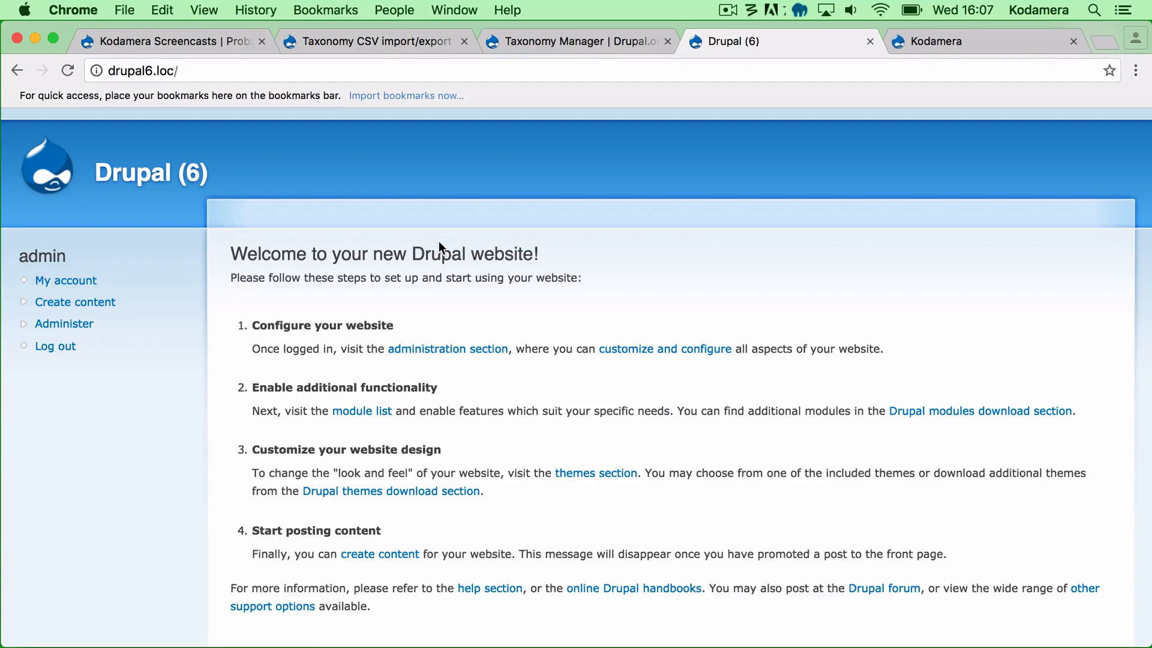
mouse_move(389, 249)
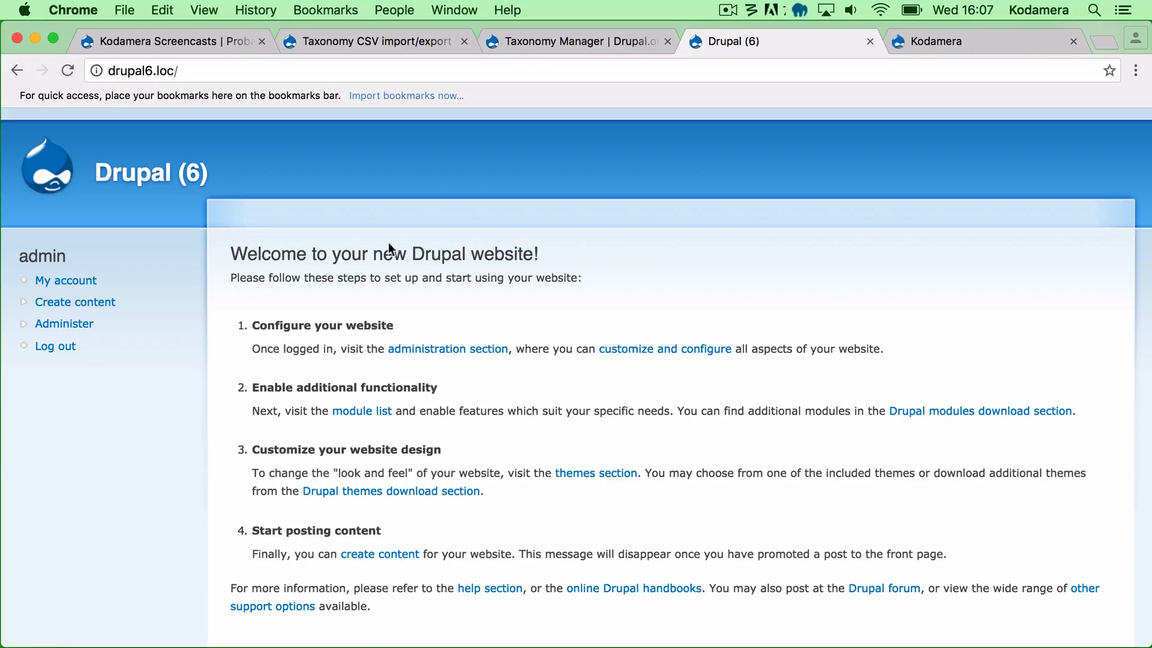
mouse_move(64, 325)
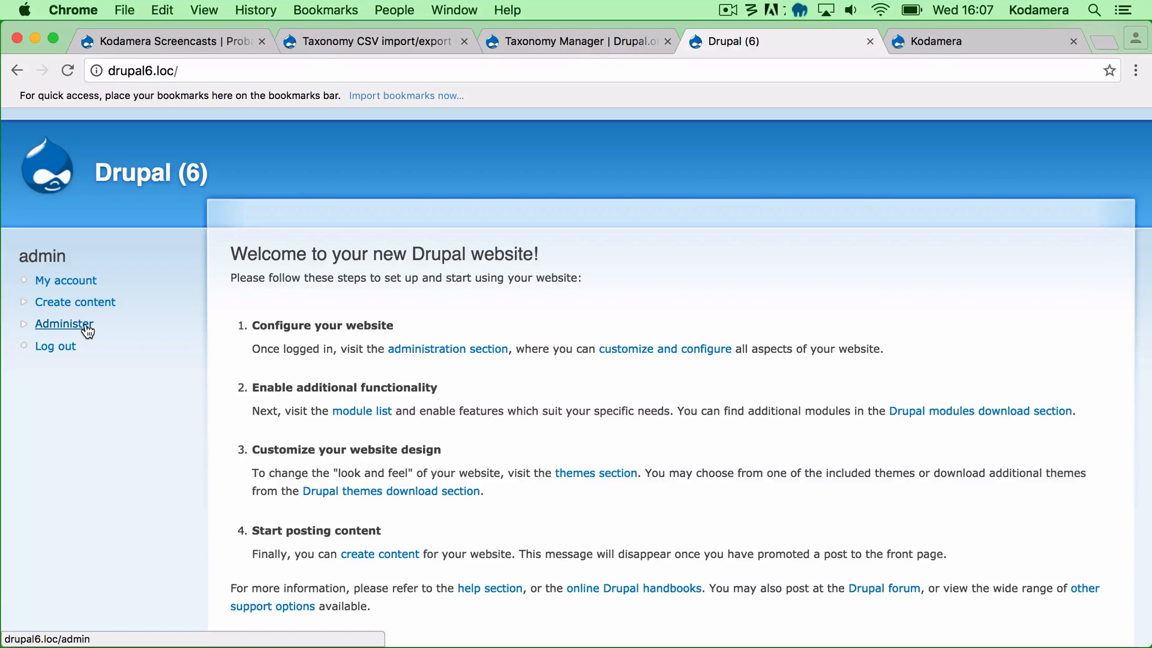
- Reach Administer > Content management > Taxonomy, review the Tags term list and close it
left_click(65, 324)
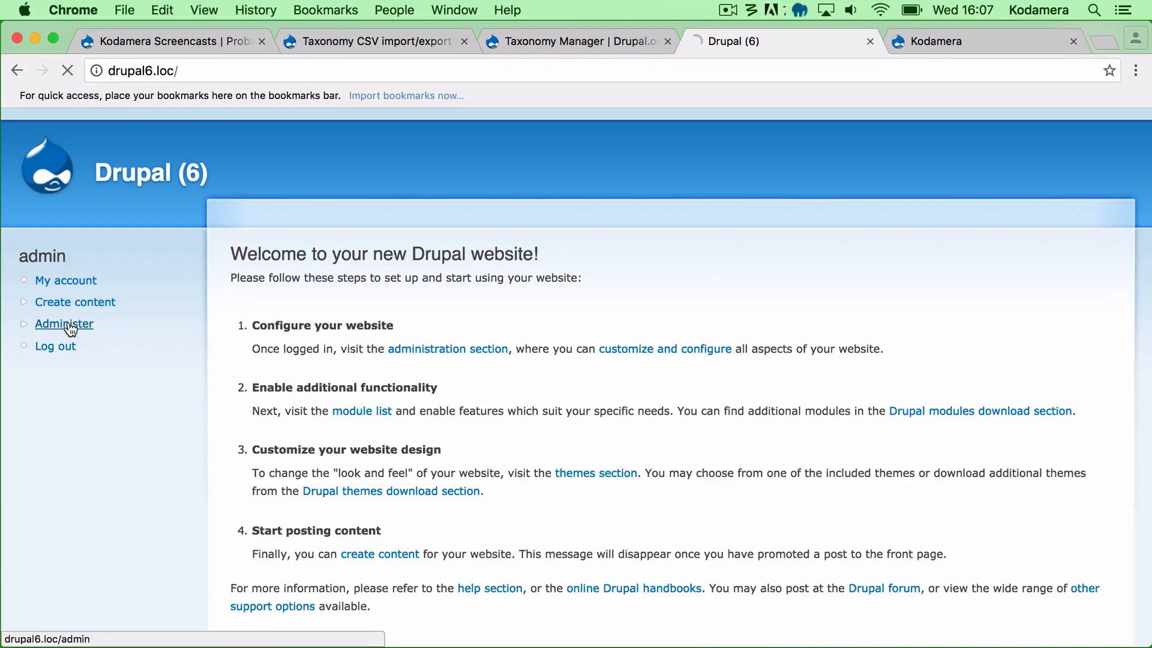
left_click(64, 324)
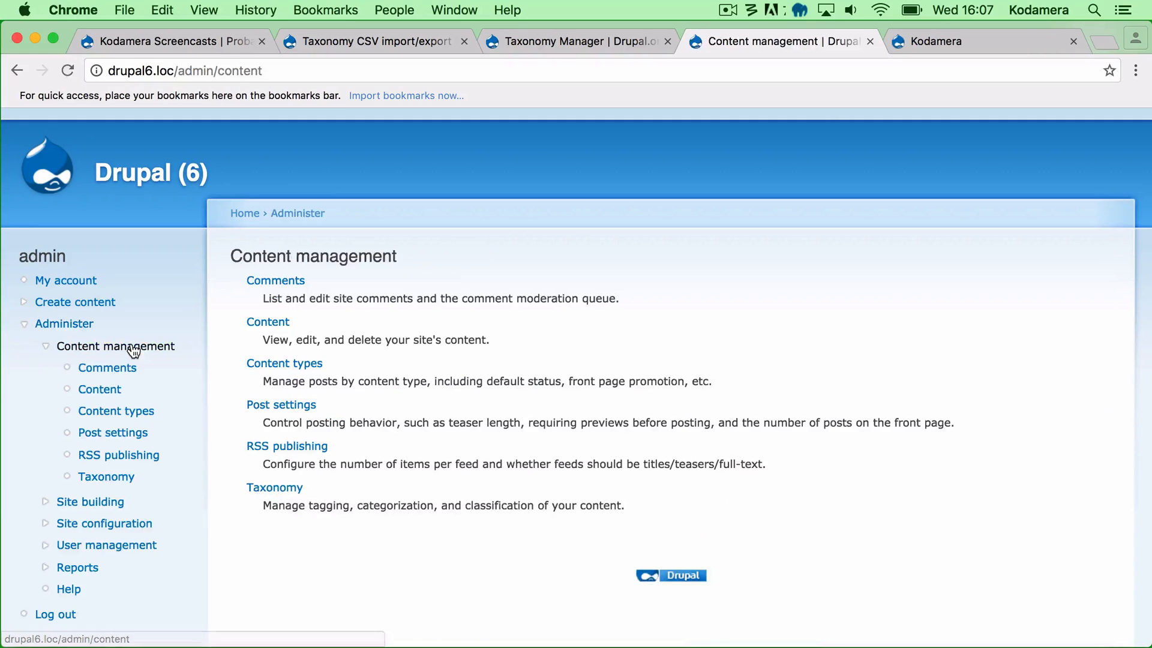
left_click(105, 476)
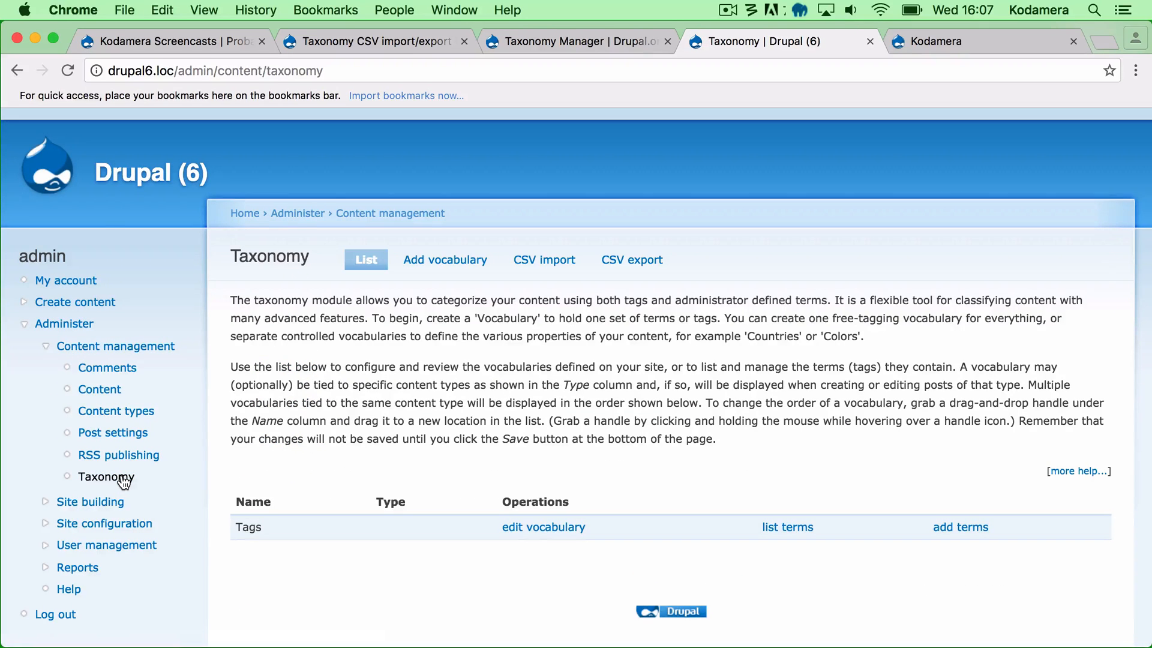
mouse_move(445, 259)
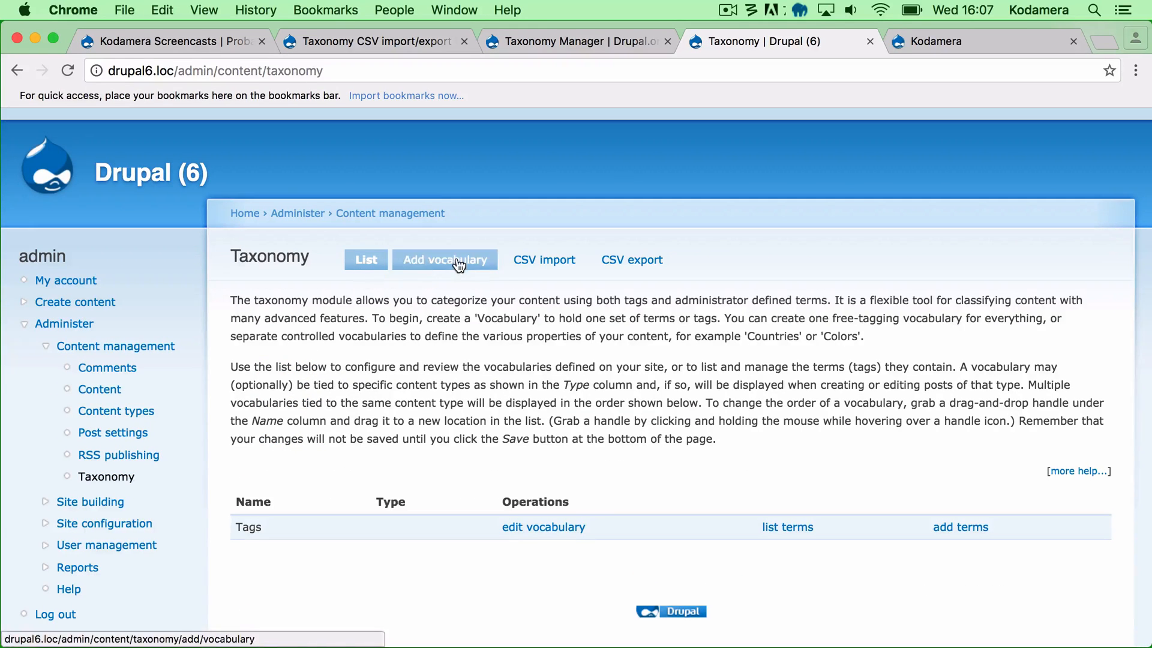
mouse_move(439, 276)
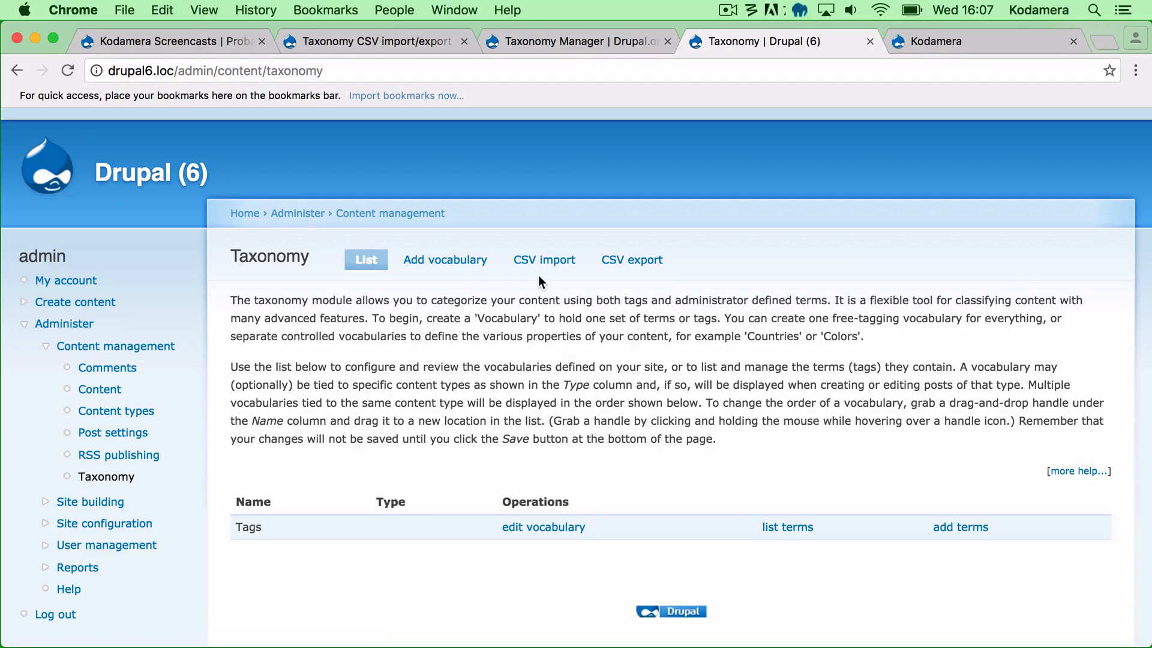
mouse_move(549, 269)
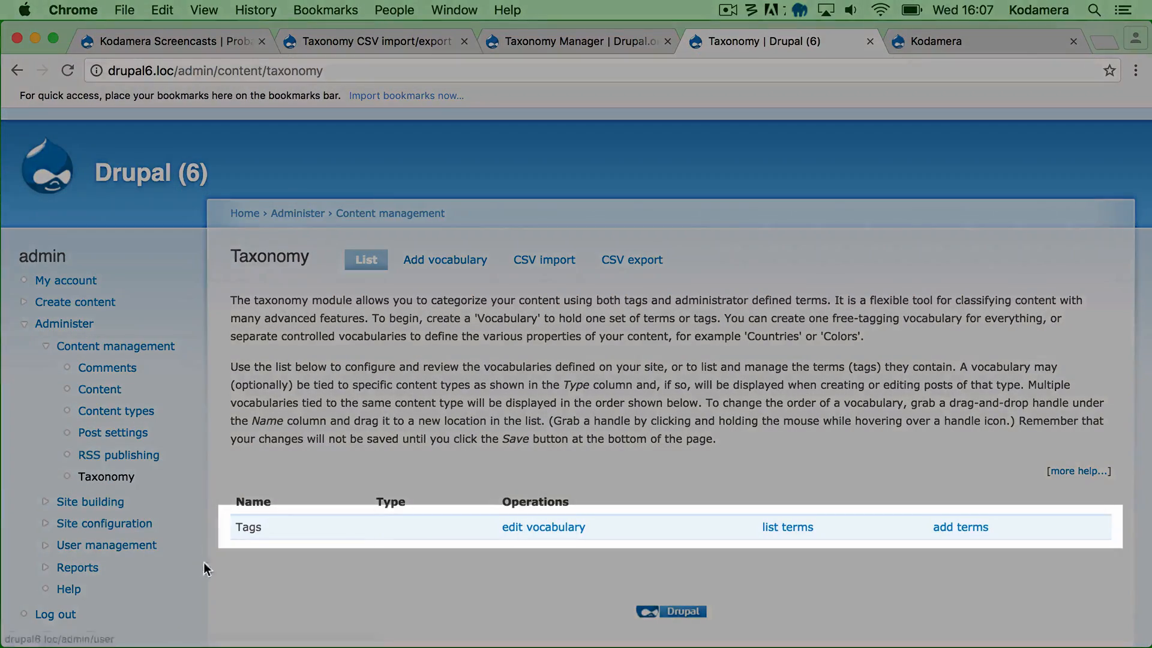
mouse_move(328, 511)
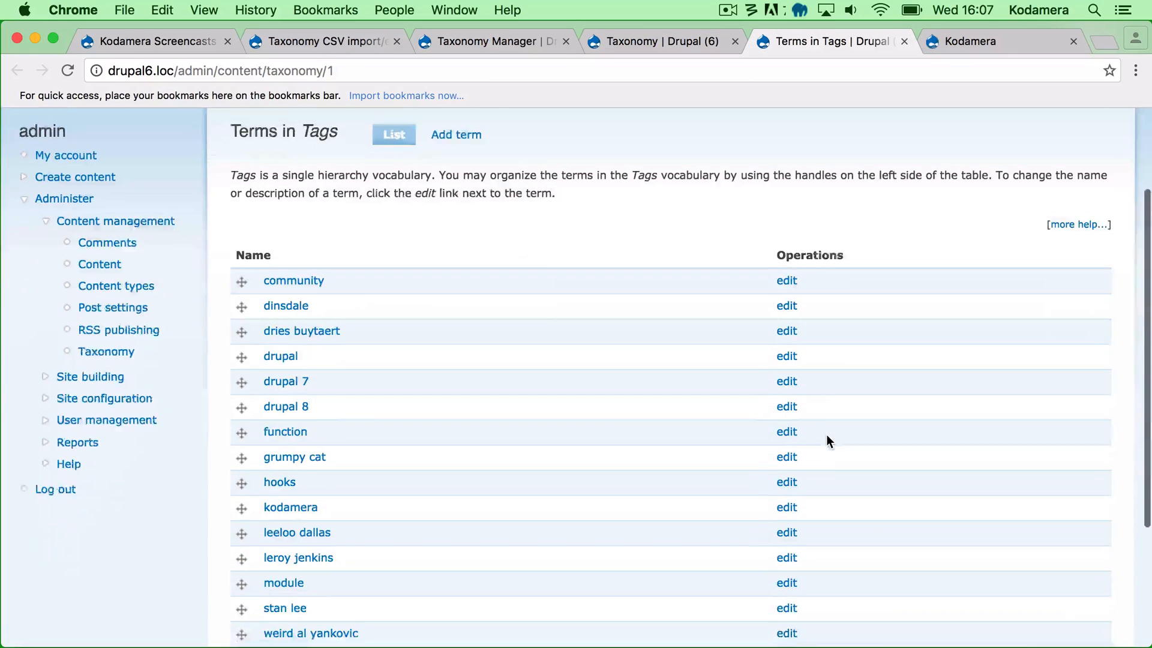
scroll("down", 3)
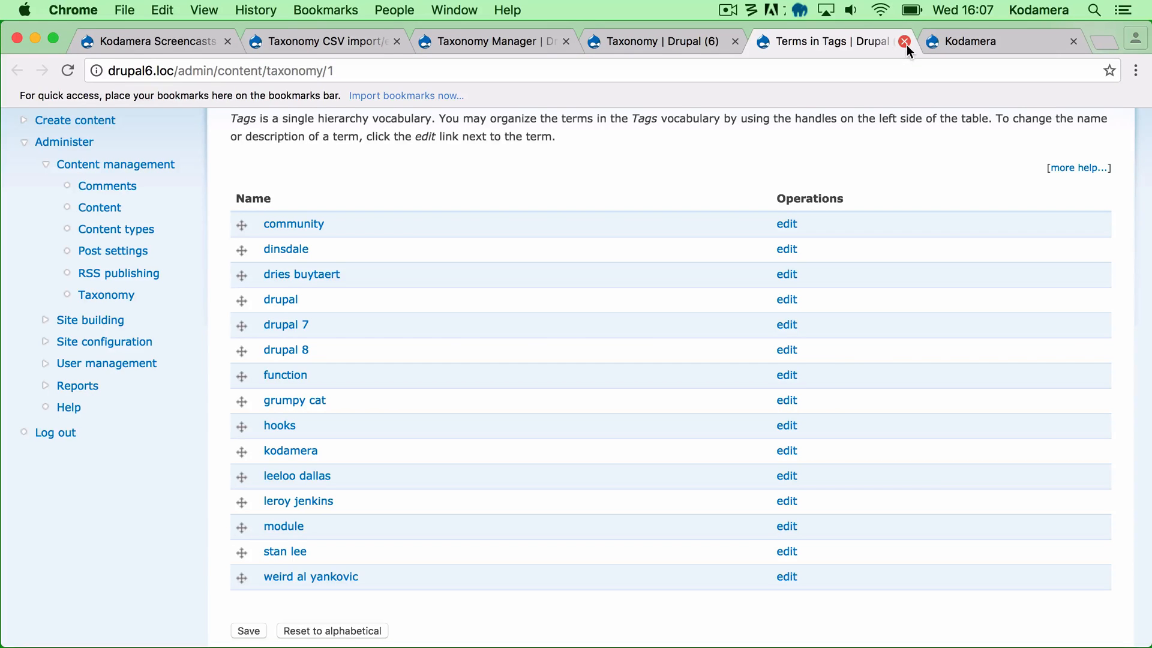
left_click(905, 41)
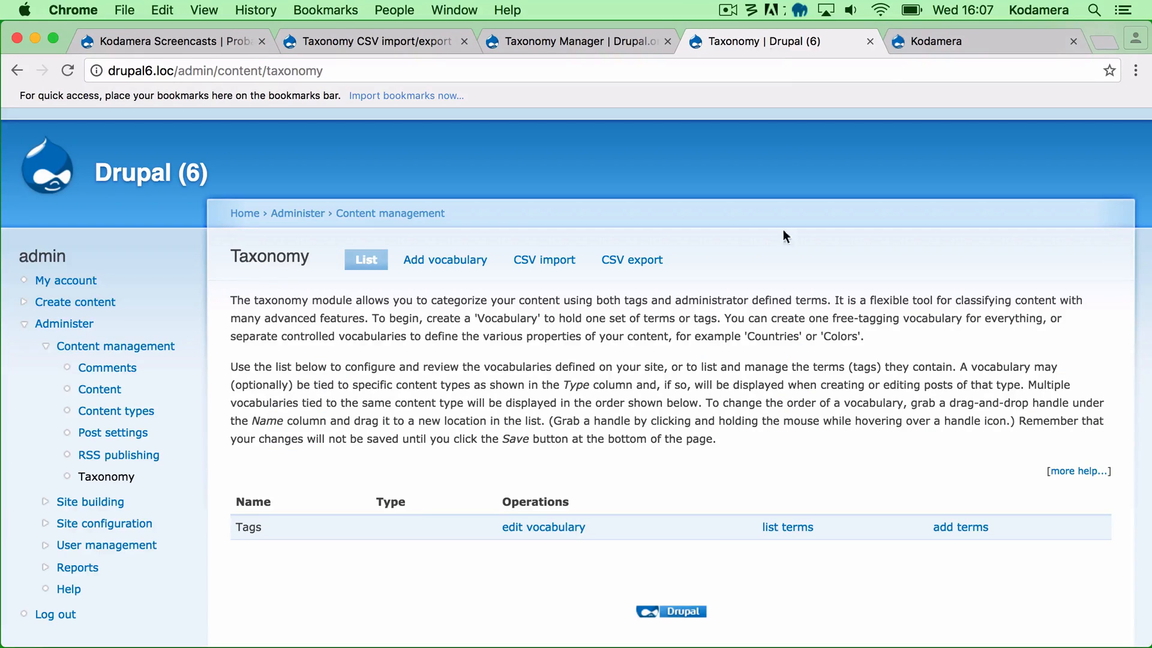
- On the CSV export form, choose the Term names format and the Tags vocabulary
left_click(631, 259)
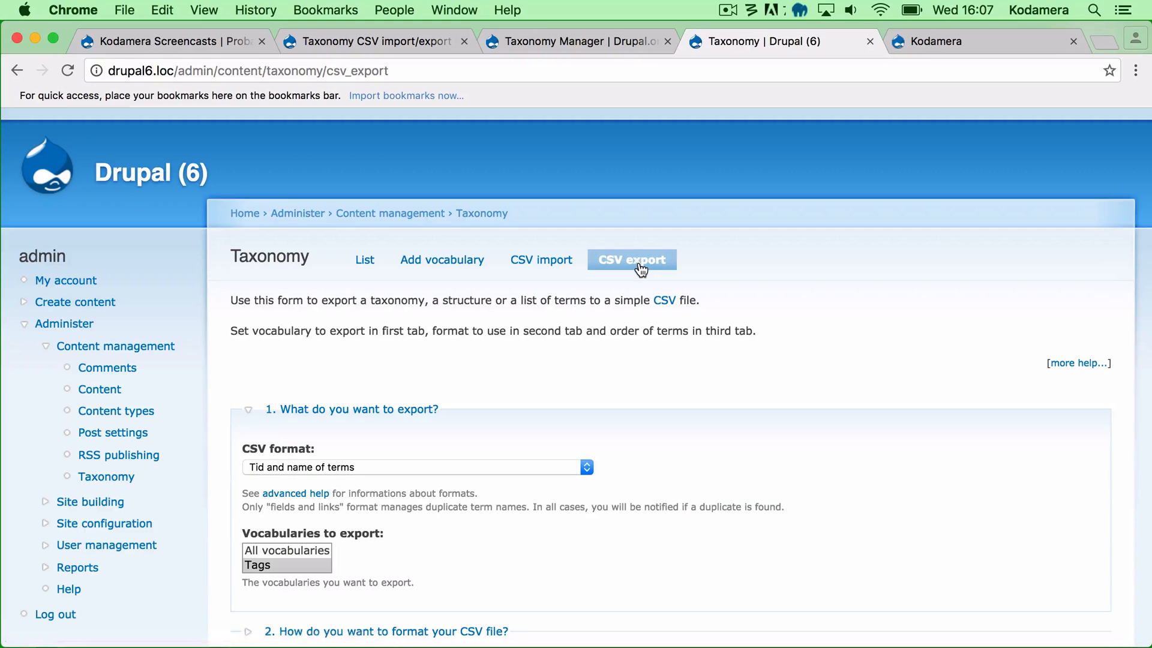
scroll("down", 3)
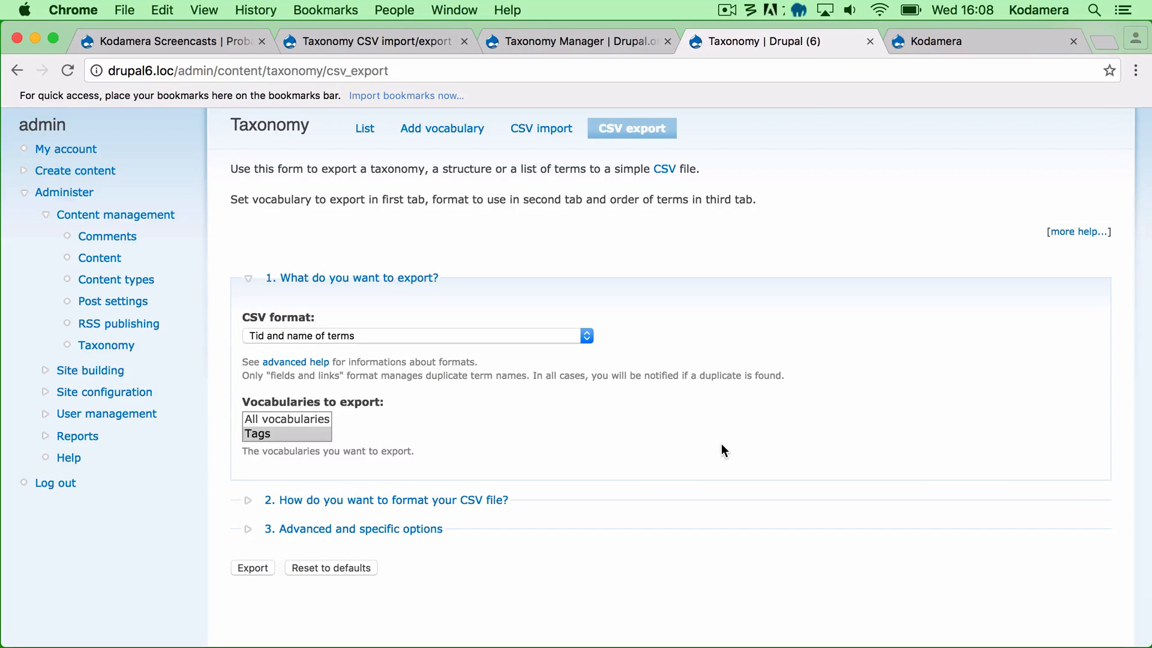
mouse_move(724, 415)
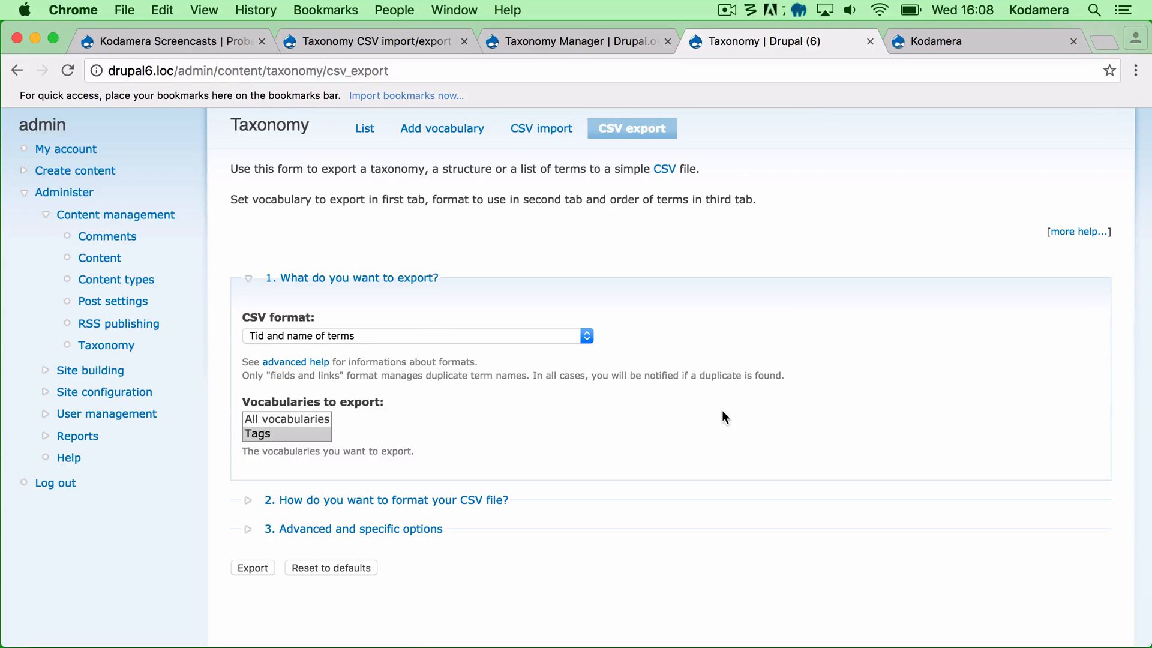
mouse_move(389, 341)
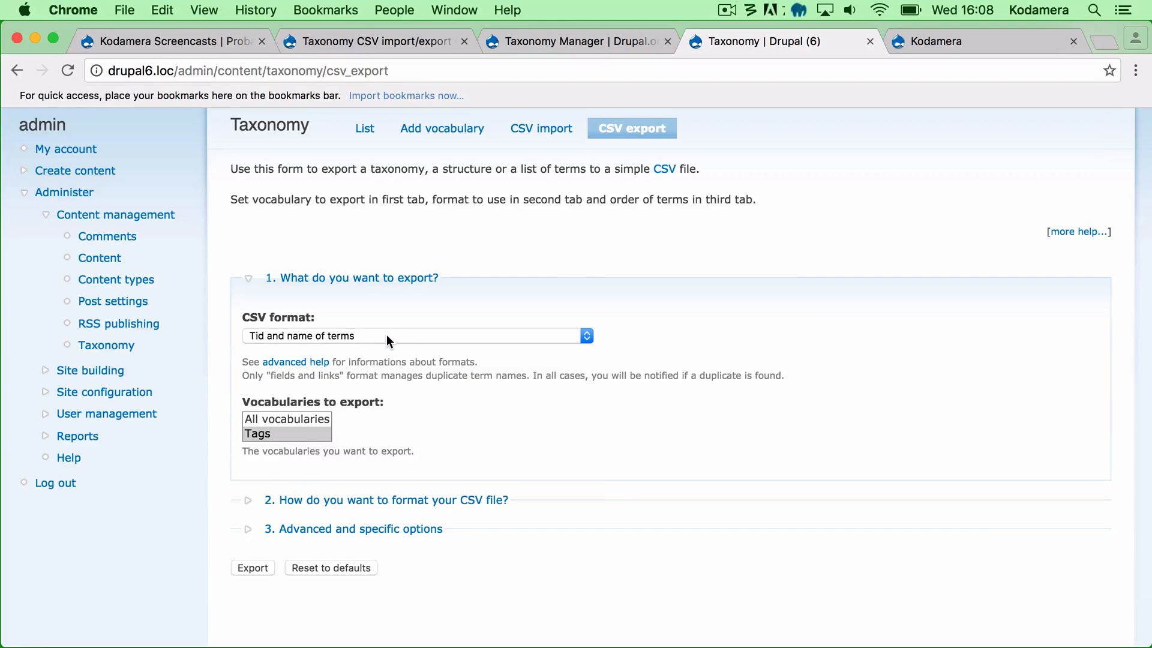
left_click(414, 336)
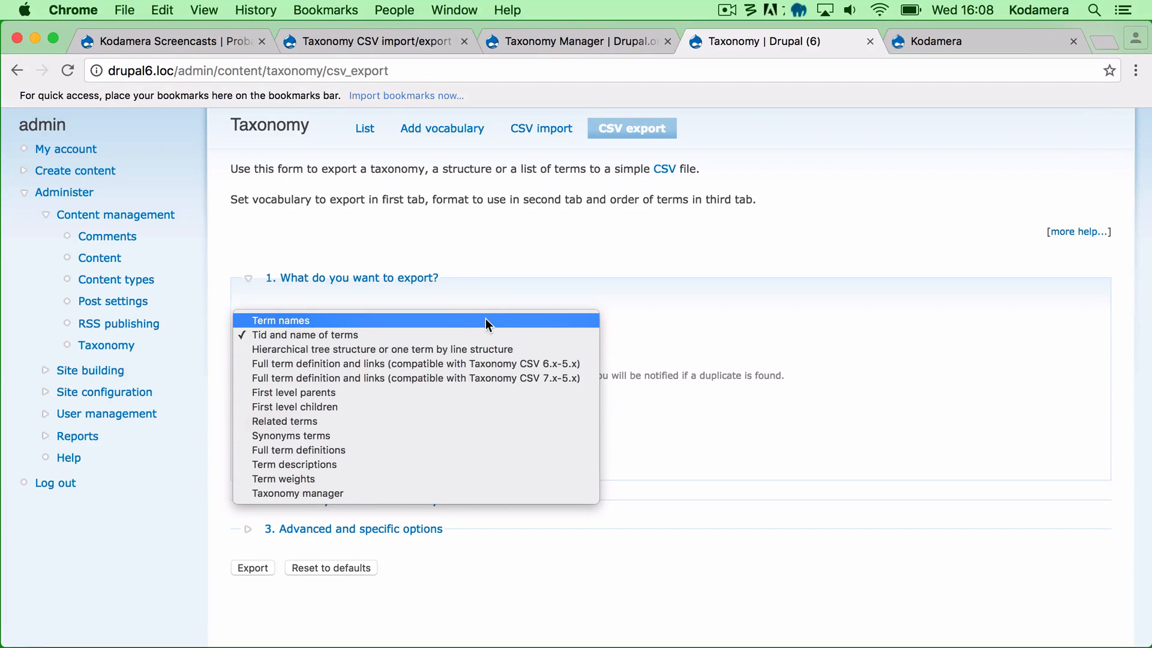
mouse_move(483, 340)
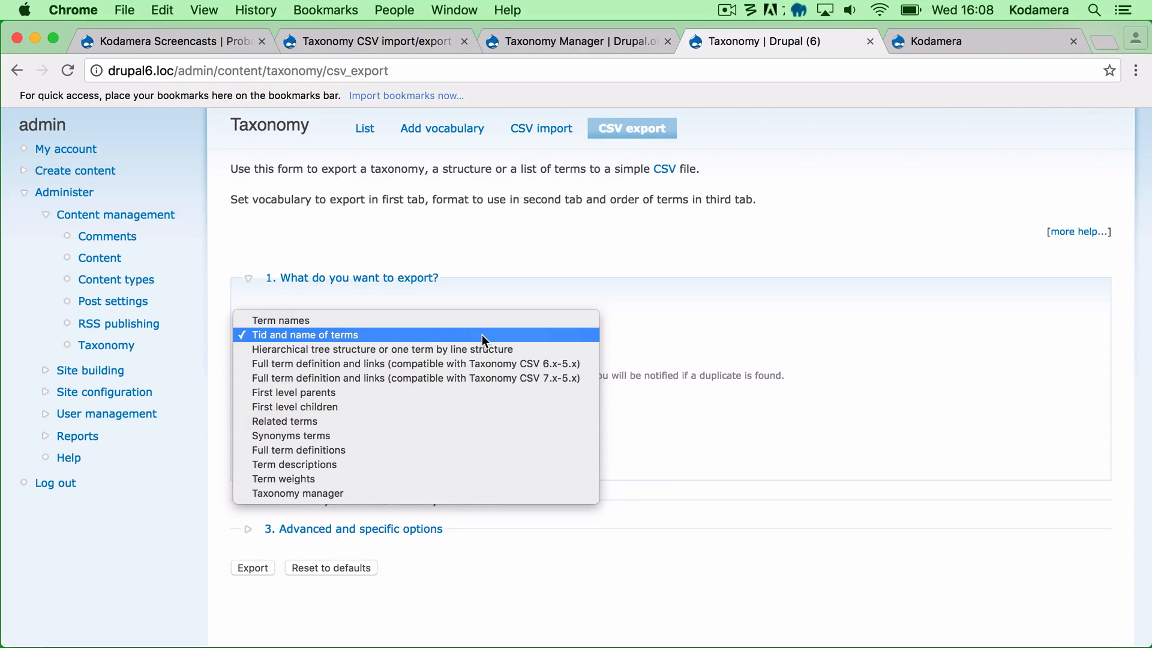
mouse_move(506, 442)
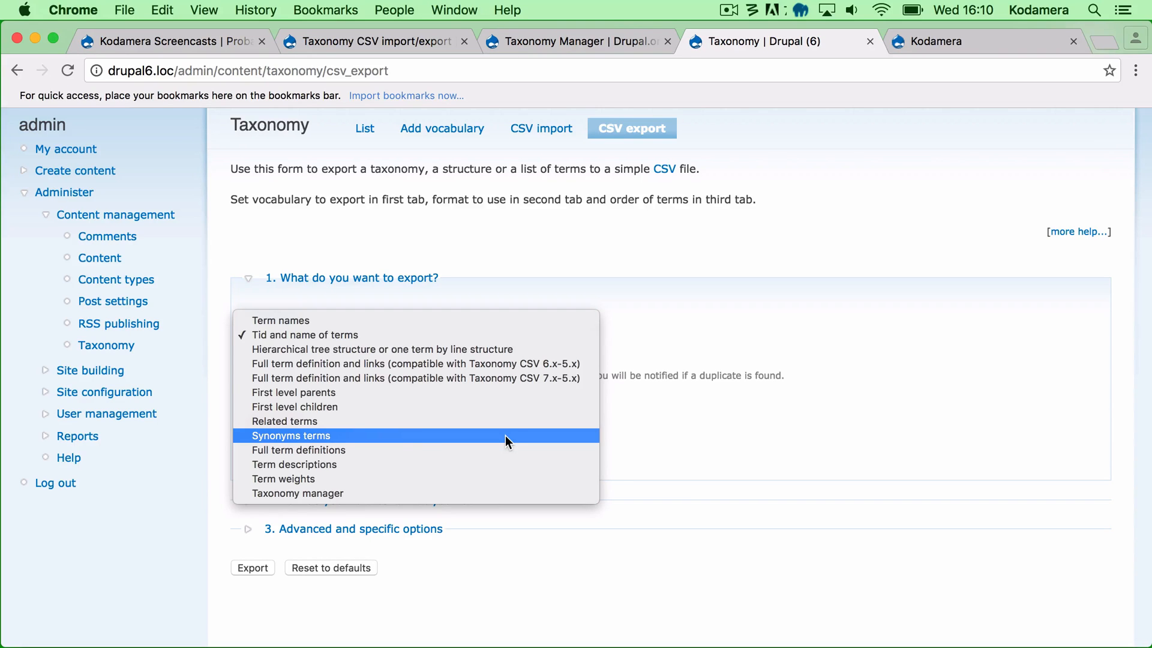
mouse_move(435, 450)
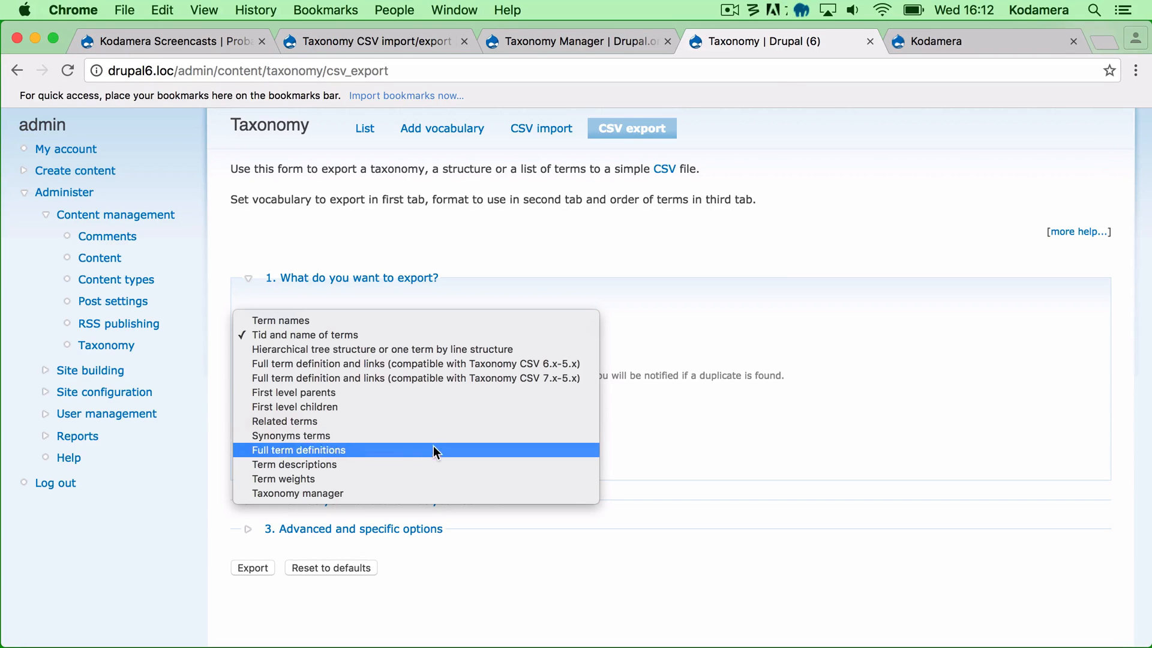
mouse_move(436, 497)
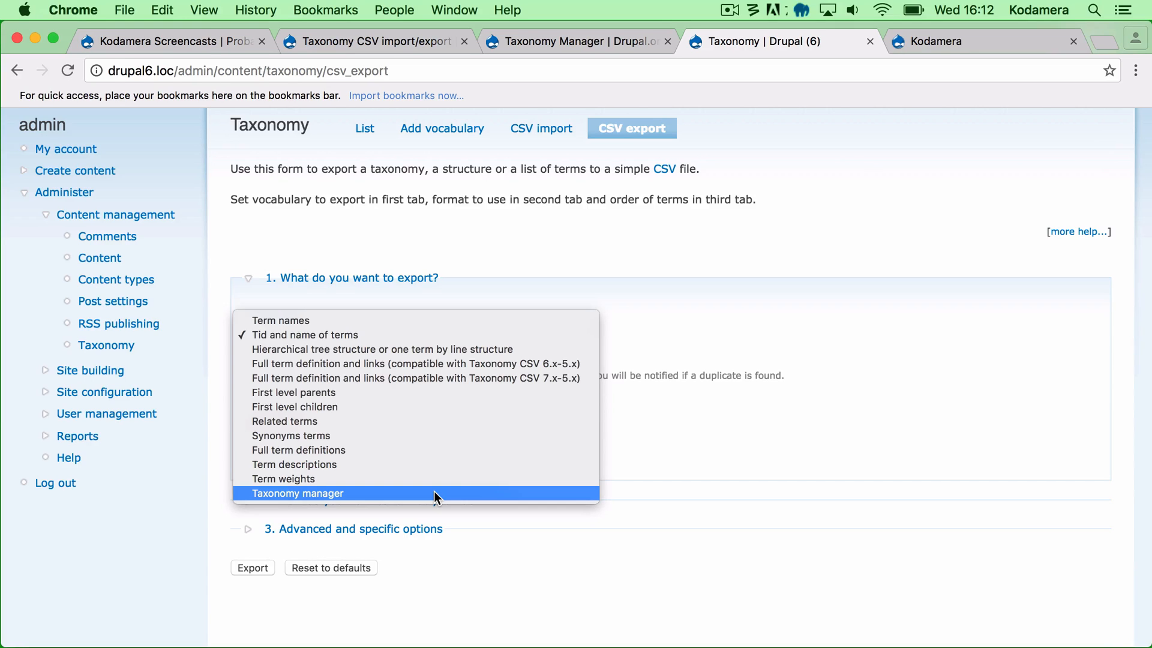
mouse_move(454, 332)
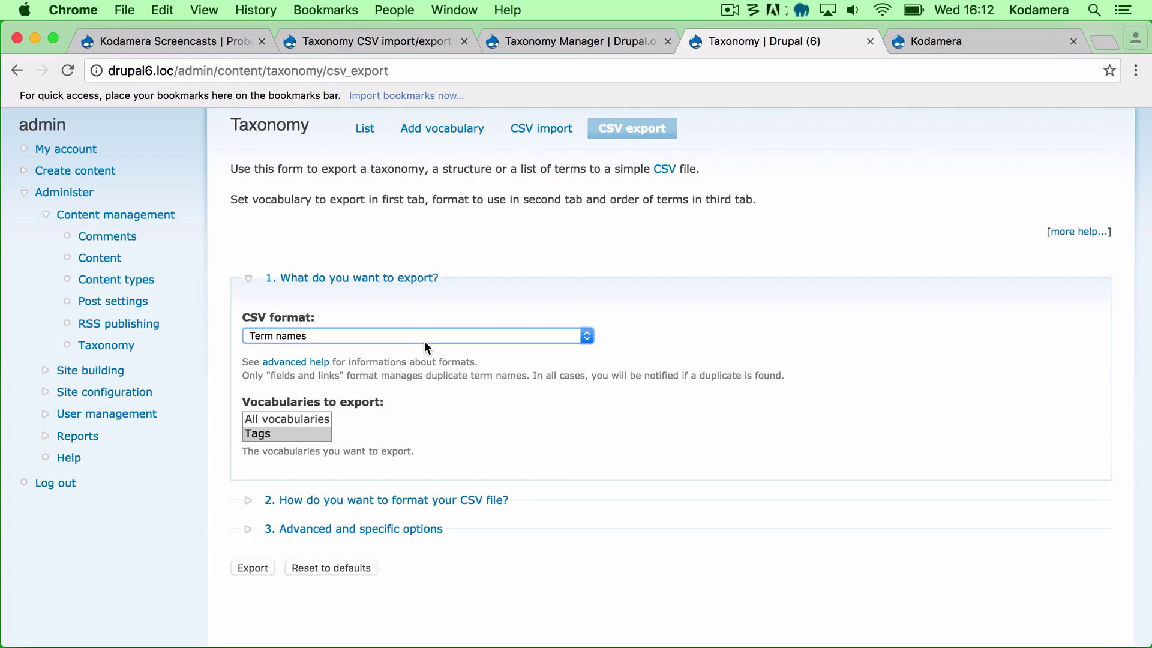
mouse_move(321, 440)
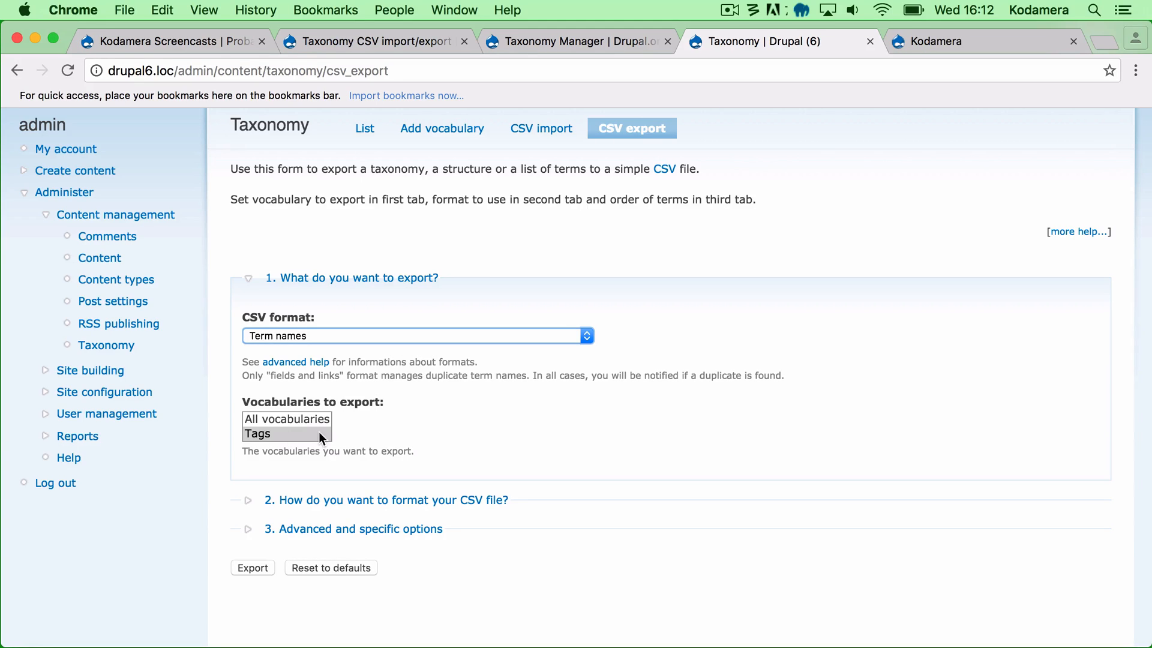
left_click(258, 434)
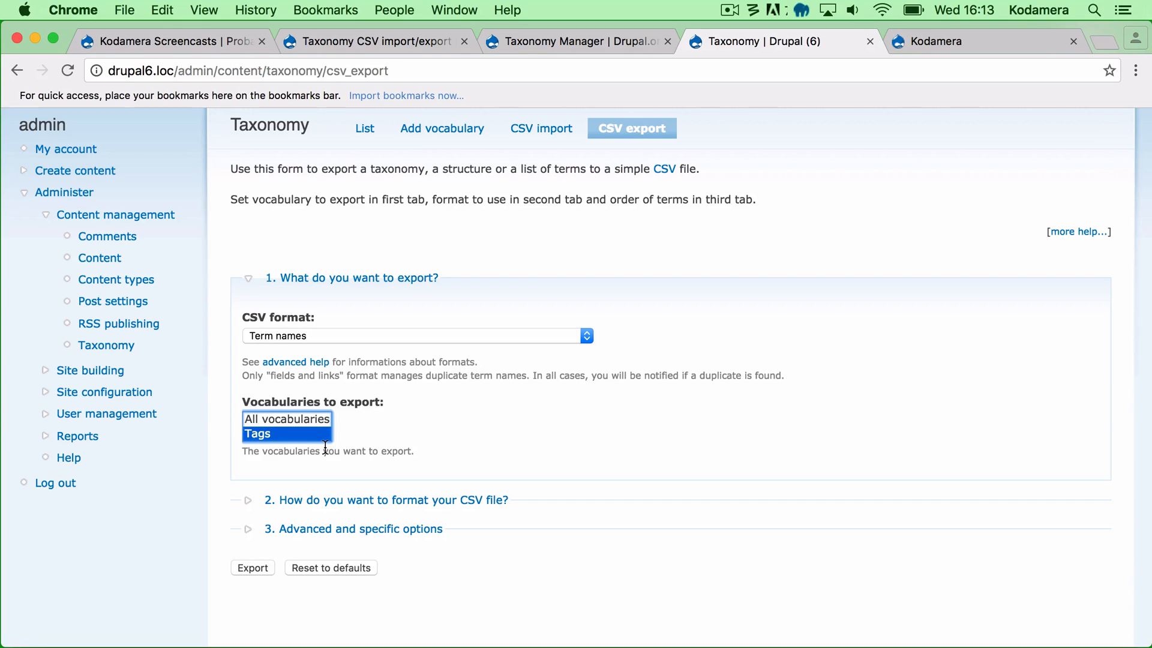
- Keep alphabetic term order in the formatting options and export the 15 terms to taxocsv.csv
left_click(385, 500)
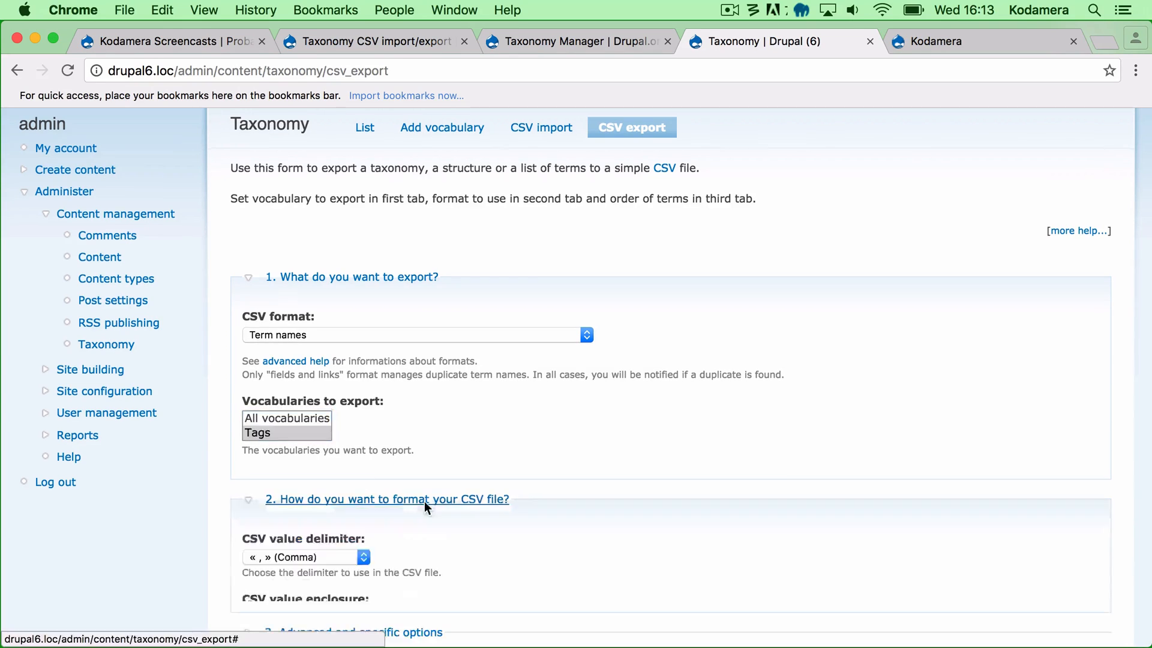
scroll("down", 3)
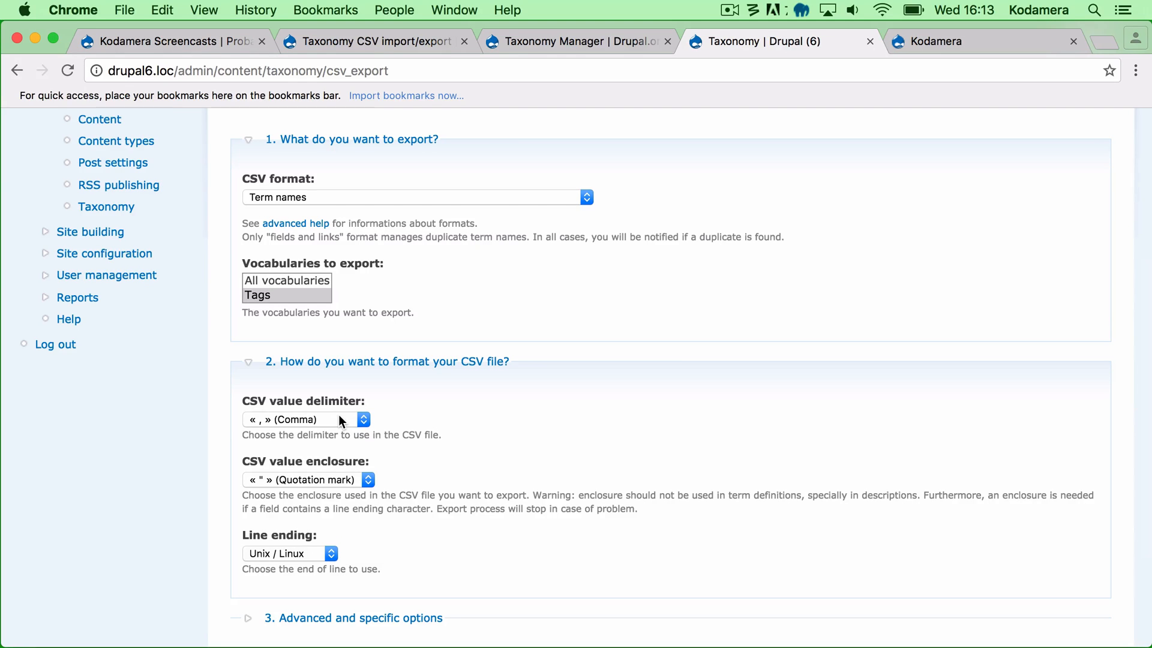
mouse_move(332, 488)
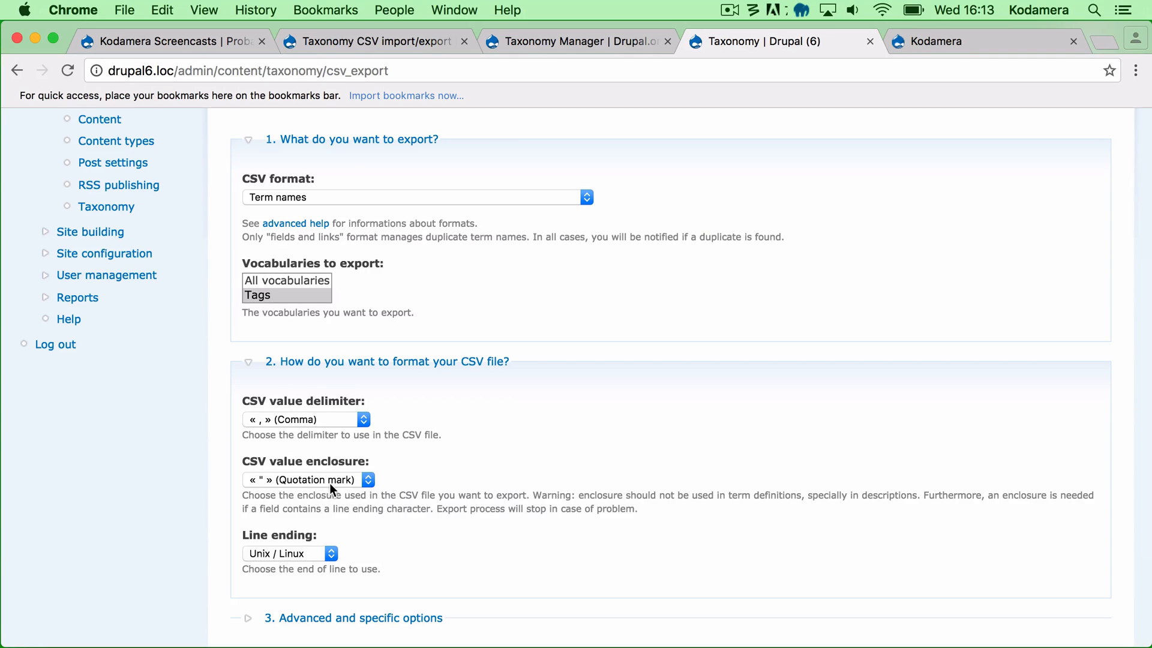
scroll("down", 3)
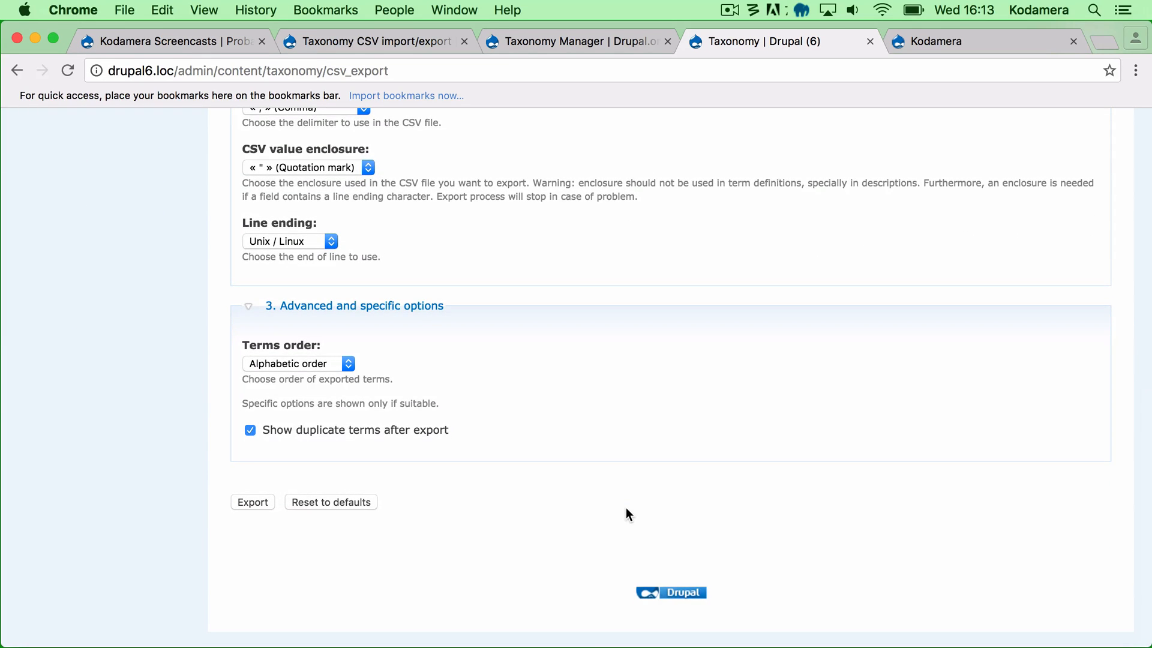
left_click(293, 362)
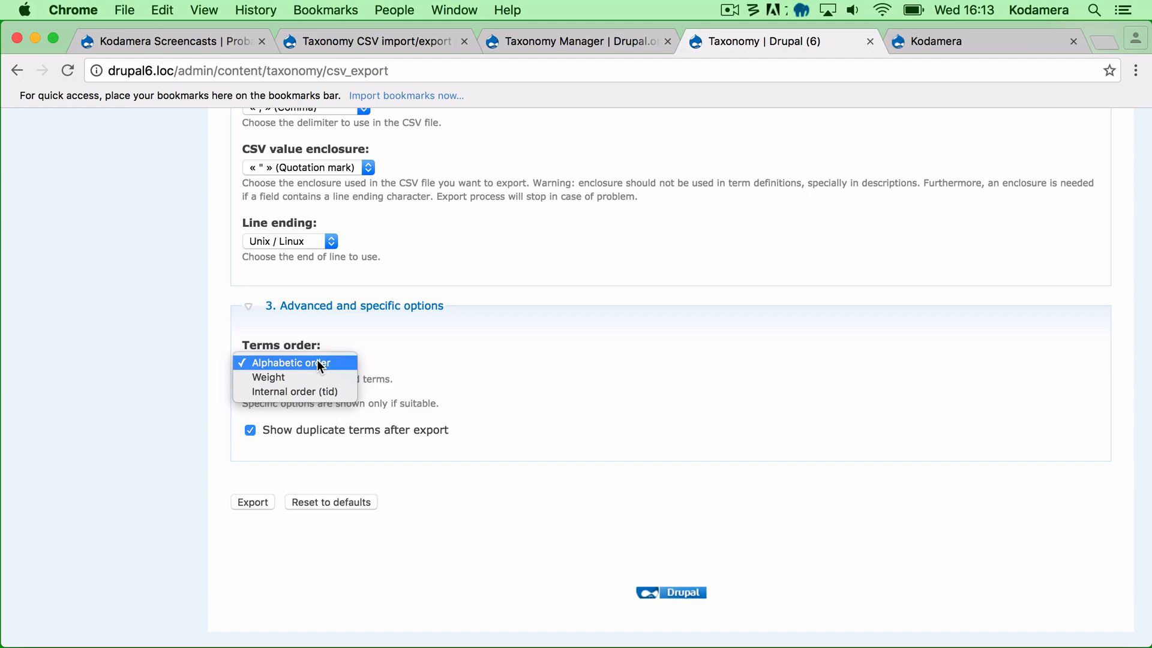
left_click(295, 362)
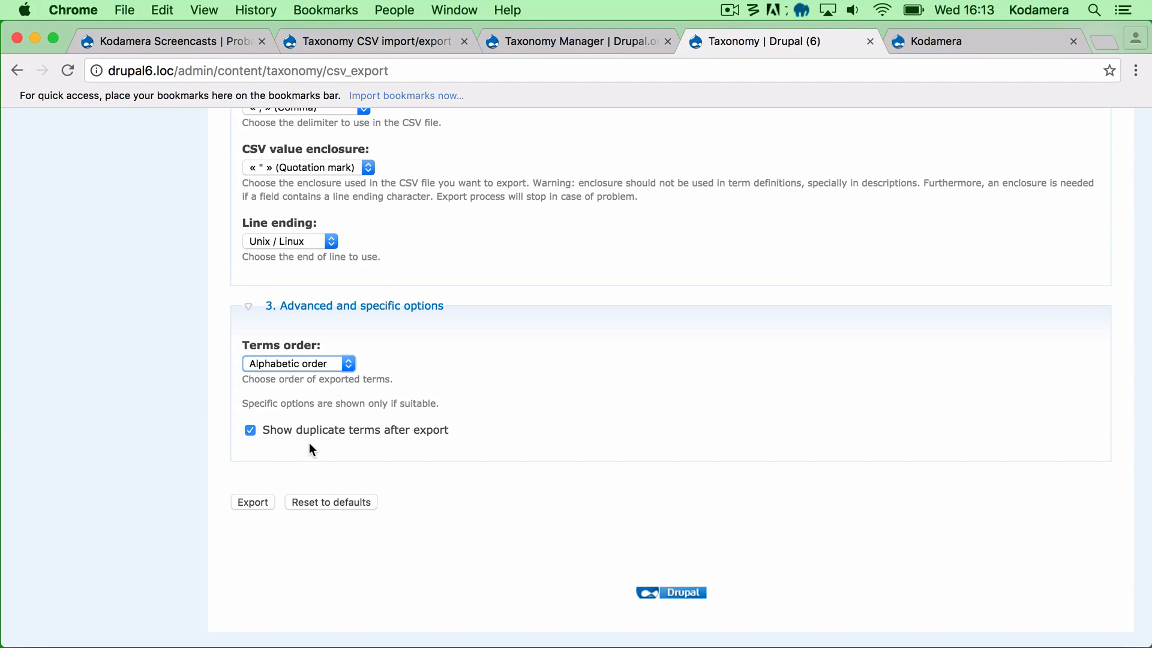
left_click(252, 501)
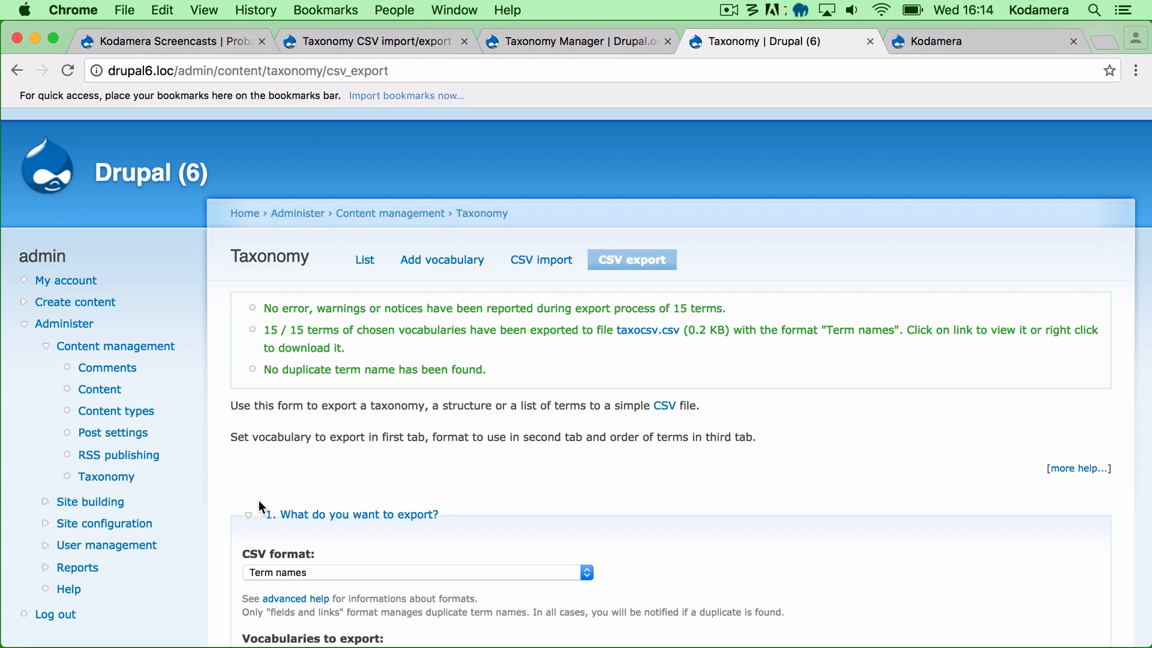
mouse_move(648, 334)
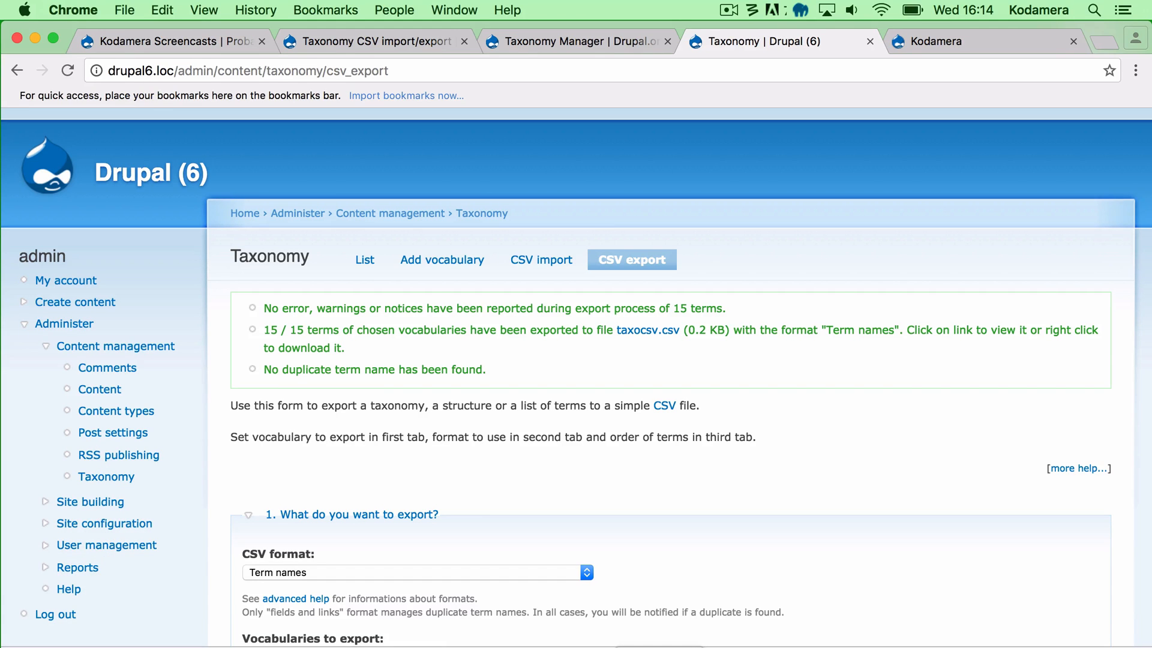
- View the quoted term names in taxocsv.csv in Sublime Text, then return to the Kodamera site
left_click(648, 330)
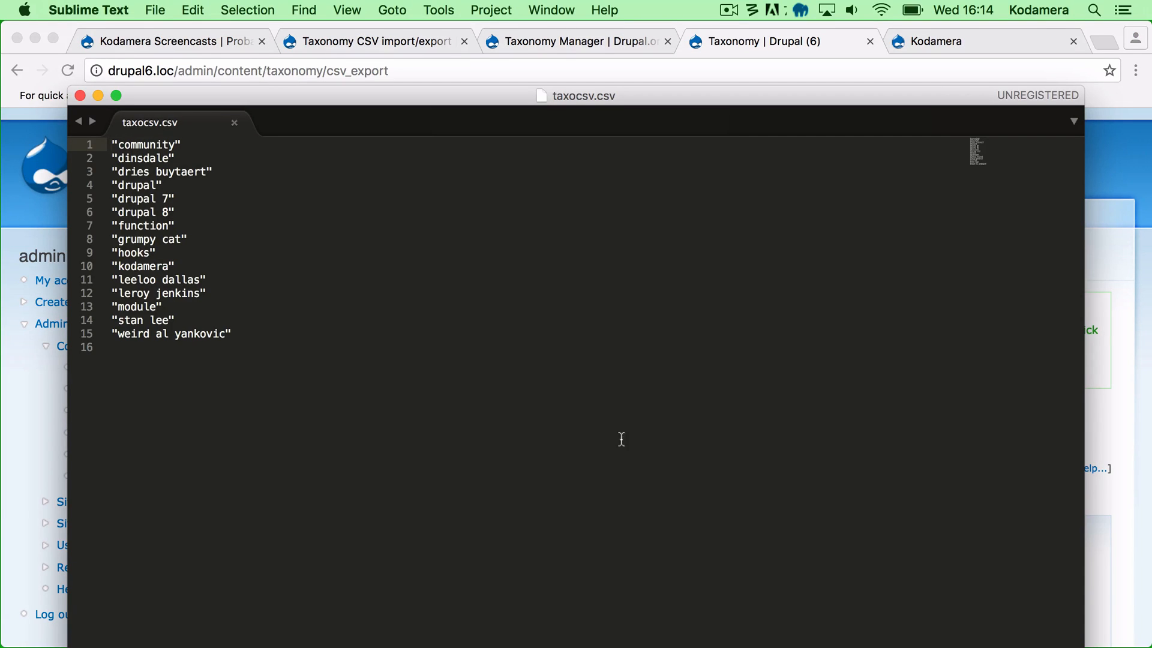
mouse_move(610, 435)
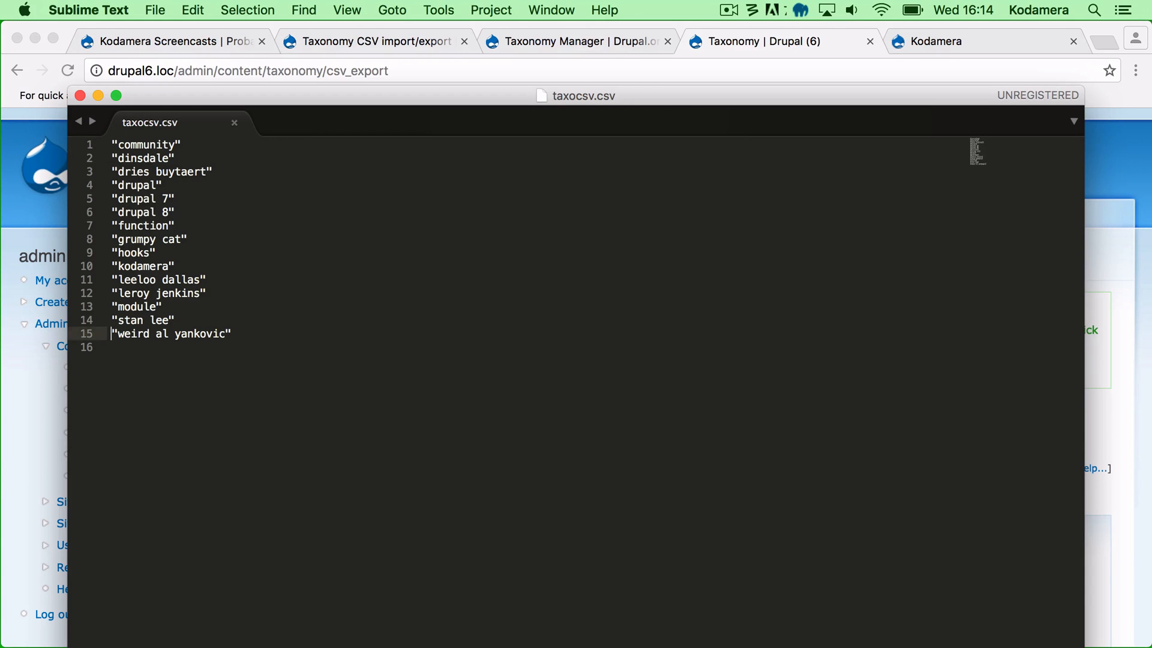
left_click(947, 41)
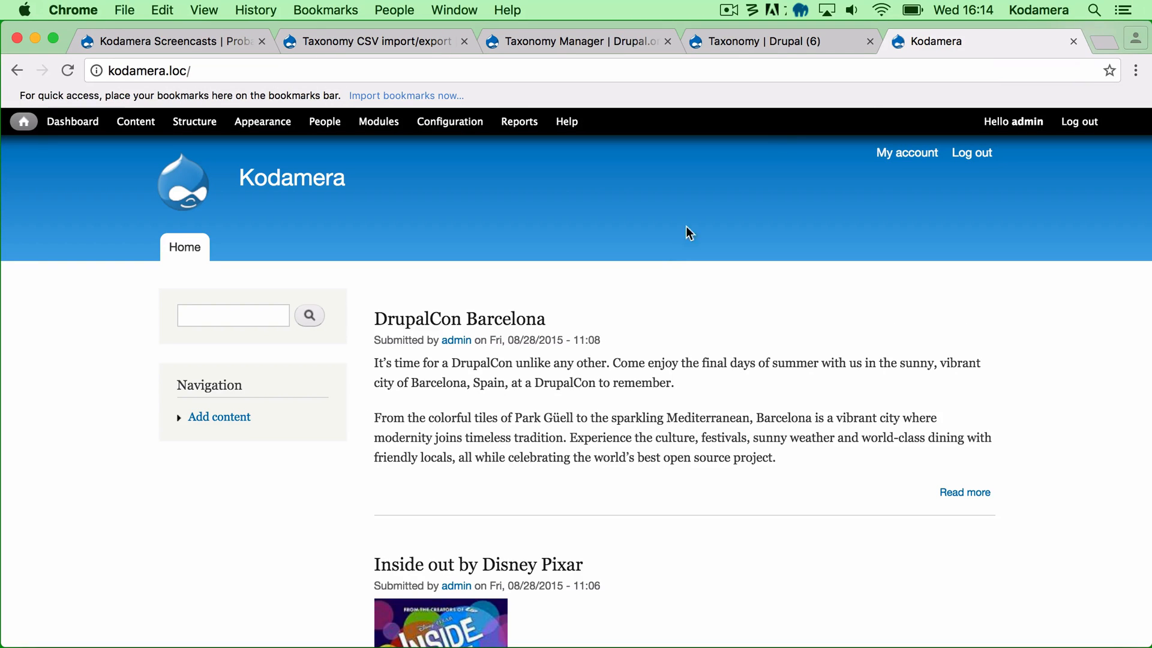
mouse_move(171, 293)
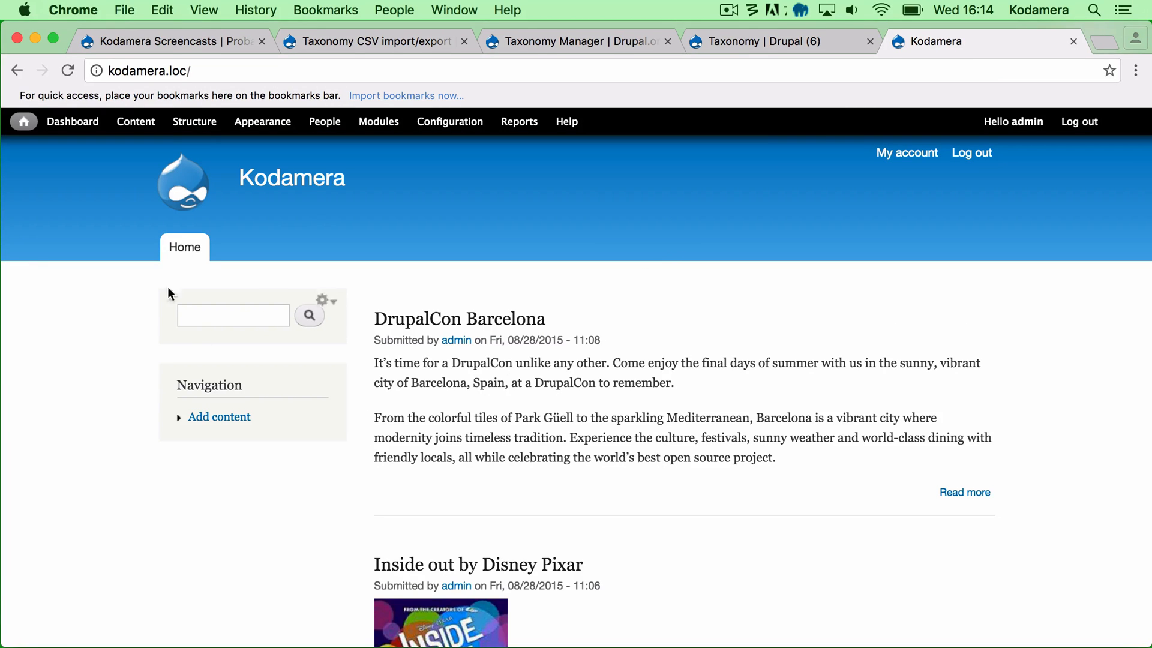
- Go to Structure > Taxonomy on the Kodamera site, listing the Tags vocabulary
left_click(194, 122)
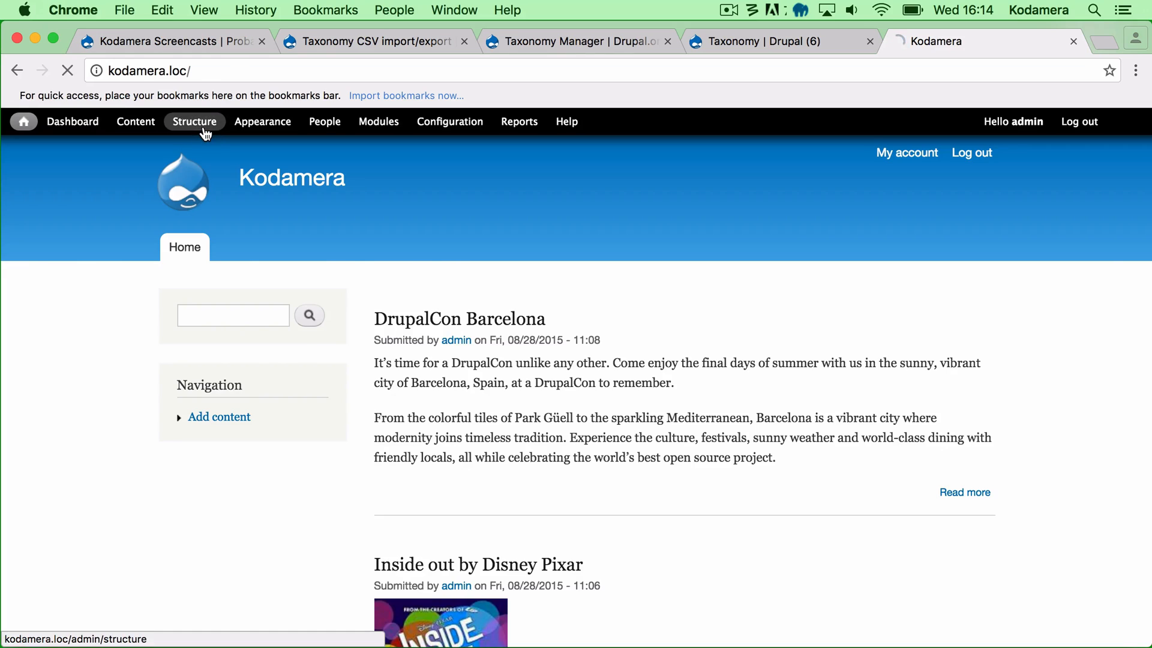
left_click(194, 122)
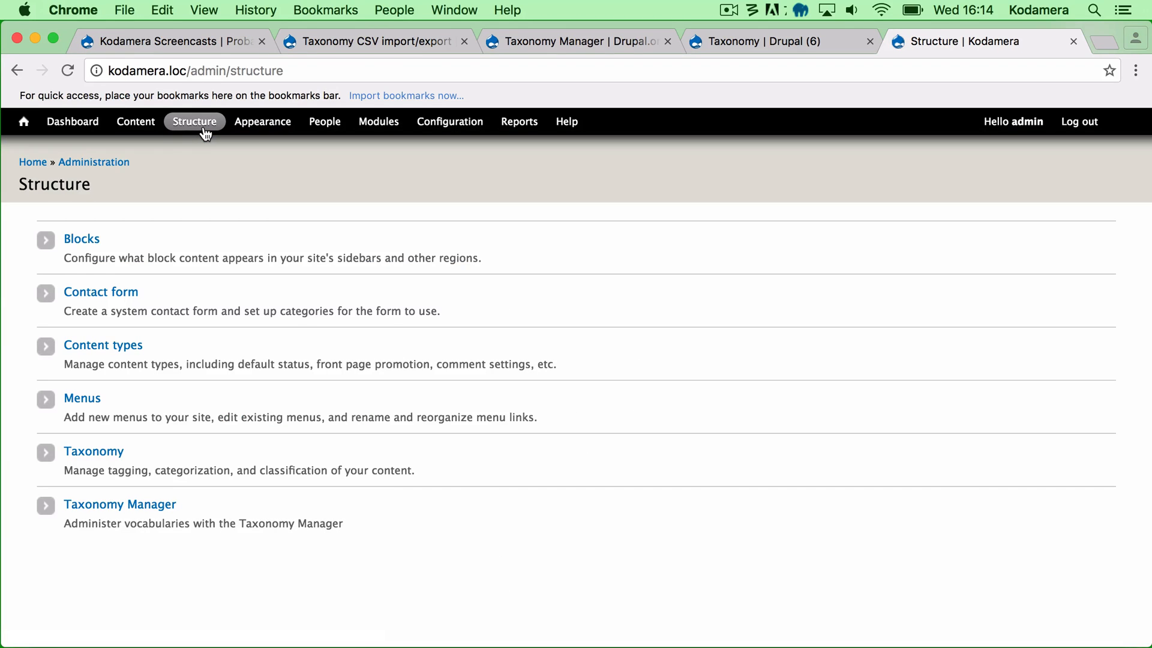
left_click(94, 451)
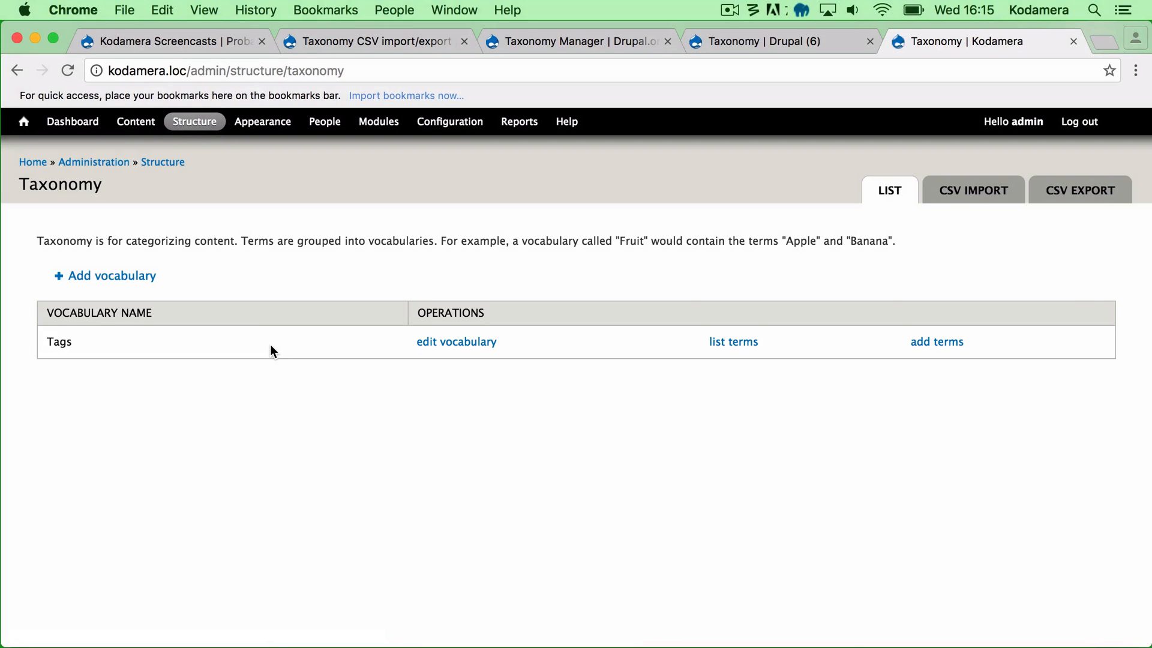
mouse_move(993, 225)
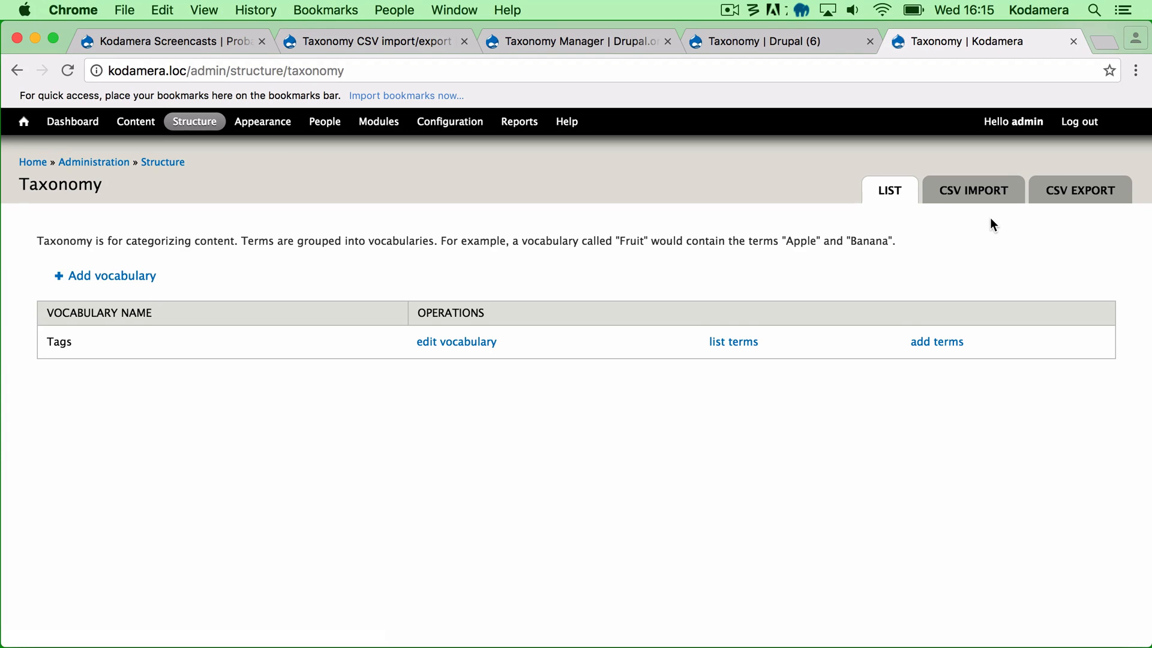
mouse_move(1073, 198)
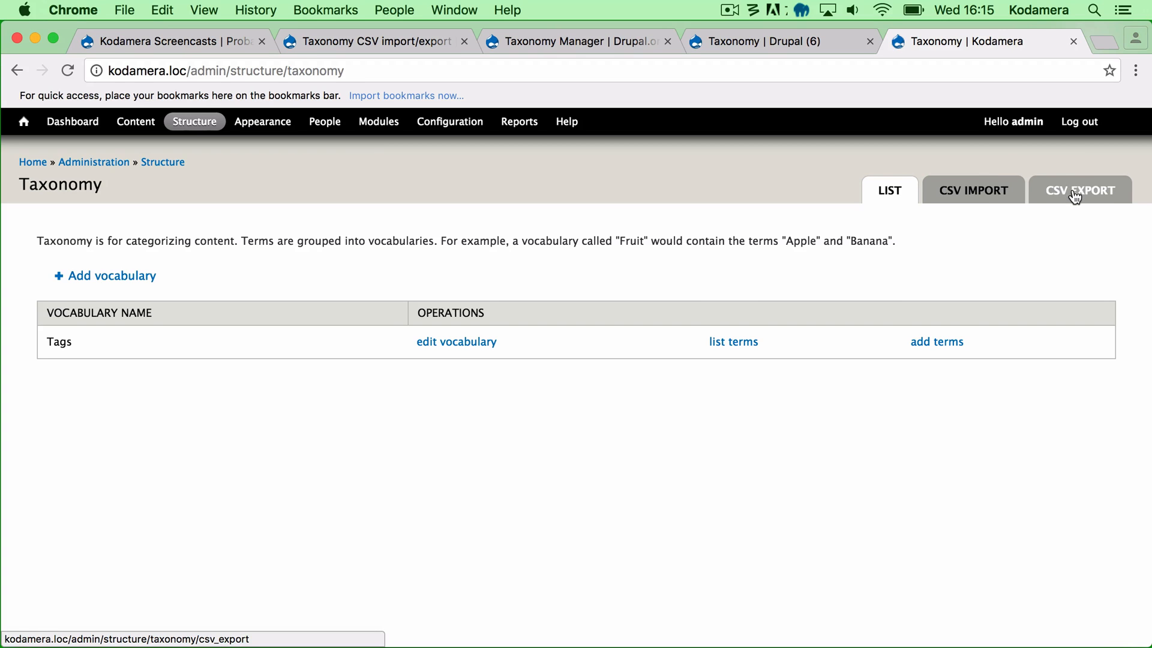
- Glance at the CSV export advanced options, then bring up the CSV import form with Structure type
left_click(1079, 191)
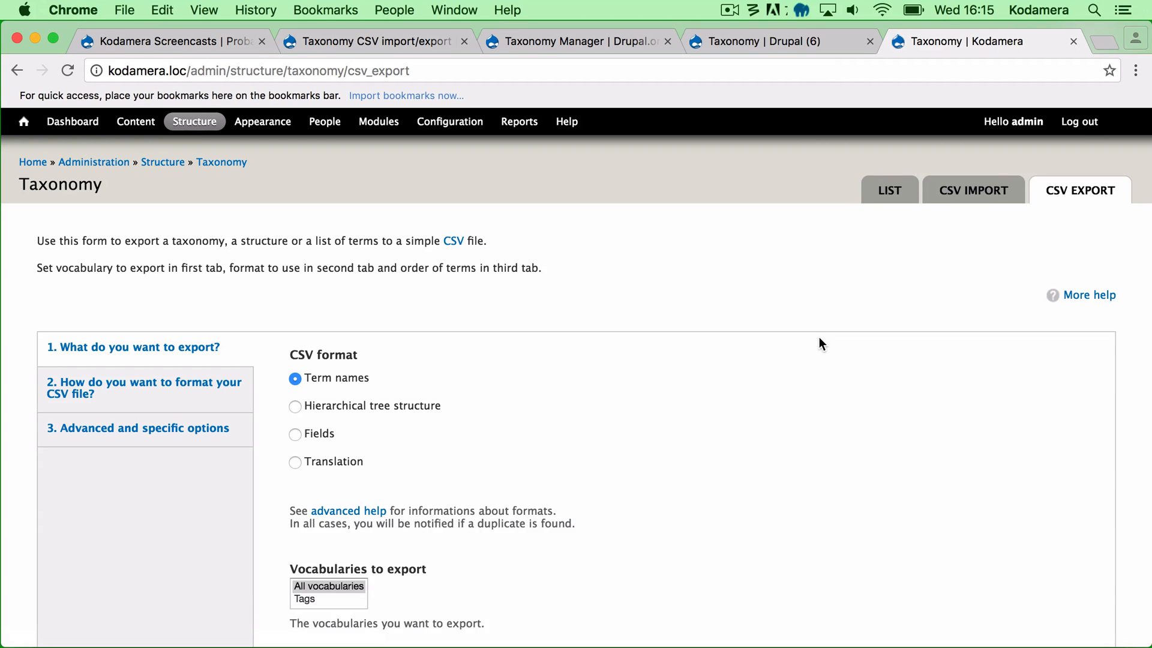
left_click(144, 333)
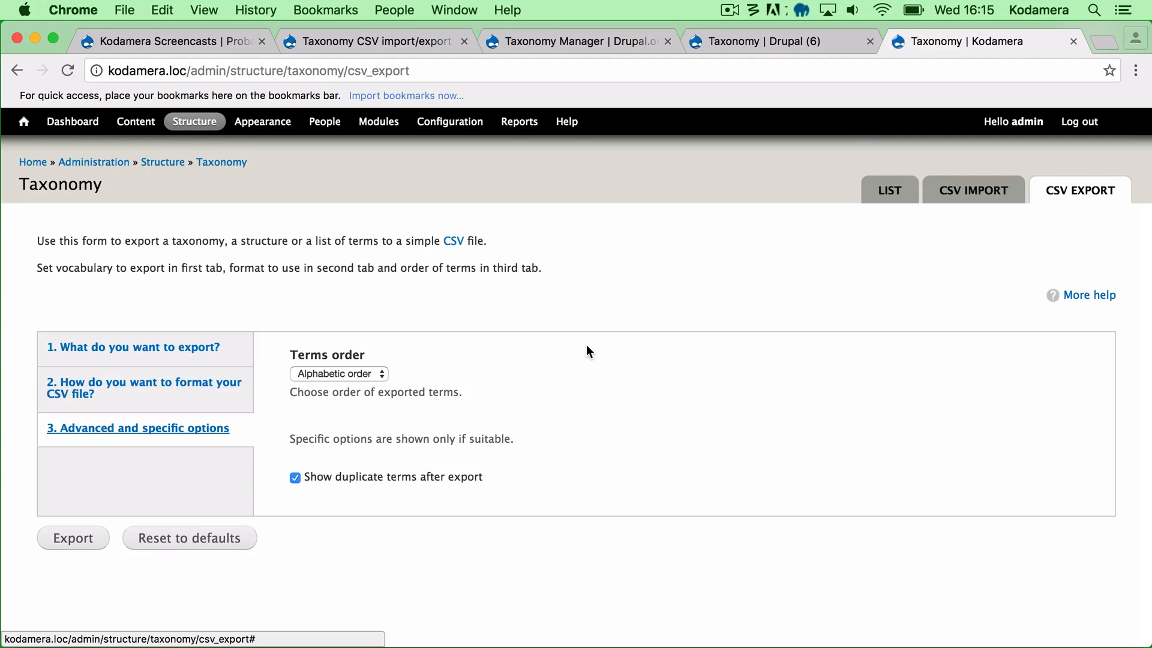
mouse_move(977, 203)
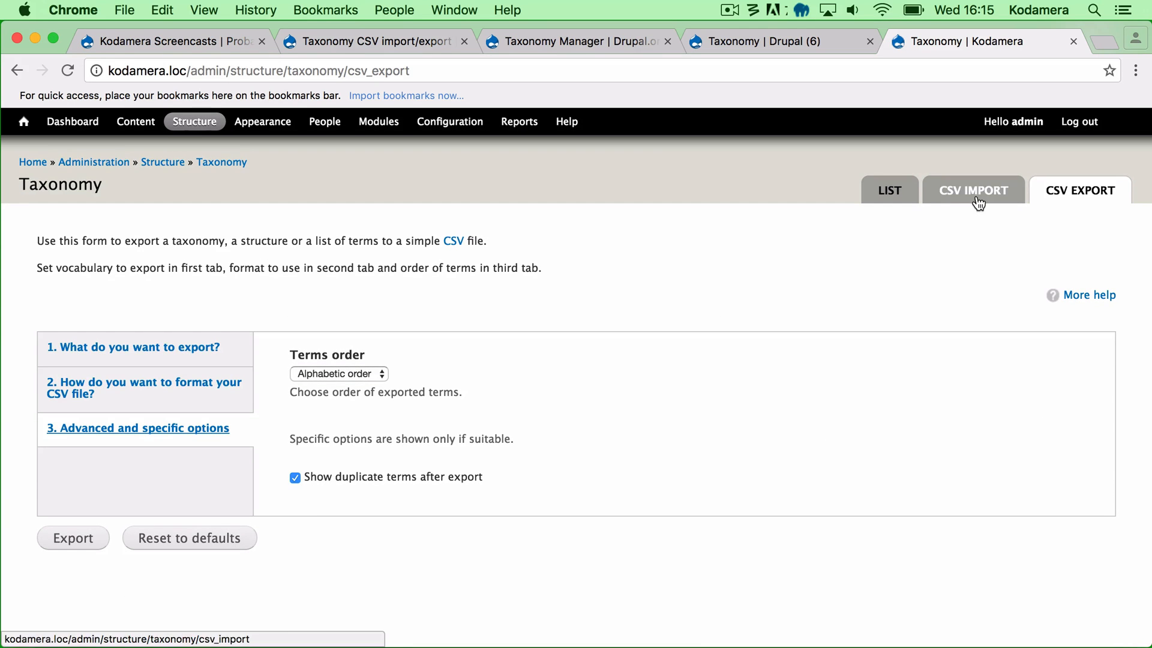
left_click(973, 191)
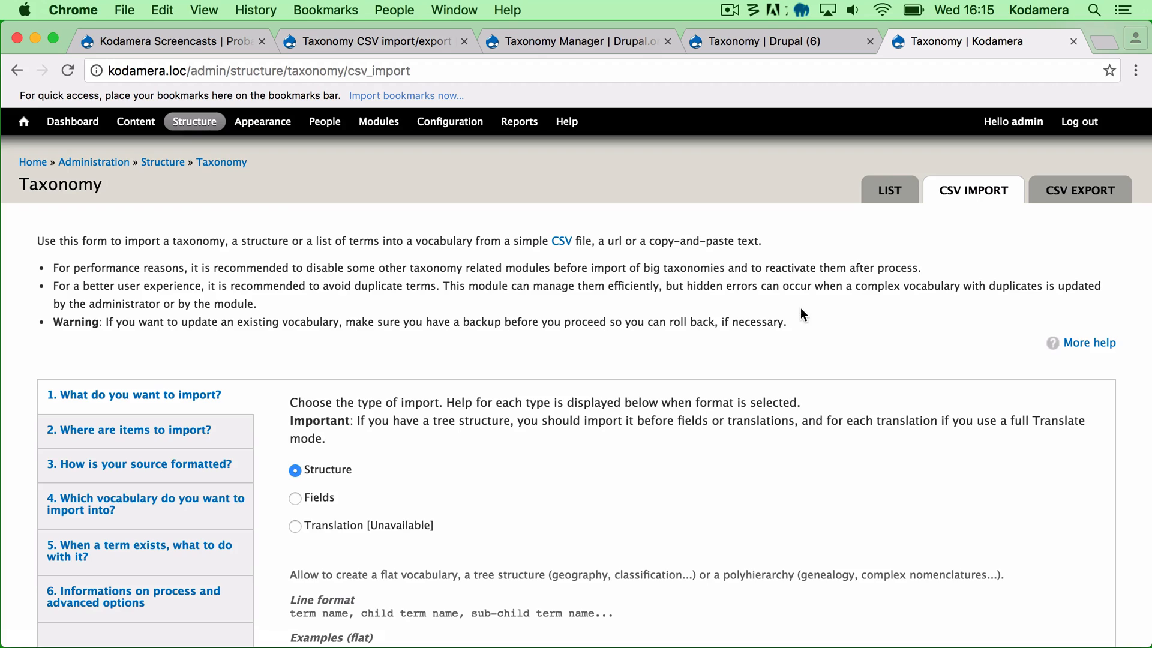
scroll("down", 3)
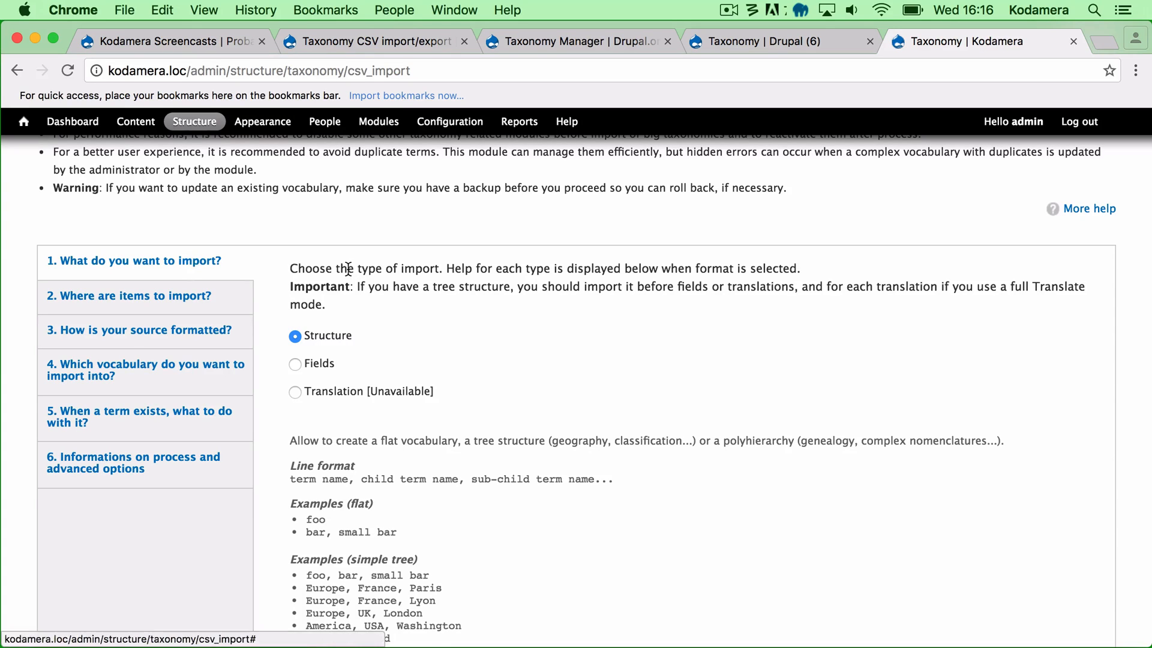
scroll("down", 3)
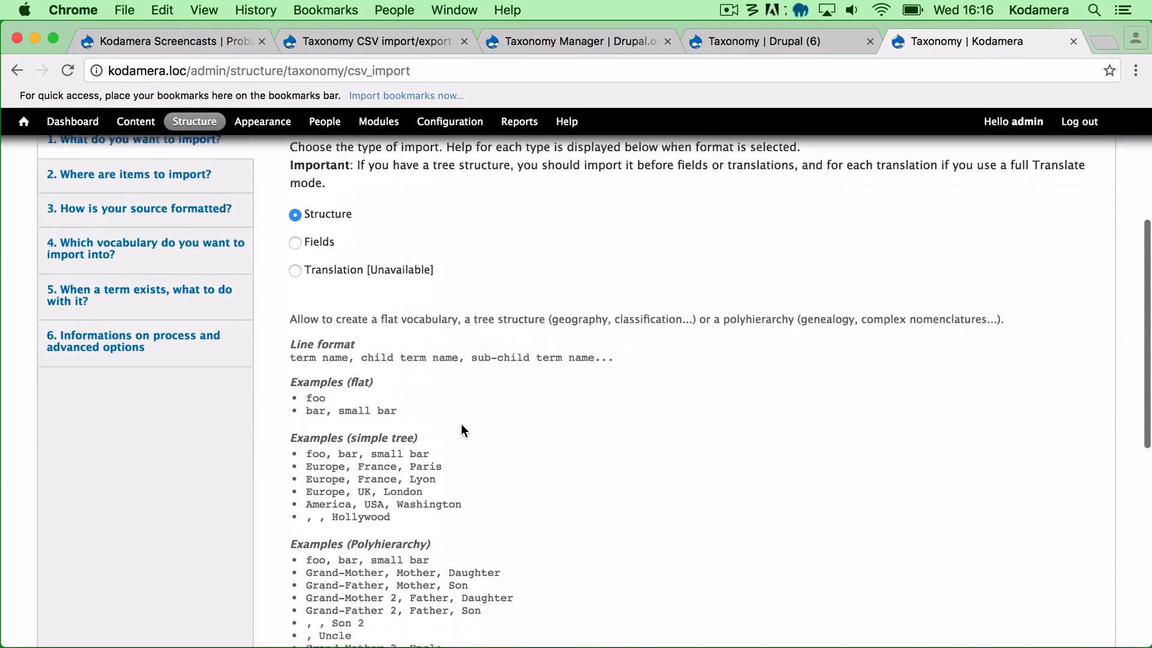
scroll("down", 3)
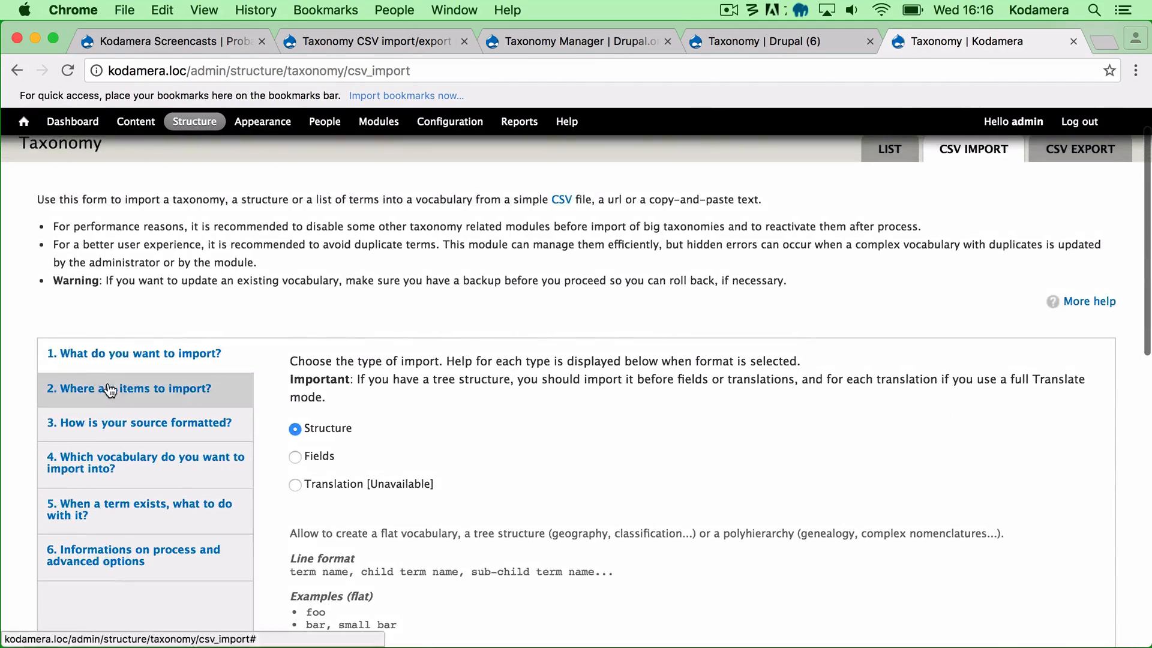
- Set the import source to a local file and choose taxocsv.csv for upload
left_click(127, 389)
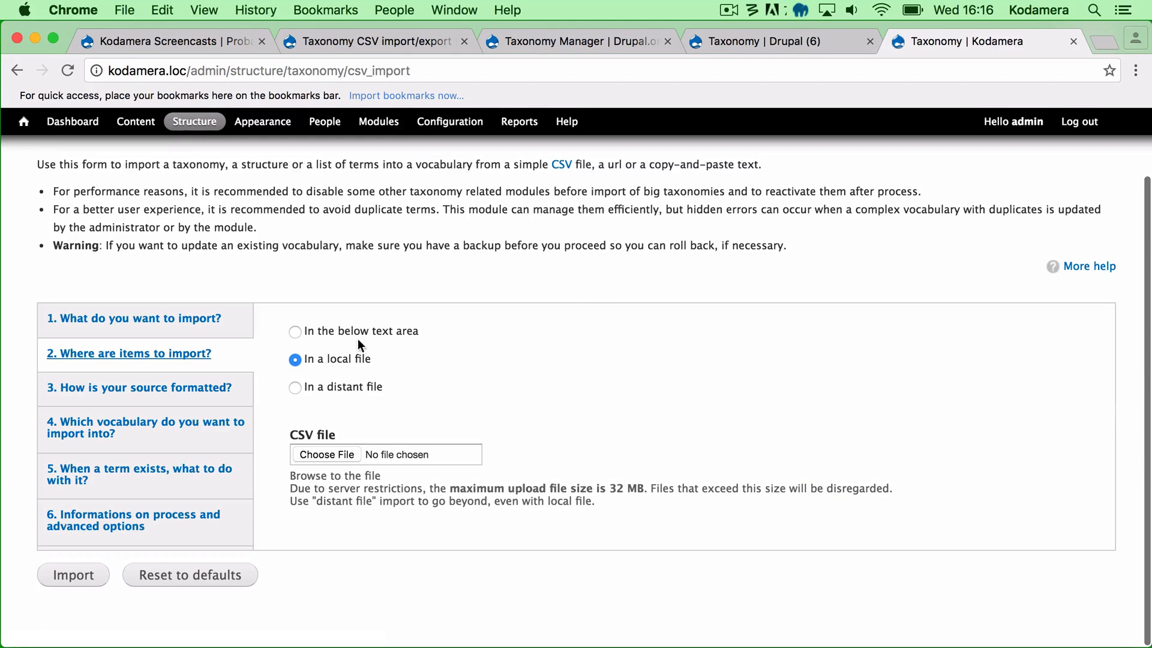
left_click(295, 331)
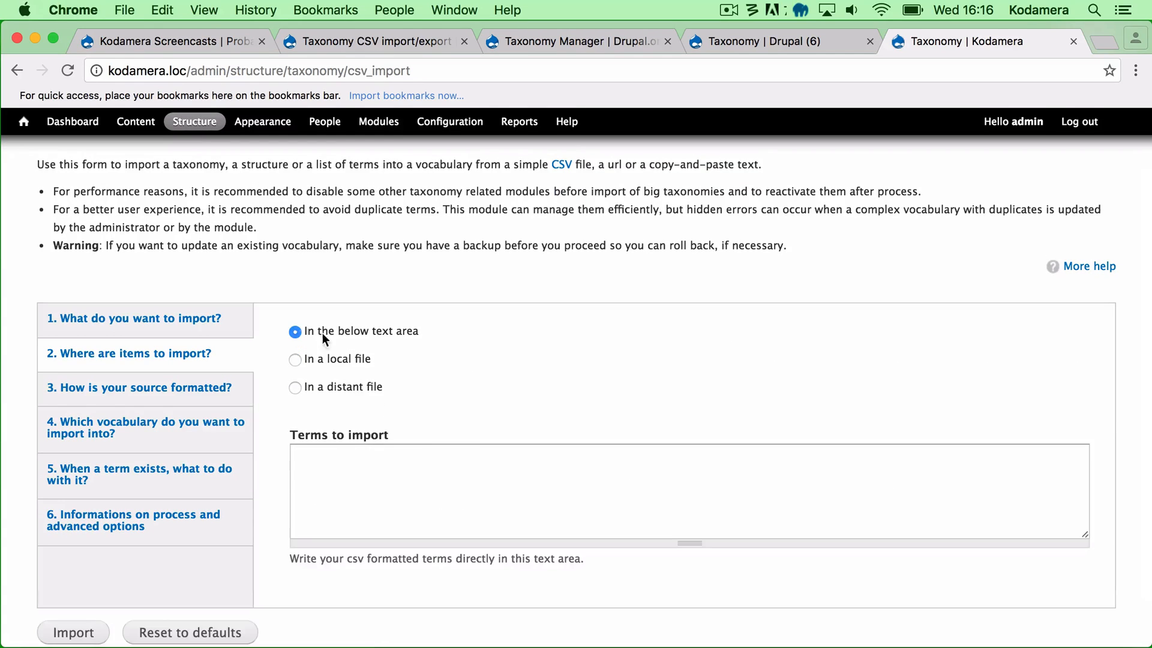
left_click(499, 475)
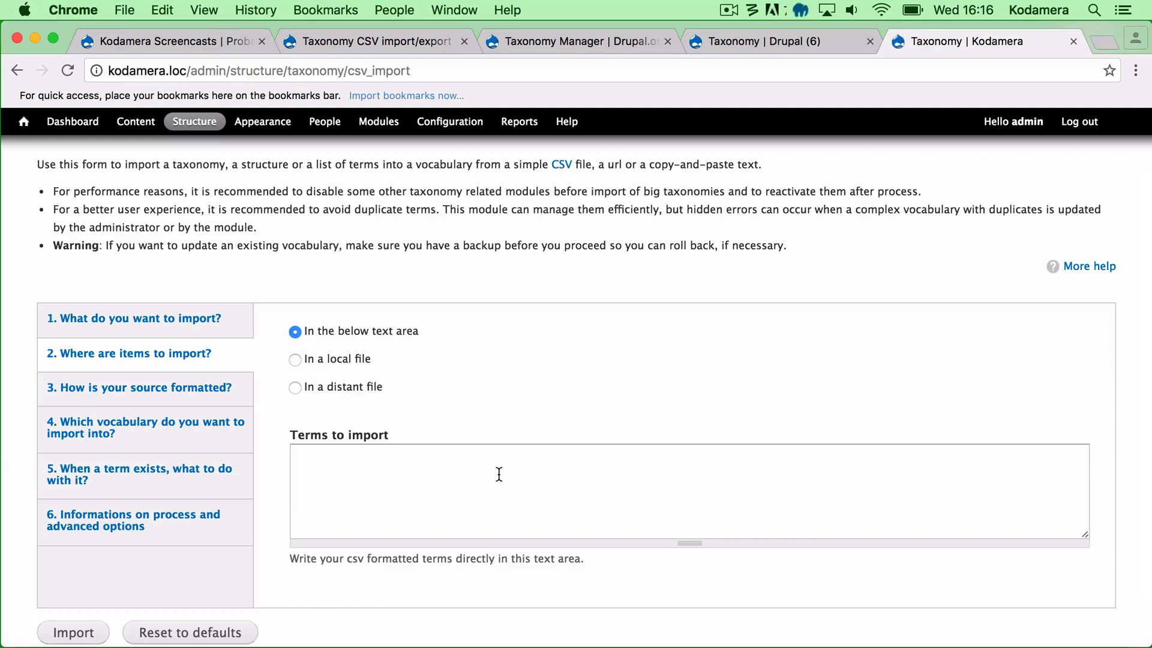
left_click(497, 475)
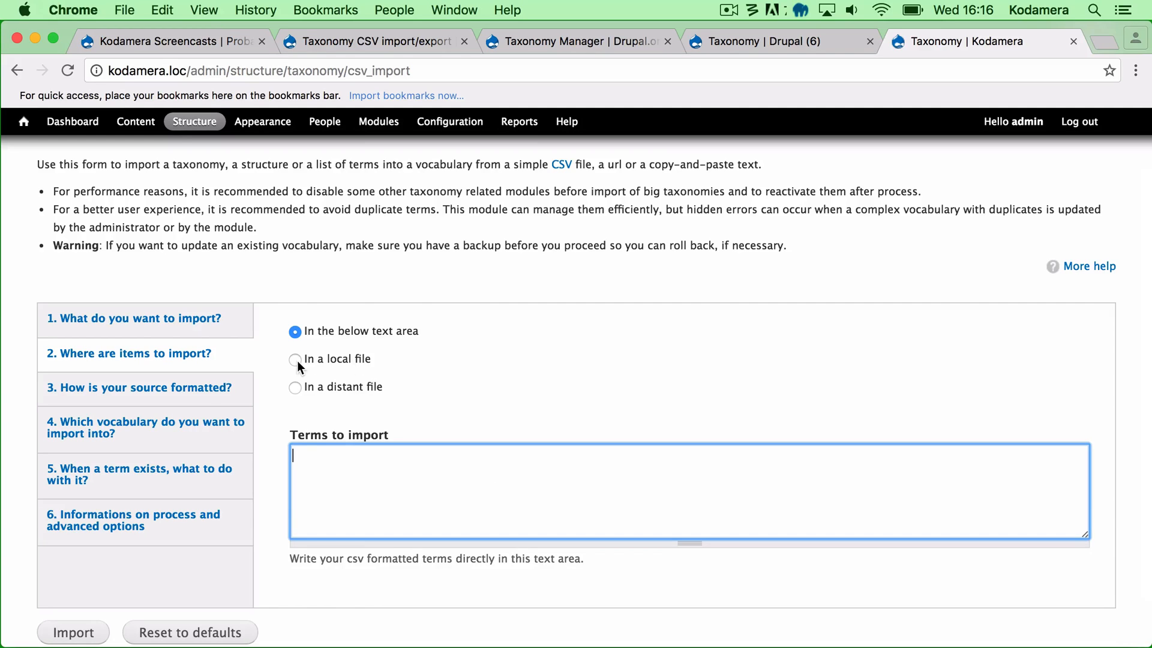
left_click(295, 358)
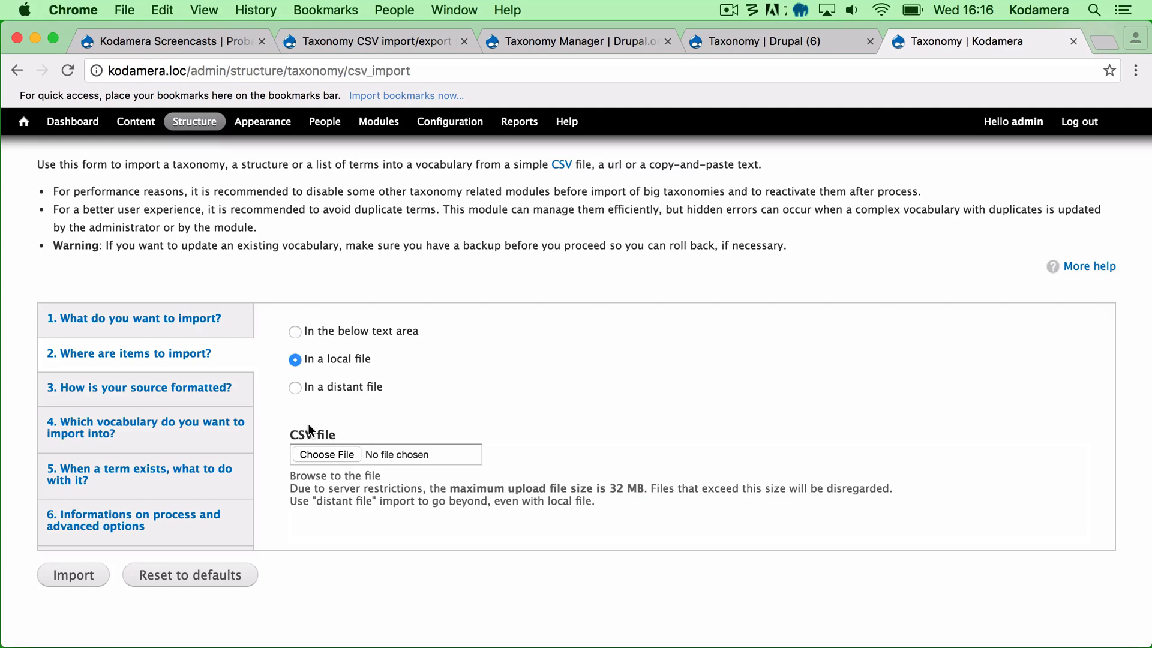
left_click(295, 391)
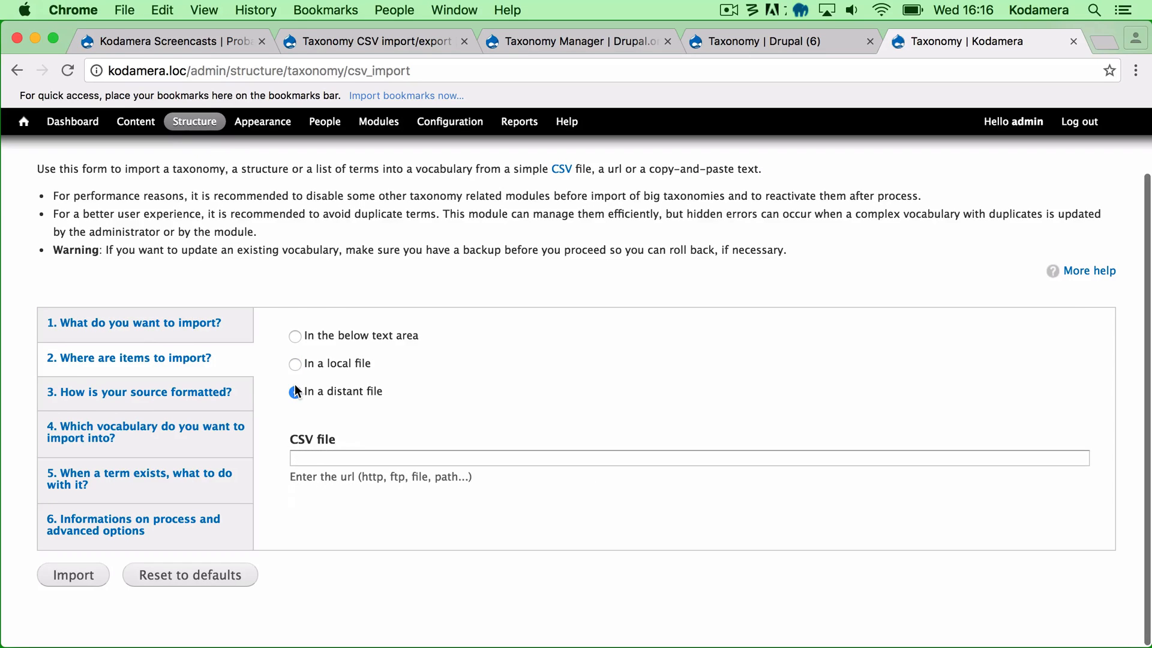
left_click(295, 391)
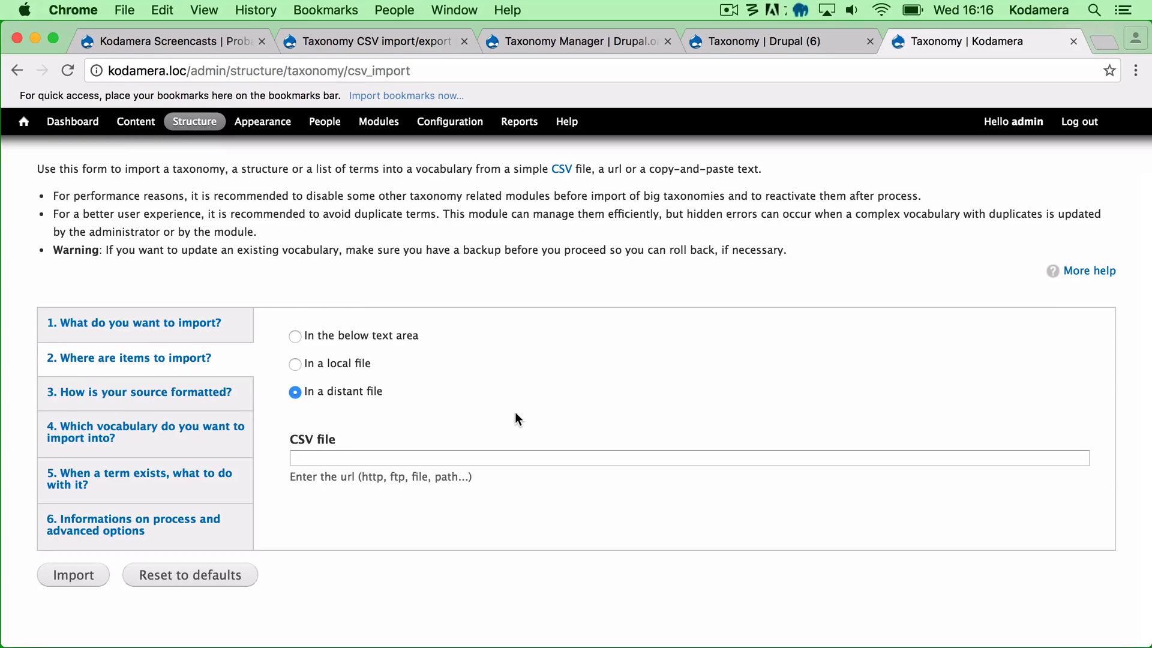
mouse_move(321, 376)
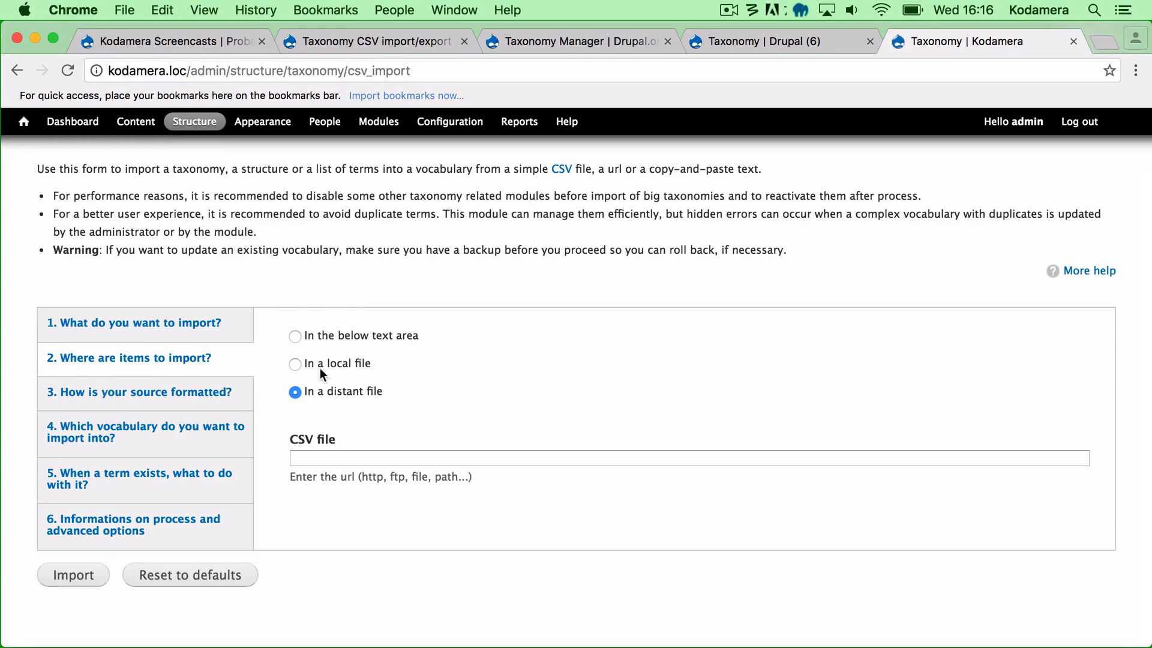
left_click(295, 364)
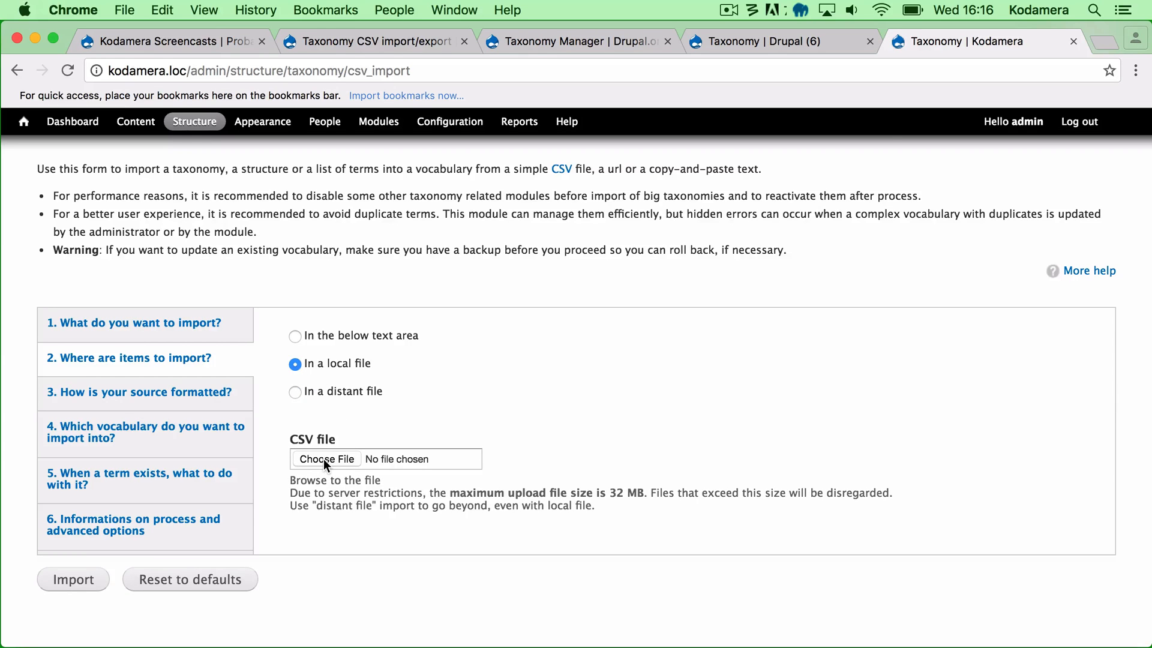
left_click(325, 458)
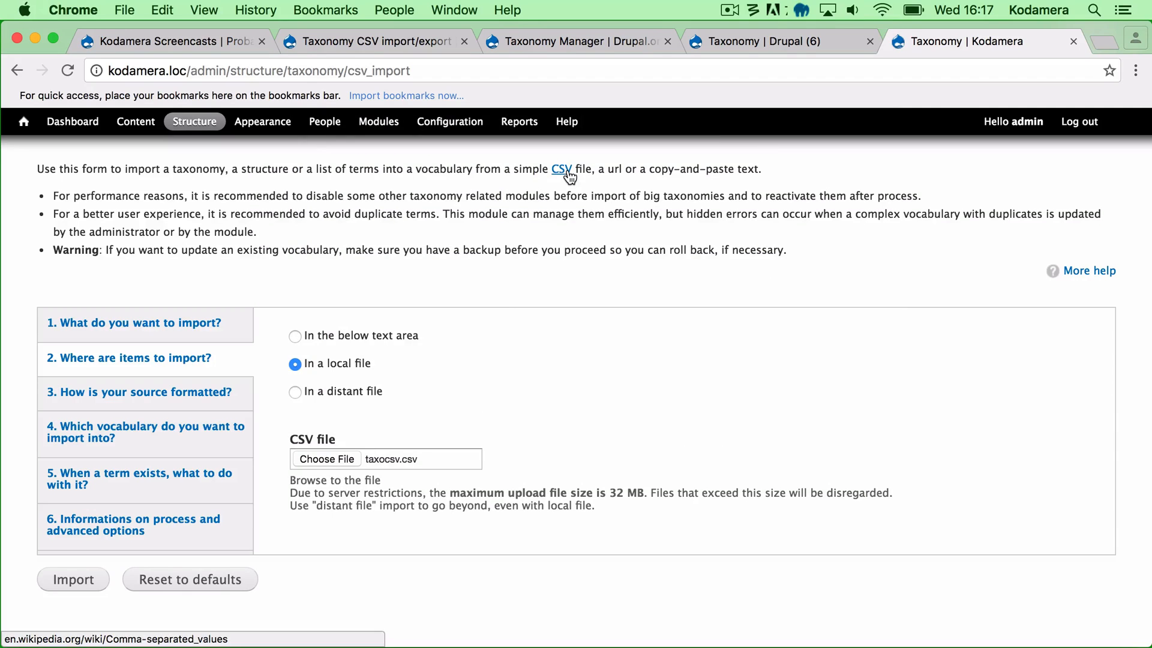
- Compare source formatting (comma delimiter, quotation-mark enclosure) against the Drupal 6 export settings
left_click(137, 391)
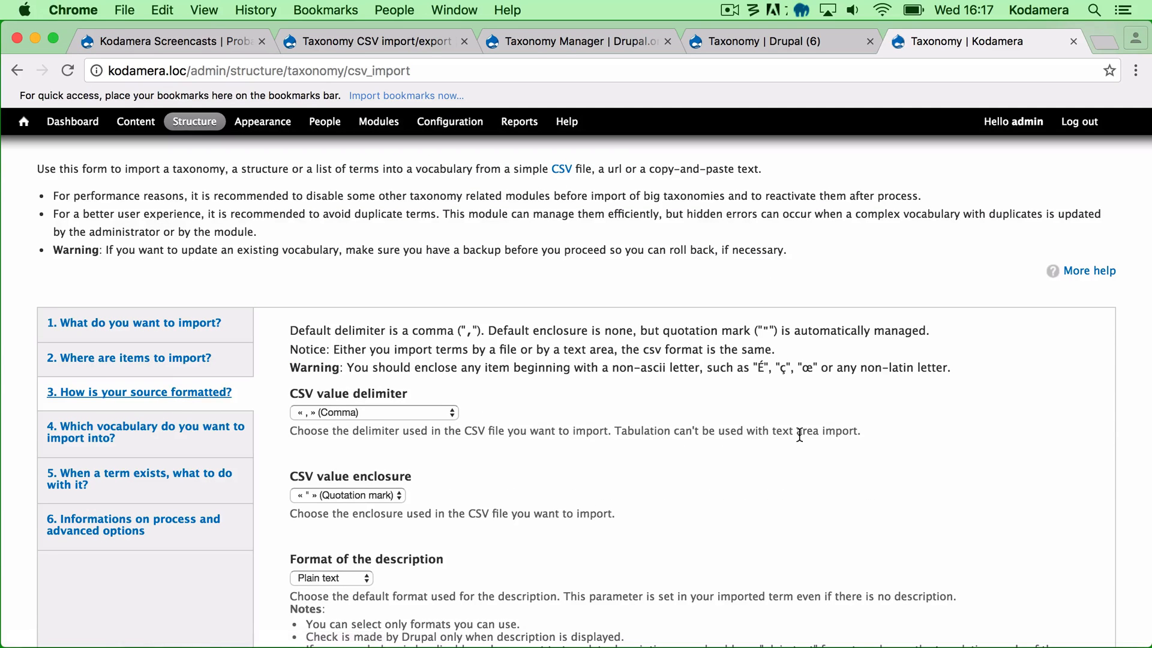
scroll("down", 3)
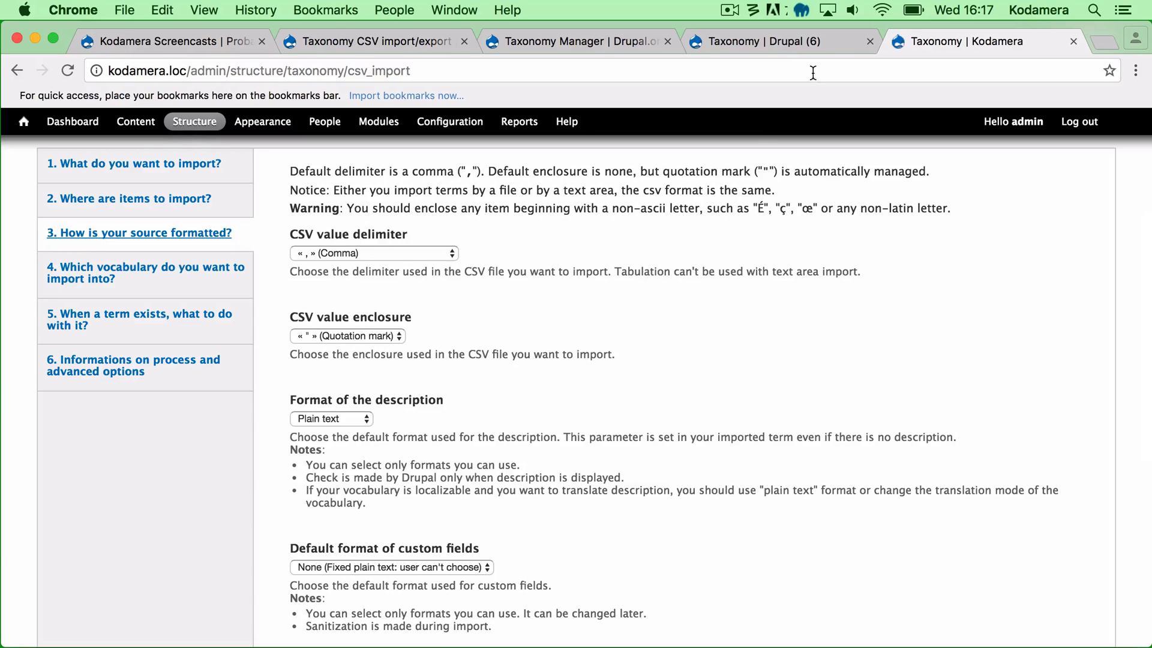
mouse_move(782, 49)
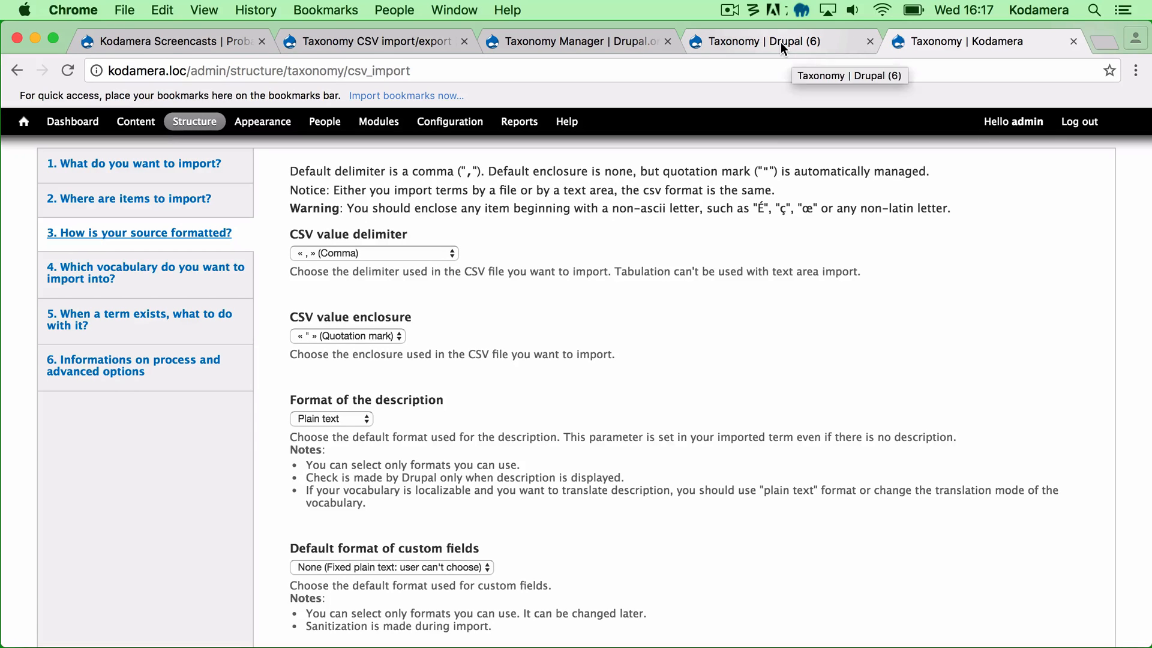
left_click(770, 41)
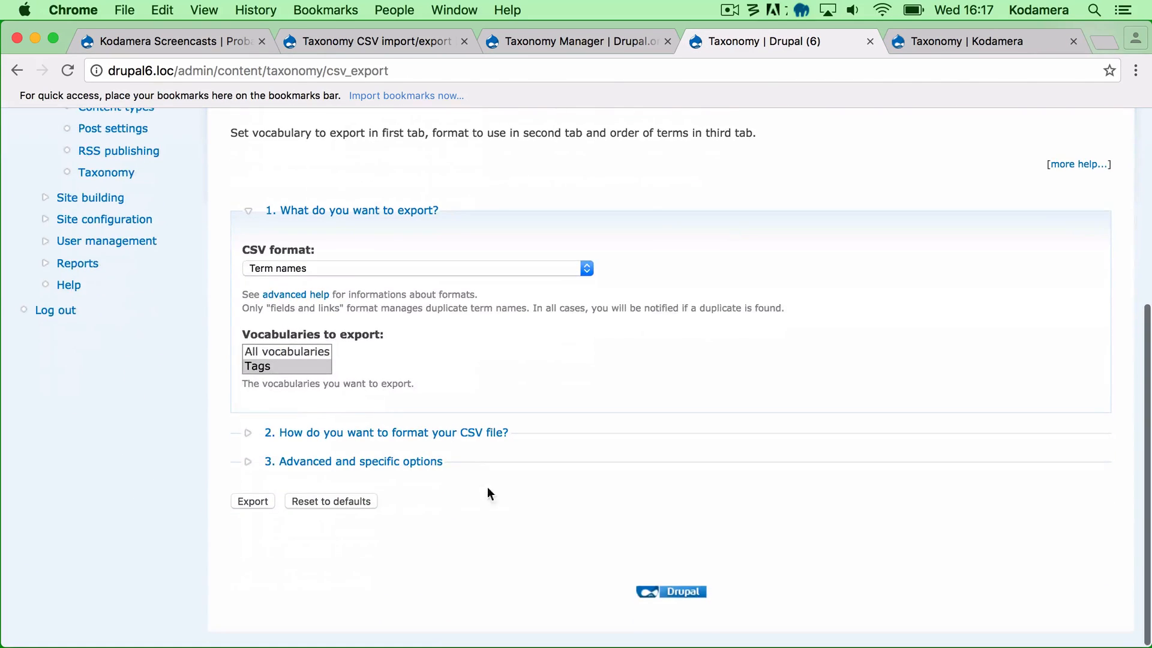
left_click(387, 432)
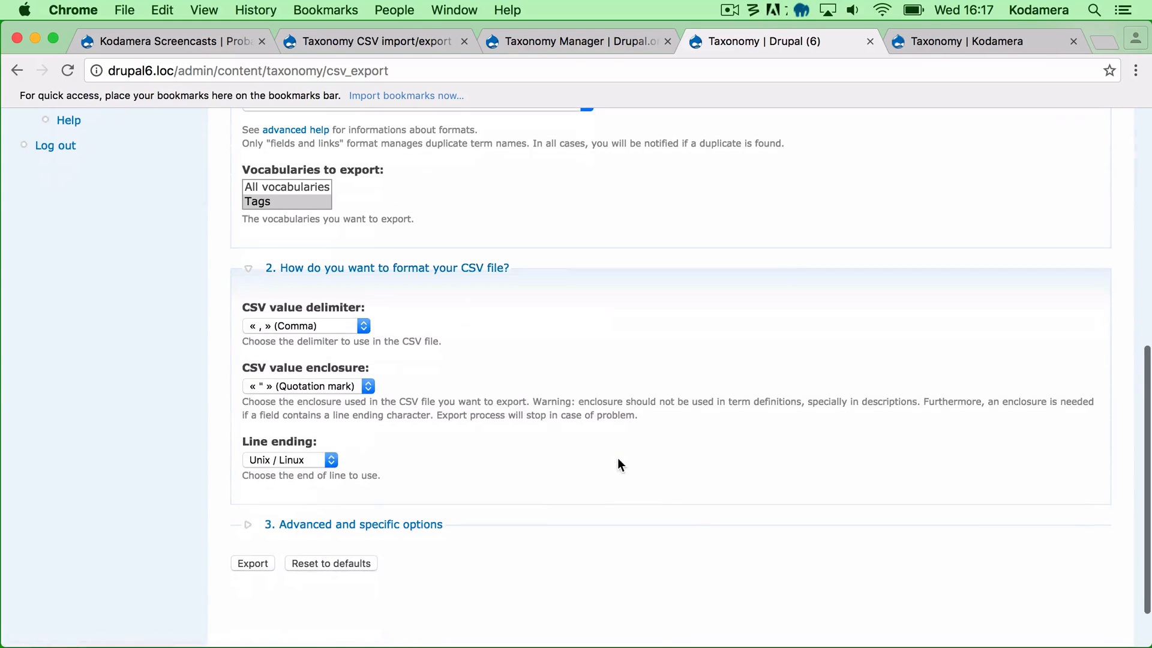
mouse_move(289, 334)
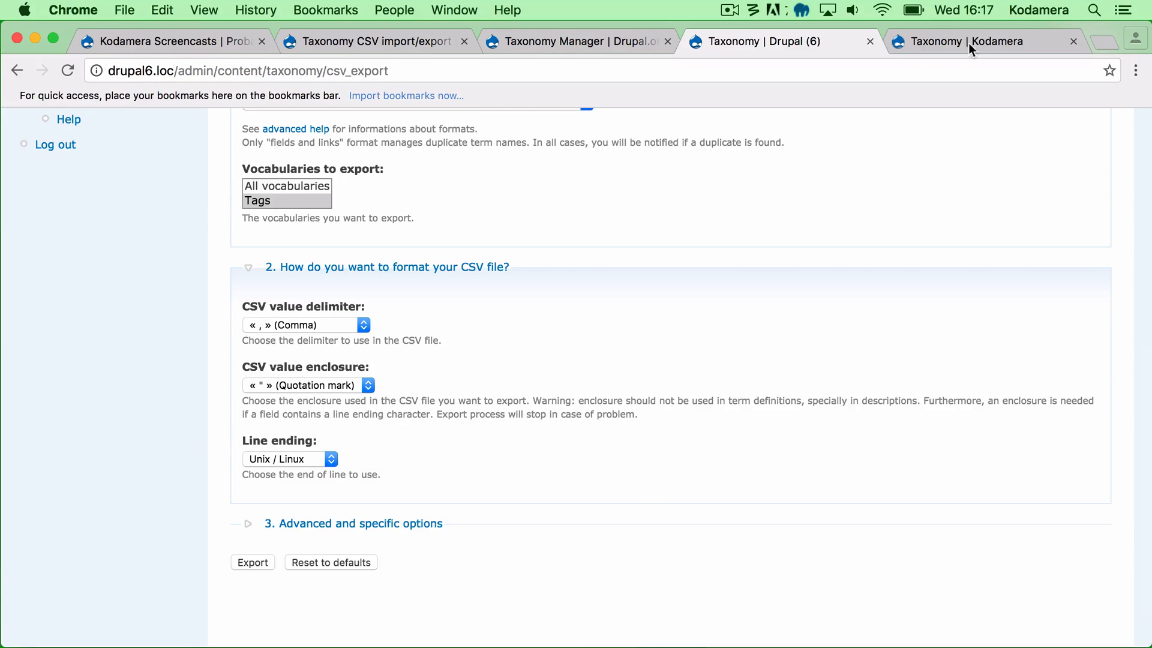
left_click(966, 41)
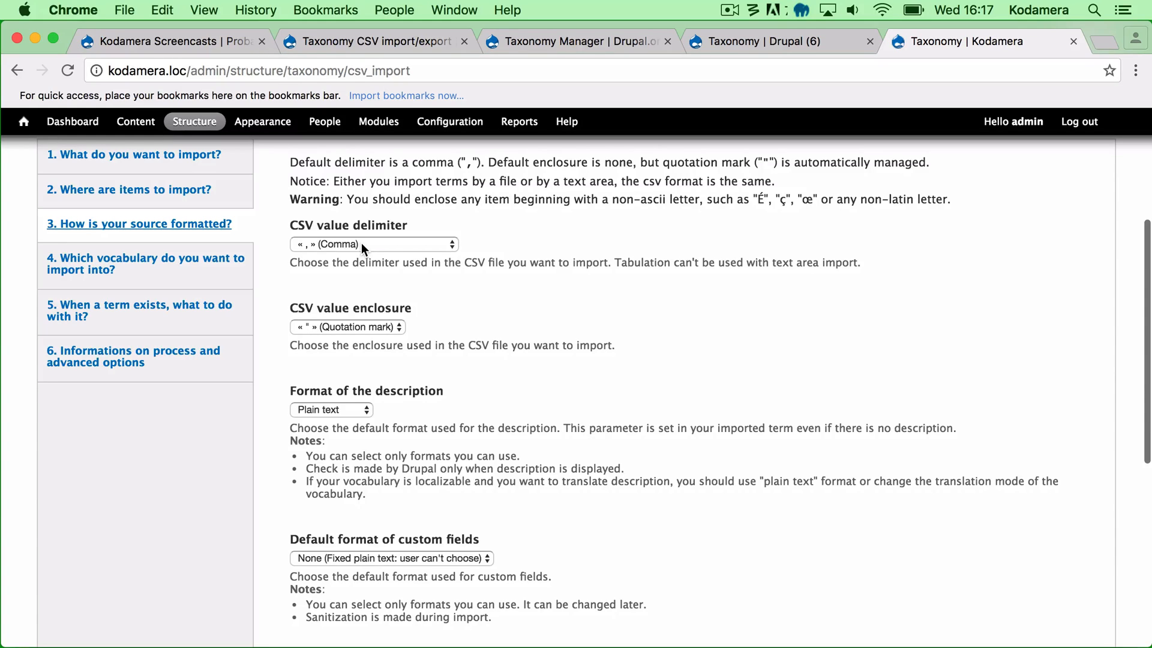
mouse_move(389, 338)
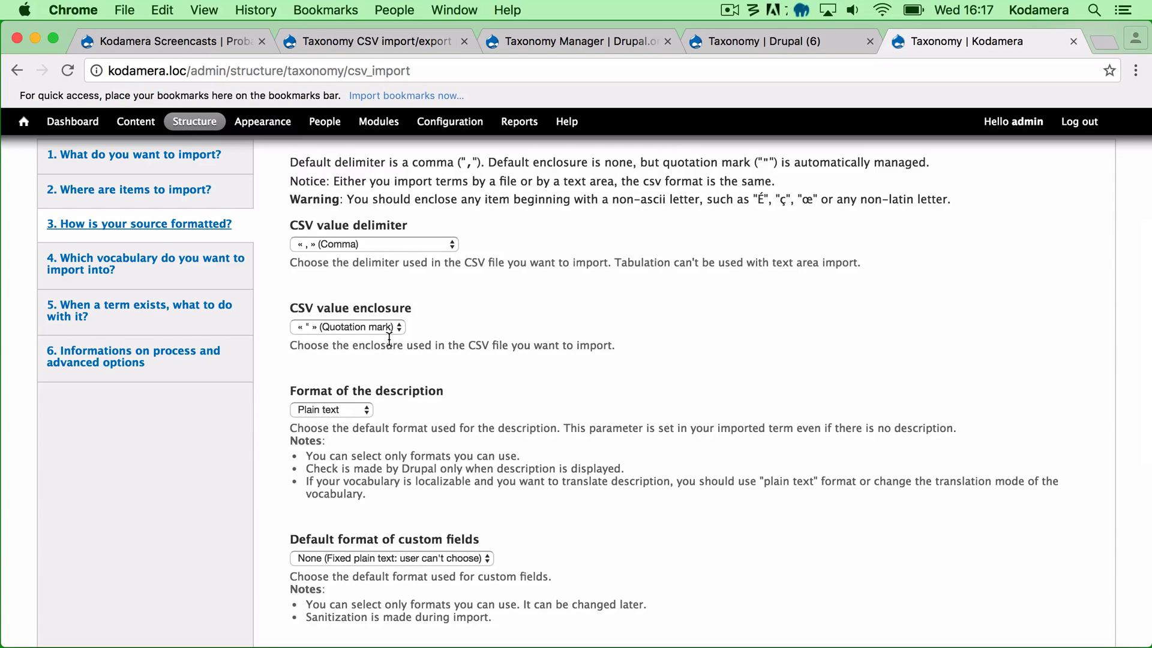
mouse_move(444, 368)
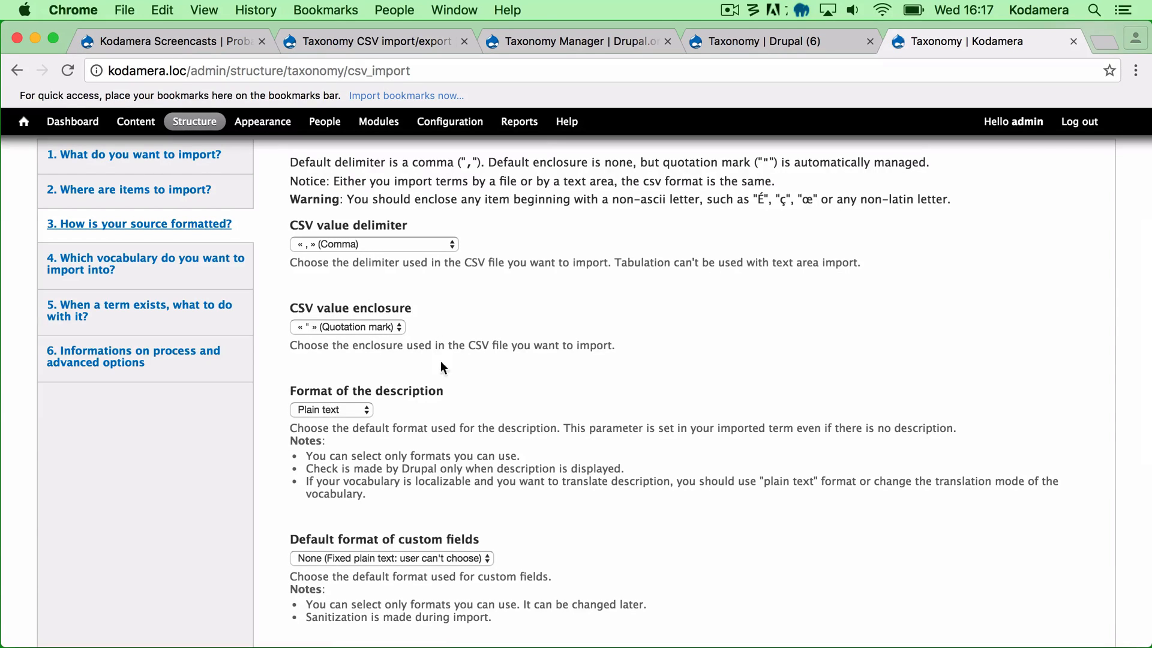
scroll("down", 3)
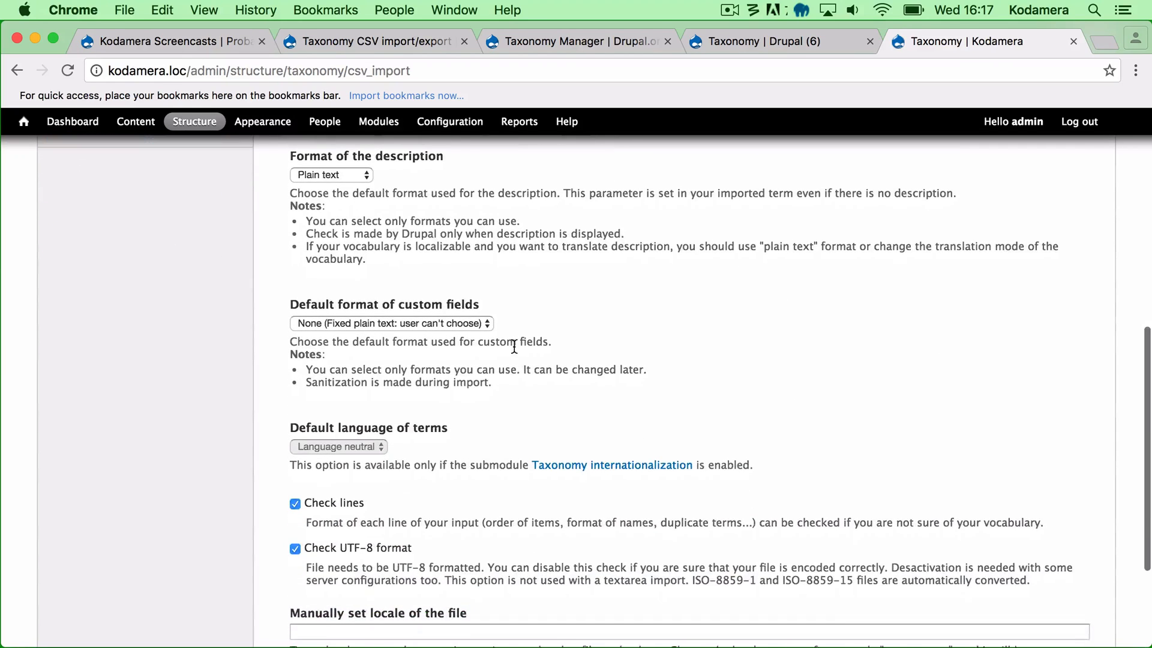
scroll("down", 3)
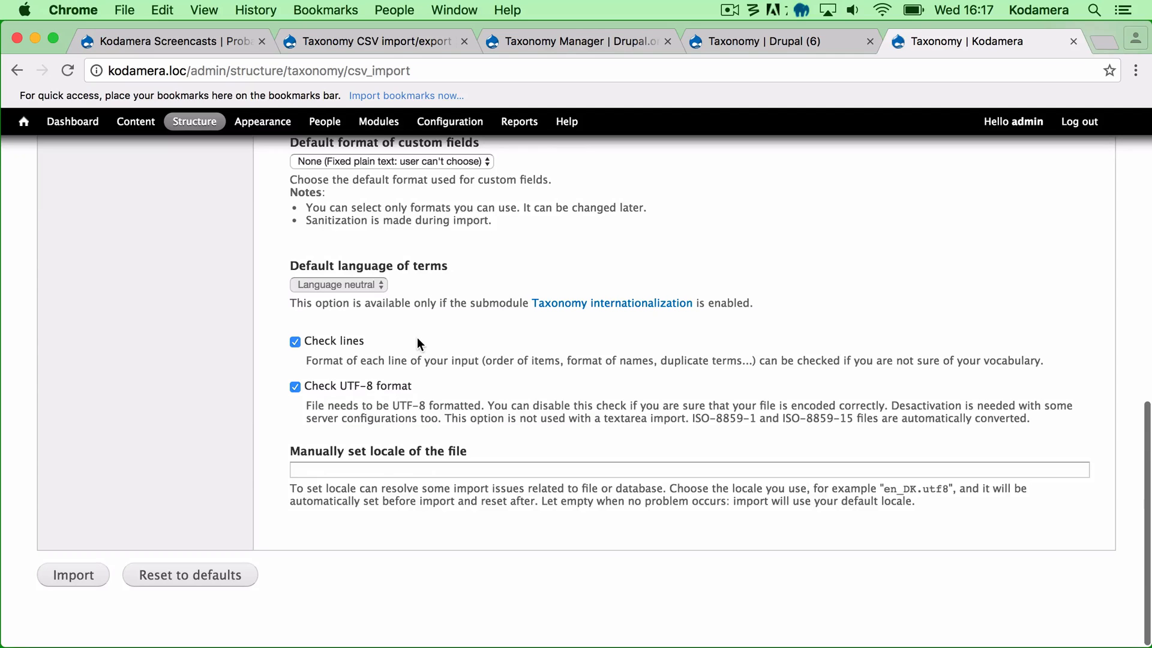
mouse_move(429, 395)
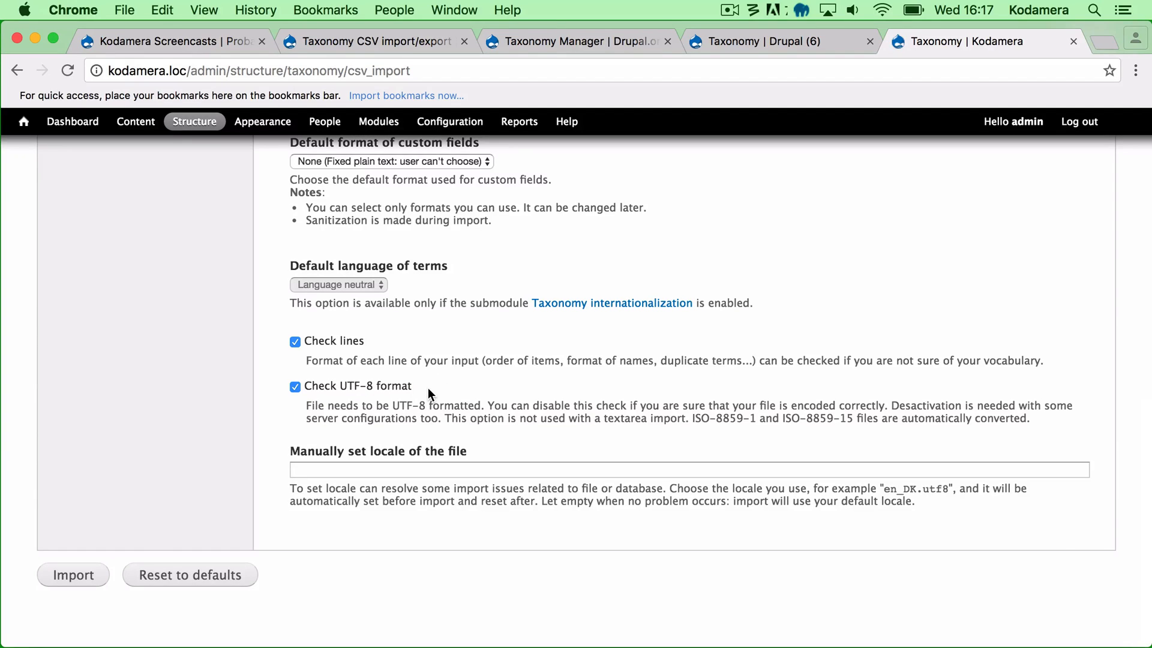
scroll("up", 3)
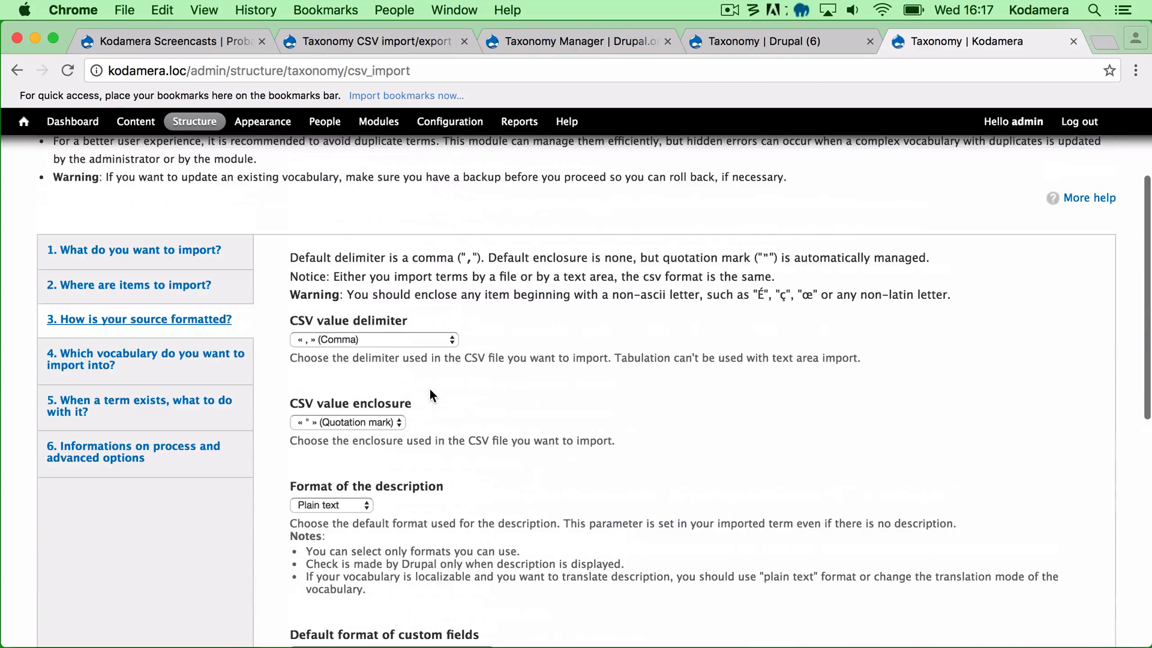
- Confirm import into the existing Tags vocabulary with existing terms updated and merged
left_click(144, 360)
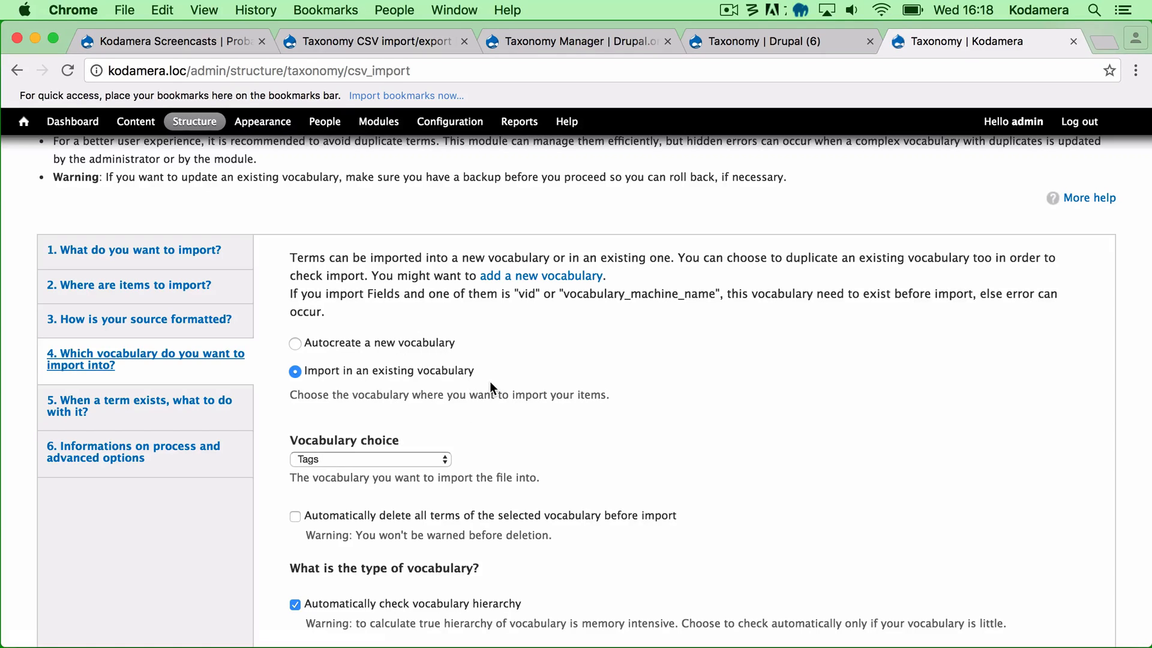
scroll("down", 3)
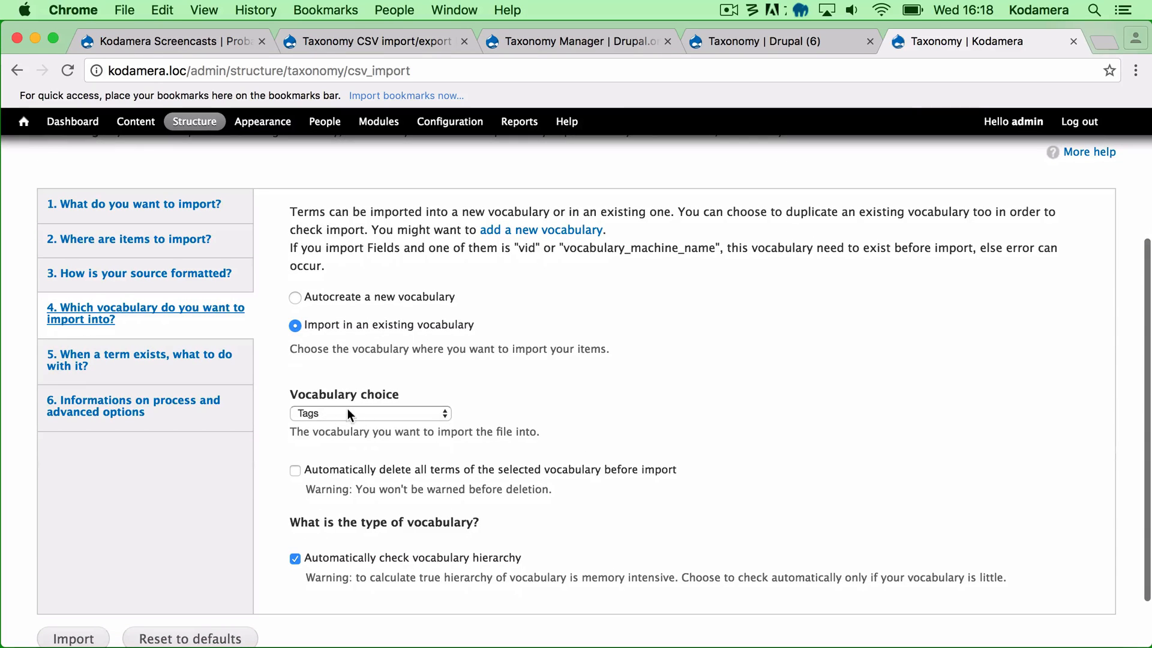
mouse_move(410, 417)
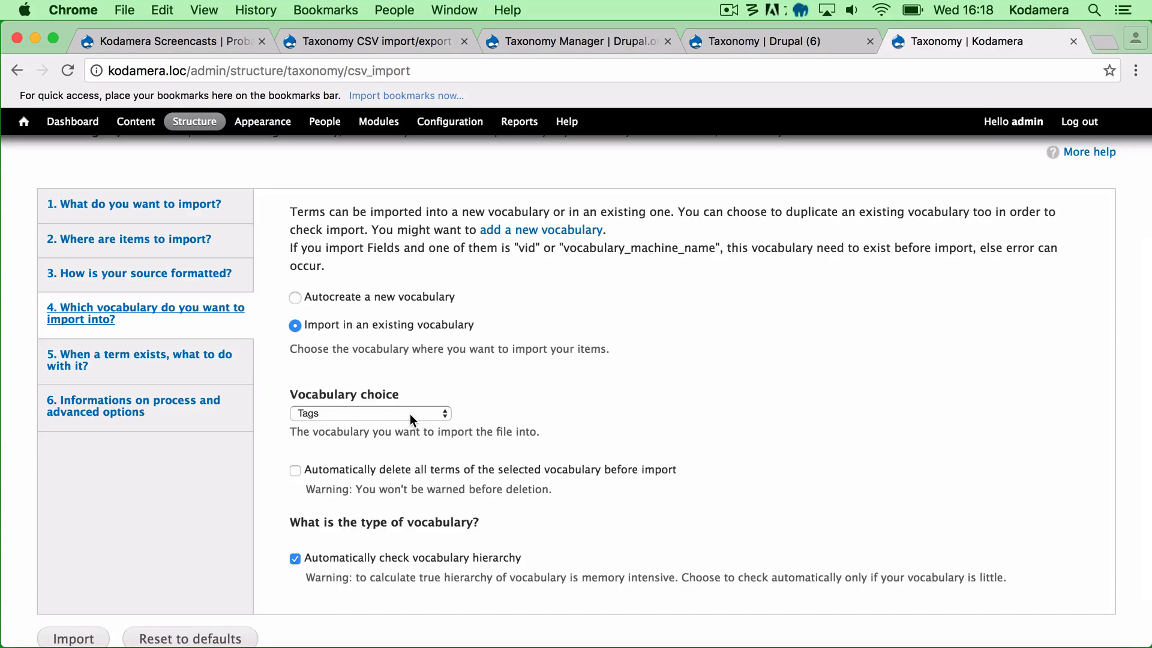
mouse_move(499, 453)
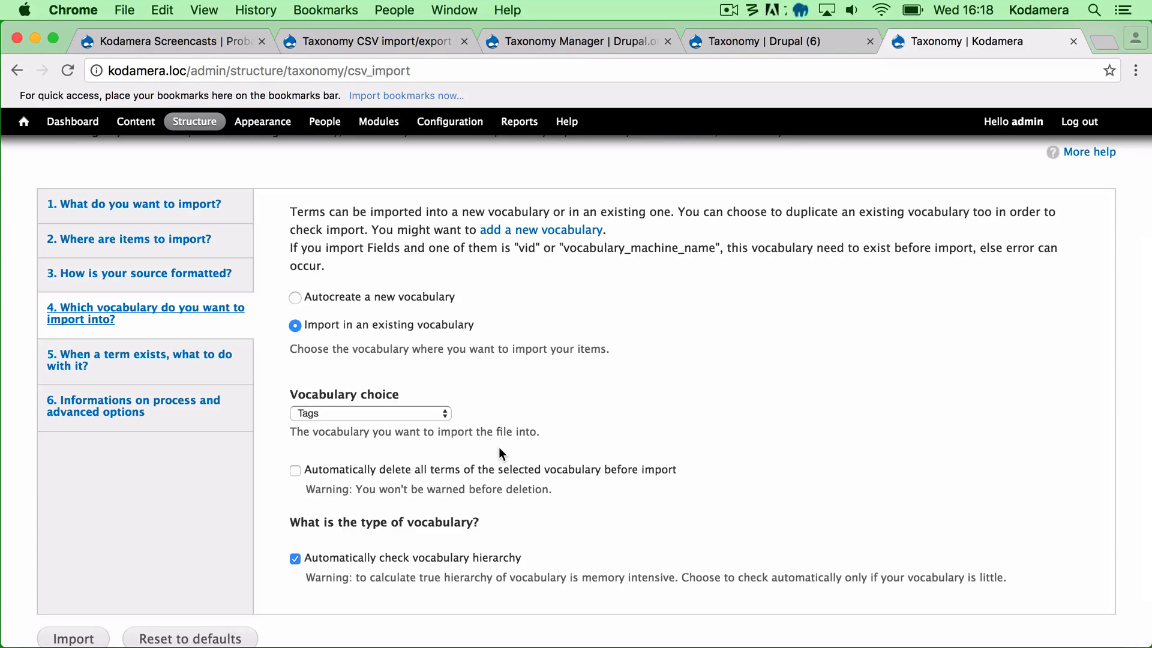
mouse_move(283, 463)
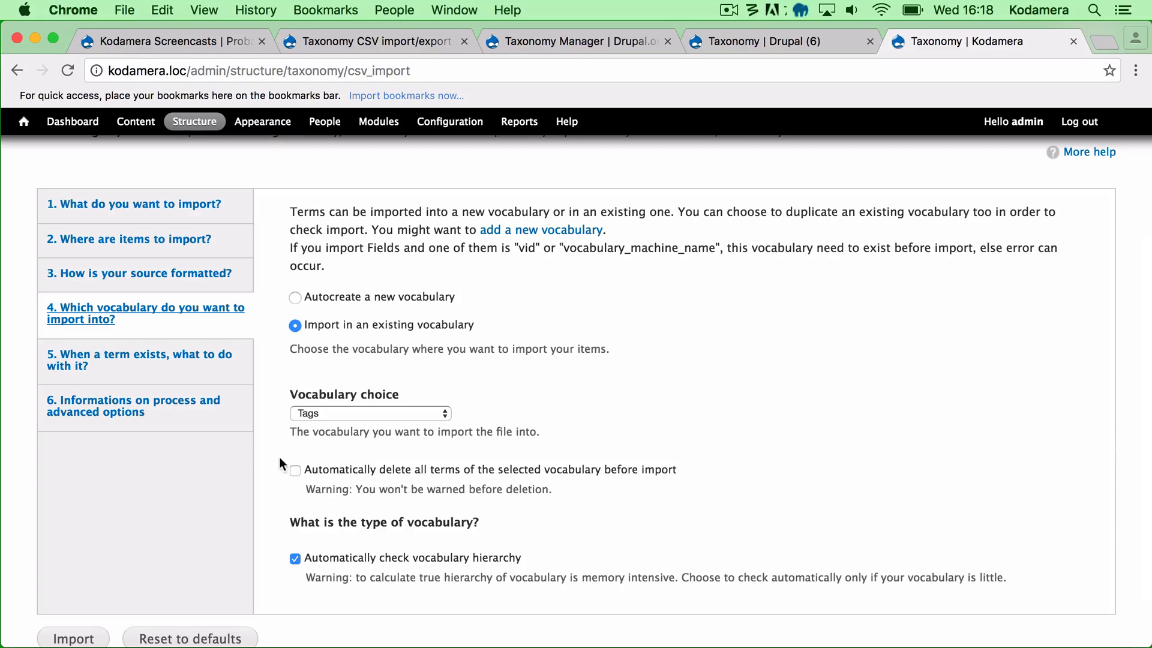
scroll("down", 3)
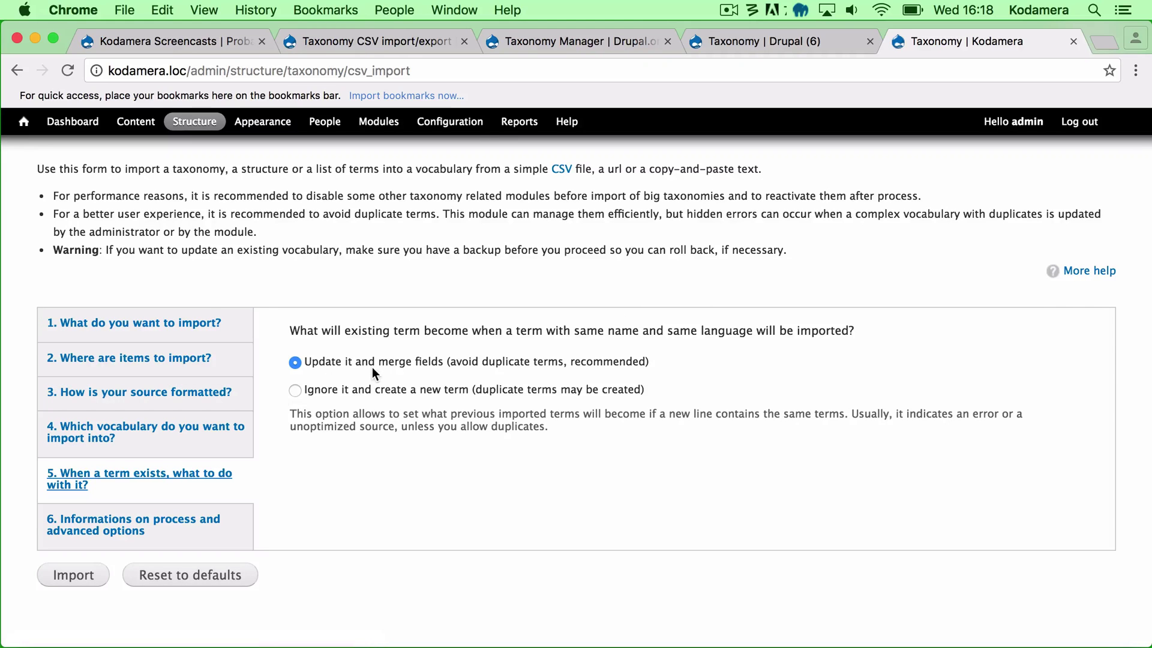
mouse_move(403, 367)
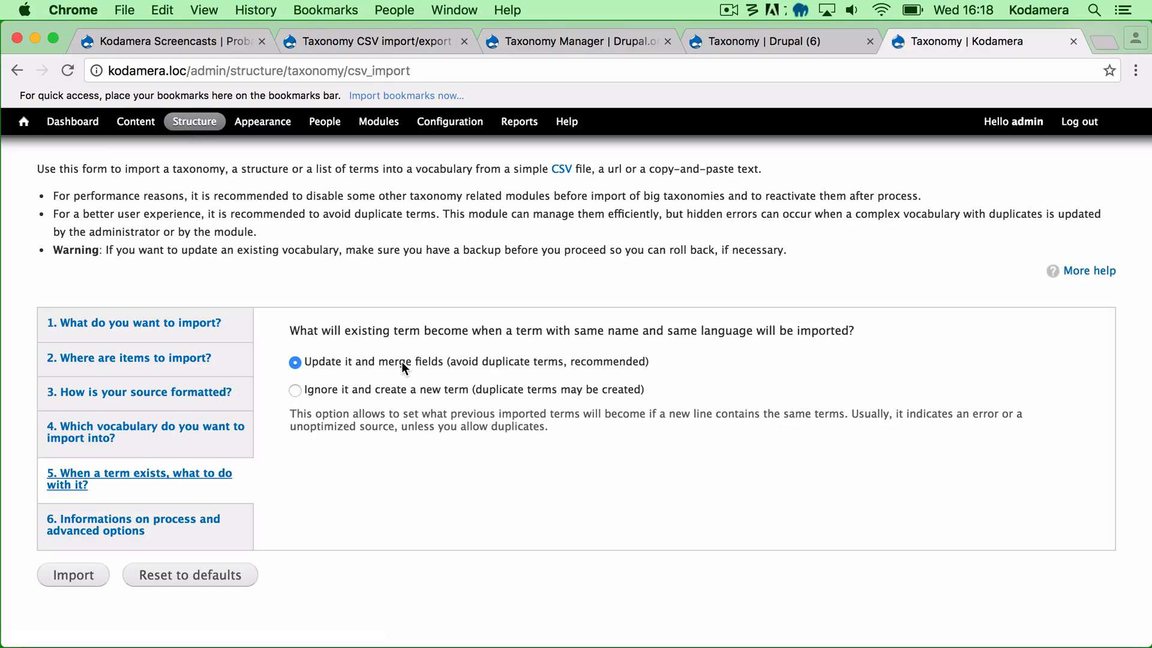
mouse_move(456, 379)
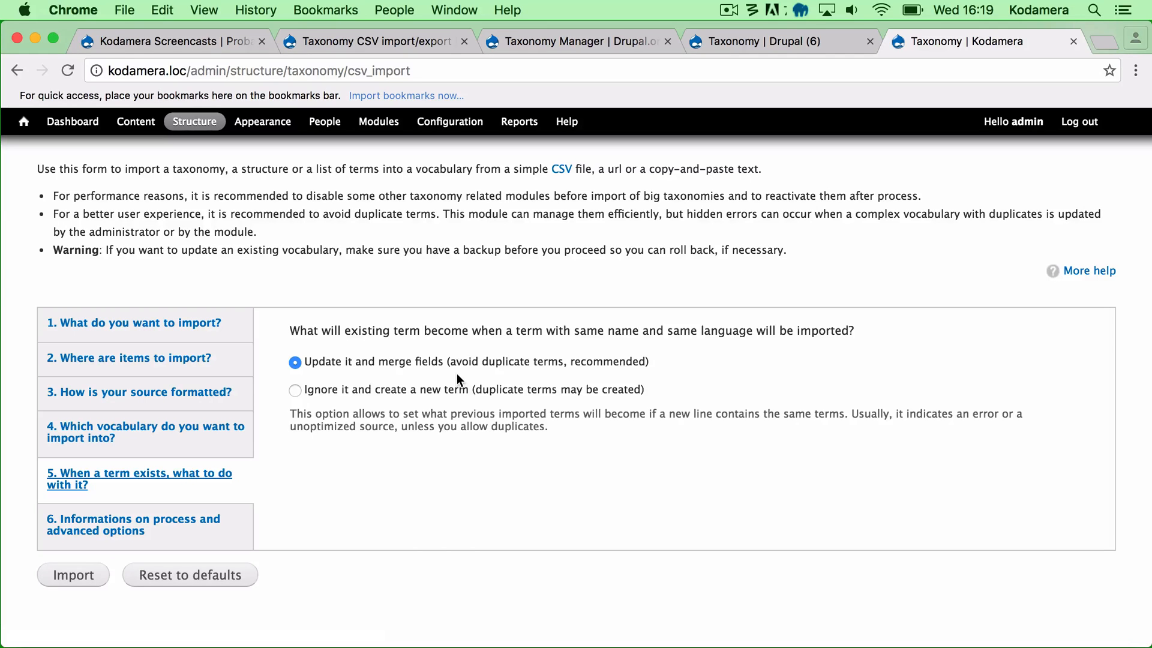
- Review the logging options, then confirm items come from local file taxocsv.csv
left_click(132, 526)
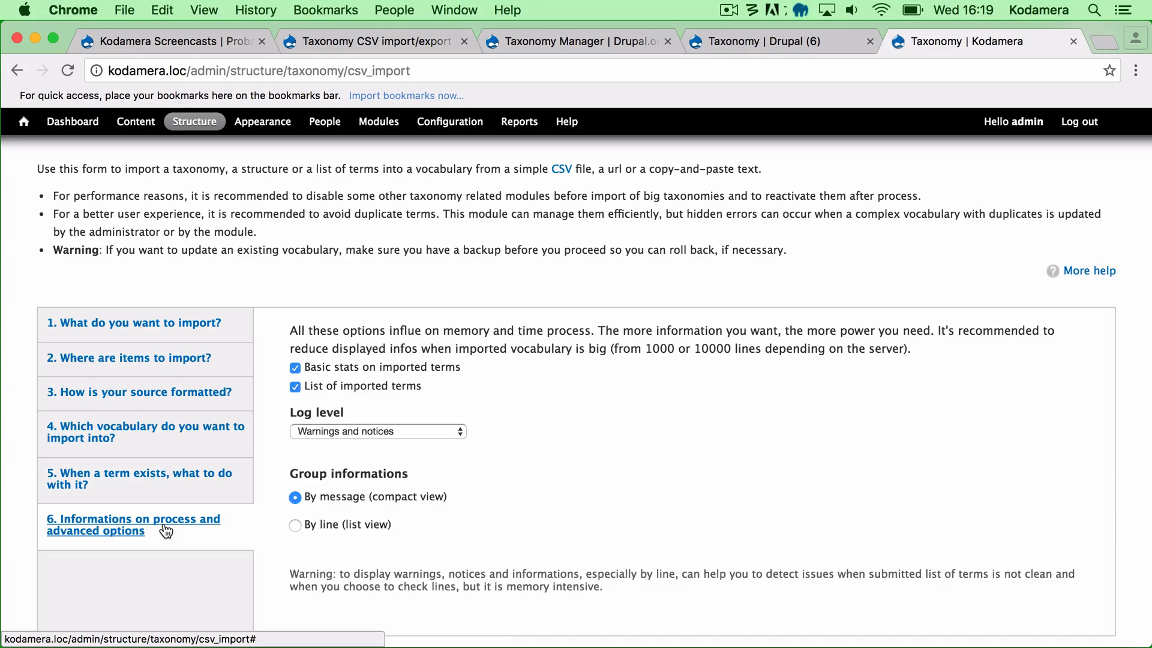
mouse_move(480, 496)
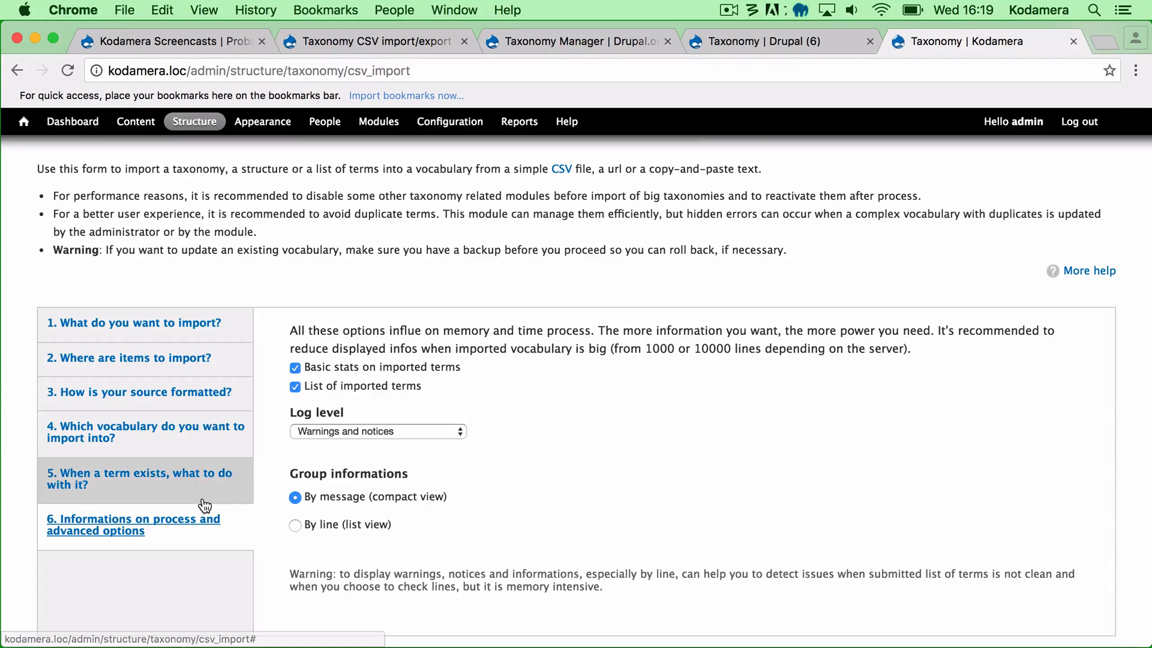
left_click(127, 357)
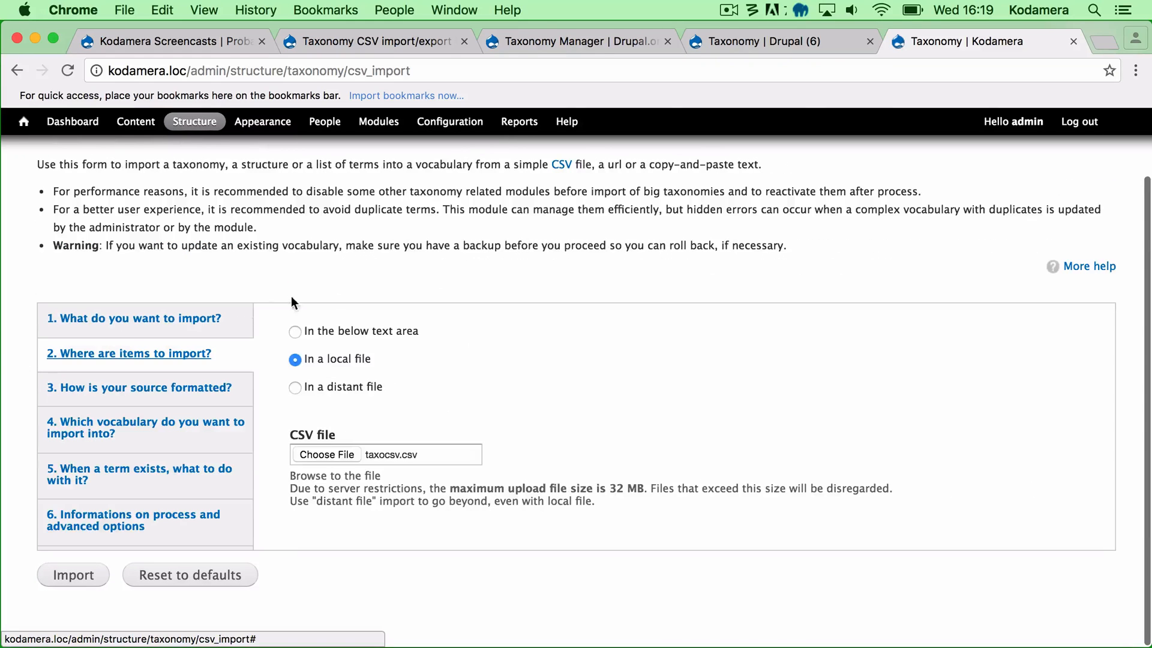
mouse_move(95, 583)
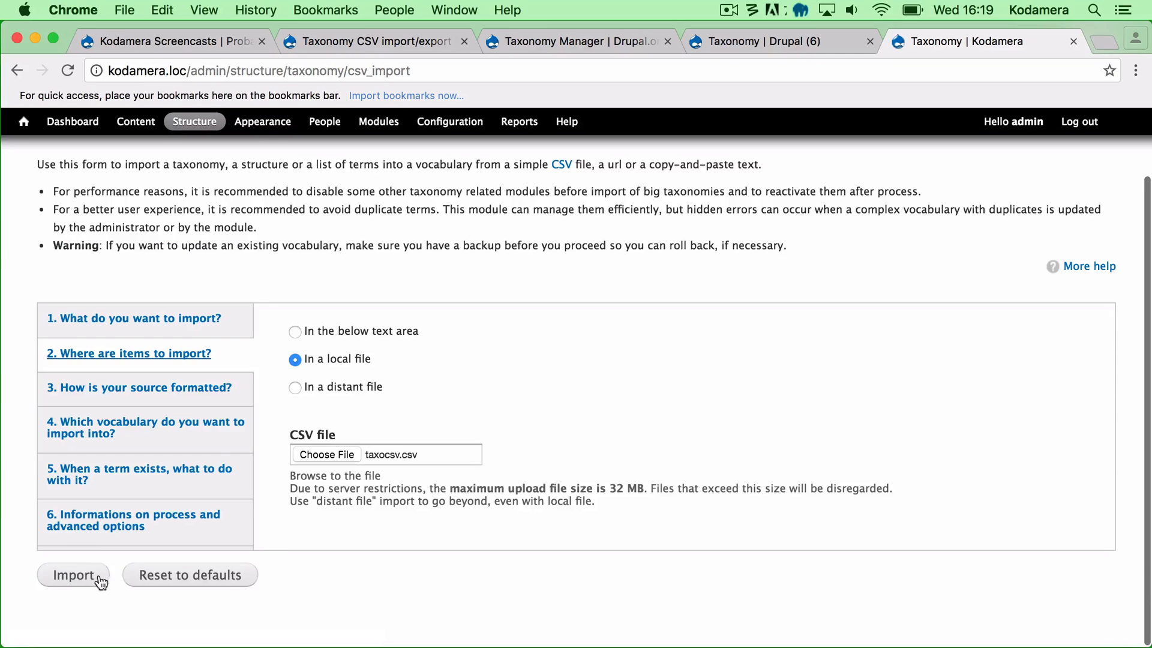
- Run the import, creating or updating 15 terms in the Tags vocabulary with no errors
left_click(80, 574)
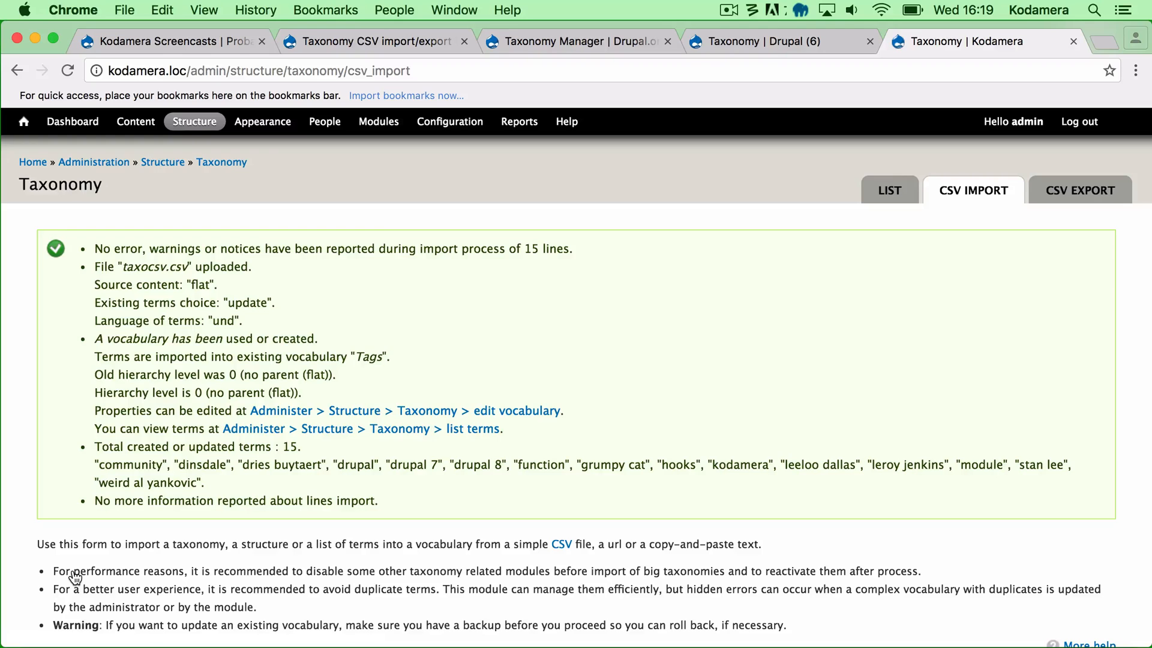
mouse_move(398, 323)
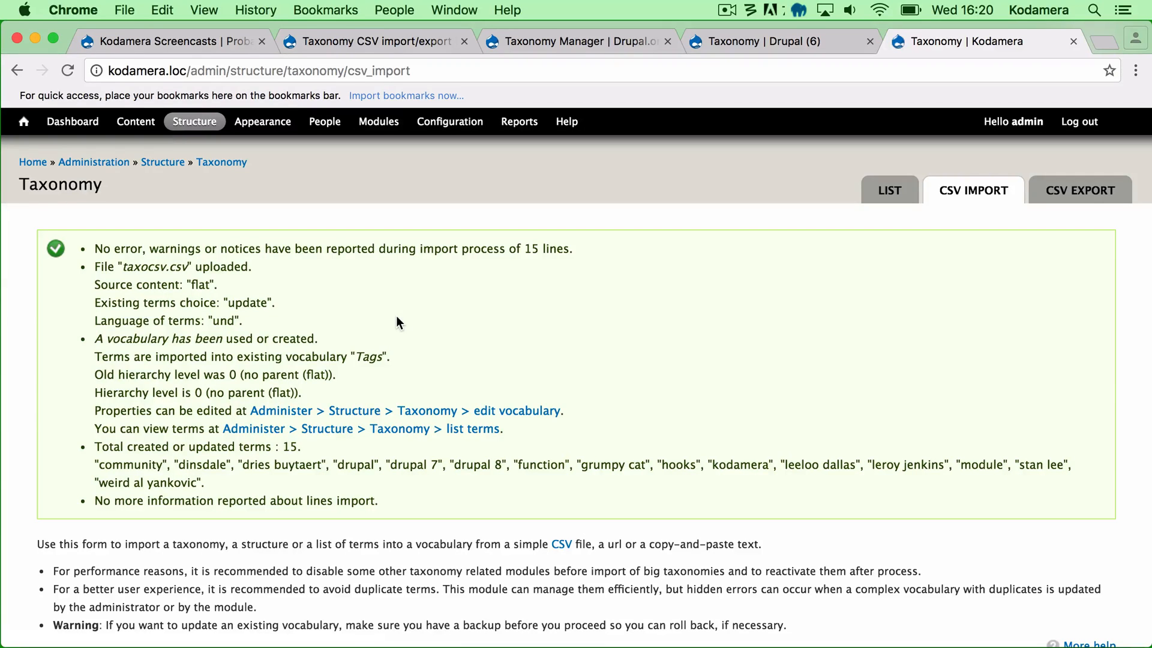
mouse_move(479, 417)
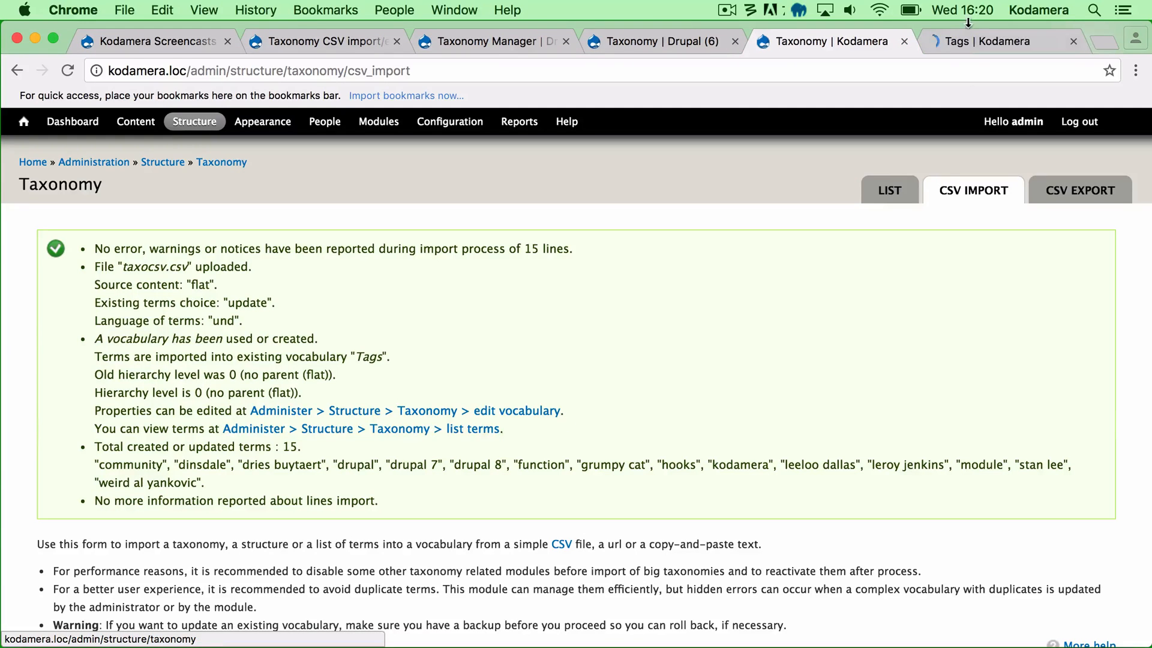
- Check the Tags term list shows imported terms like community, drupal 7 and grumpy cat
left_click(988, 40)
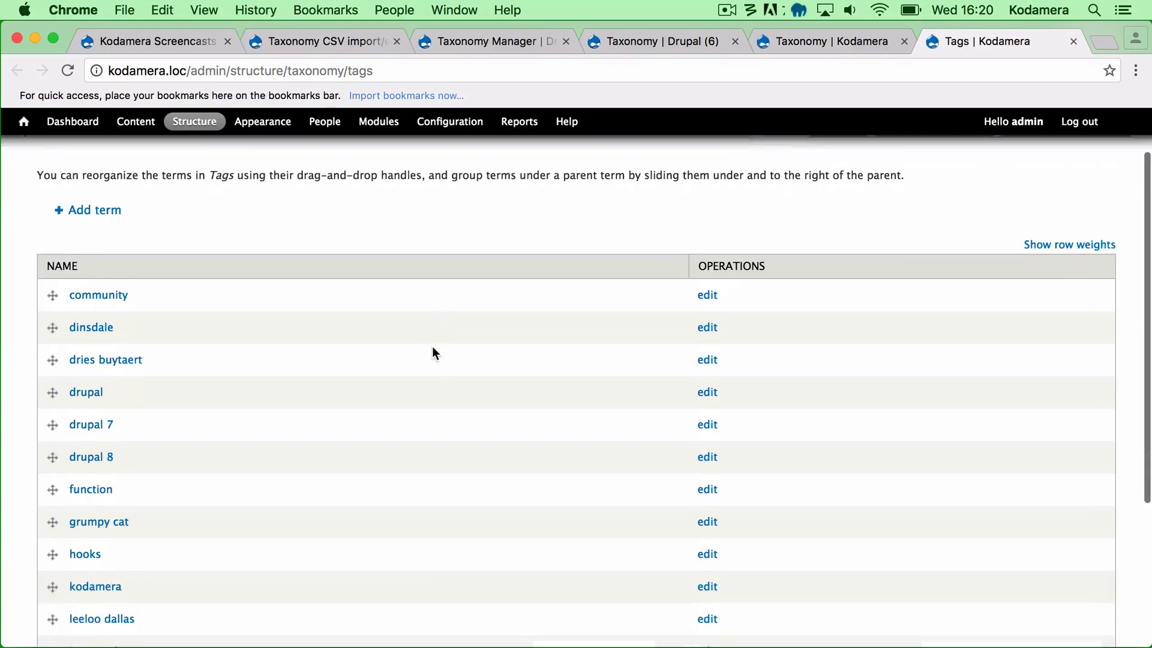
scroll("down", 3)
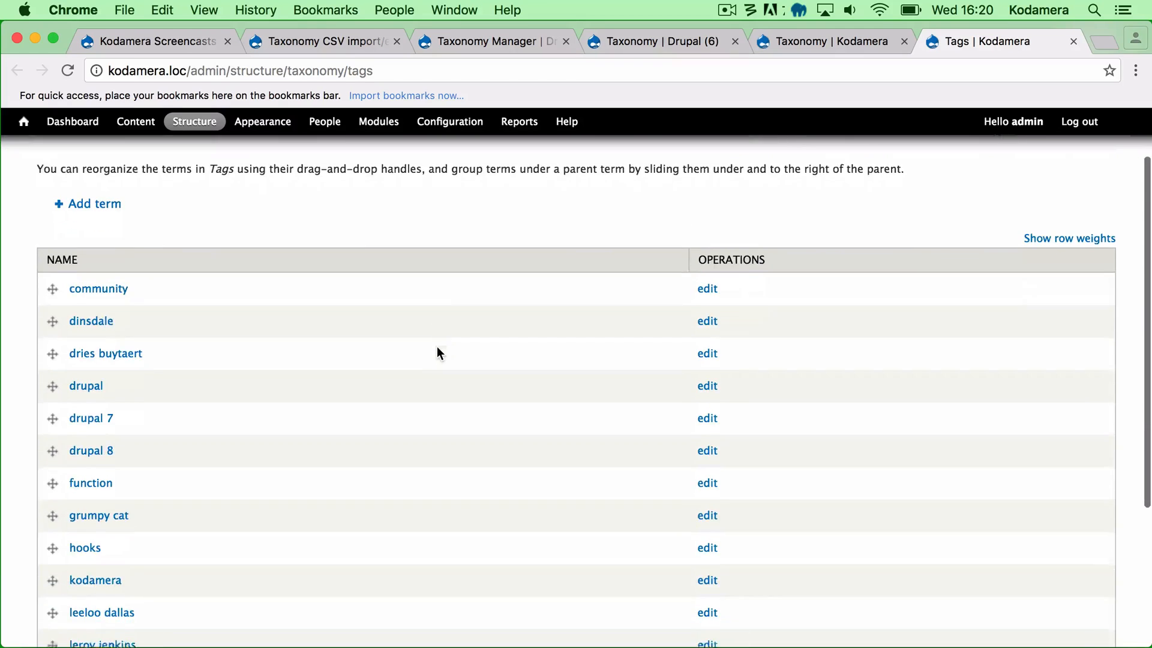
scroll("down", 3)
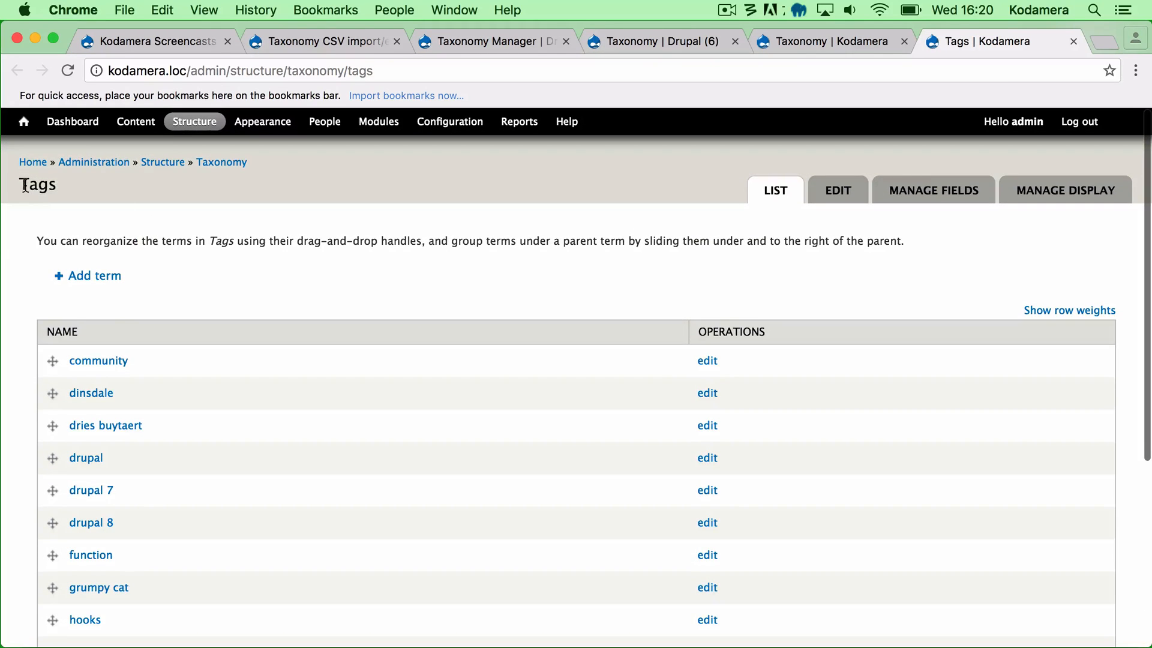
double_click(38, 183)
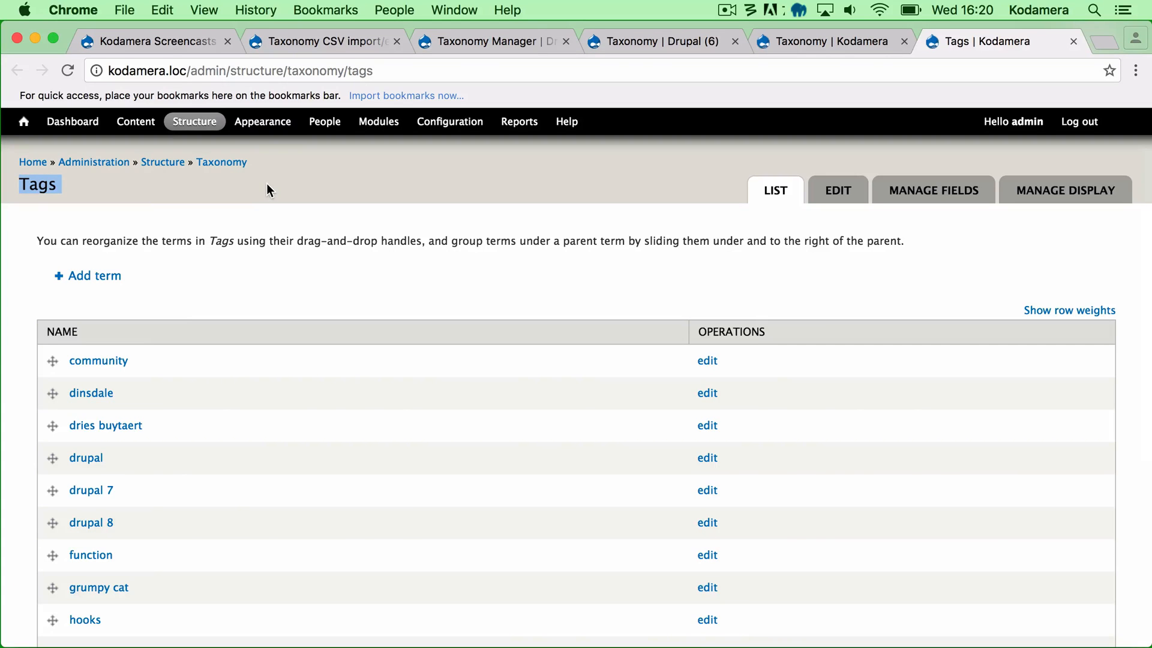
left_click(322, 41)
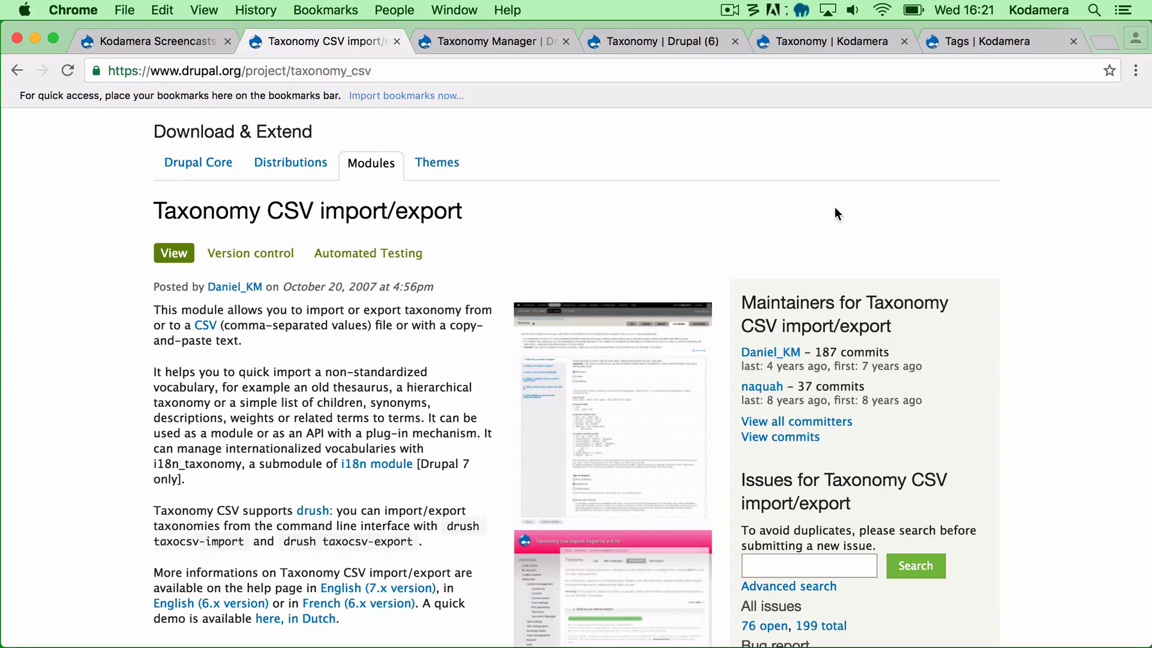
- Return to the Kodamera Screencasts home page
left_click(162, 41)
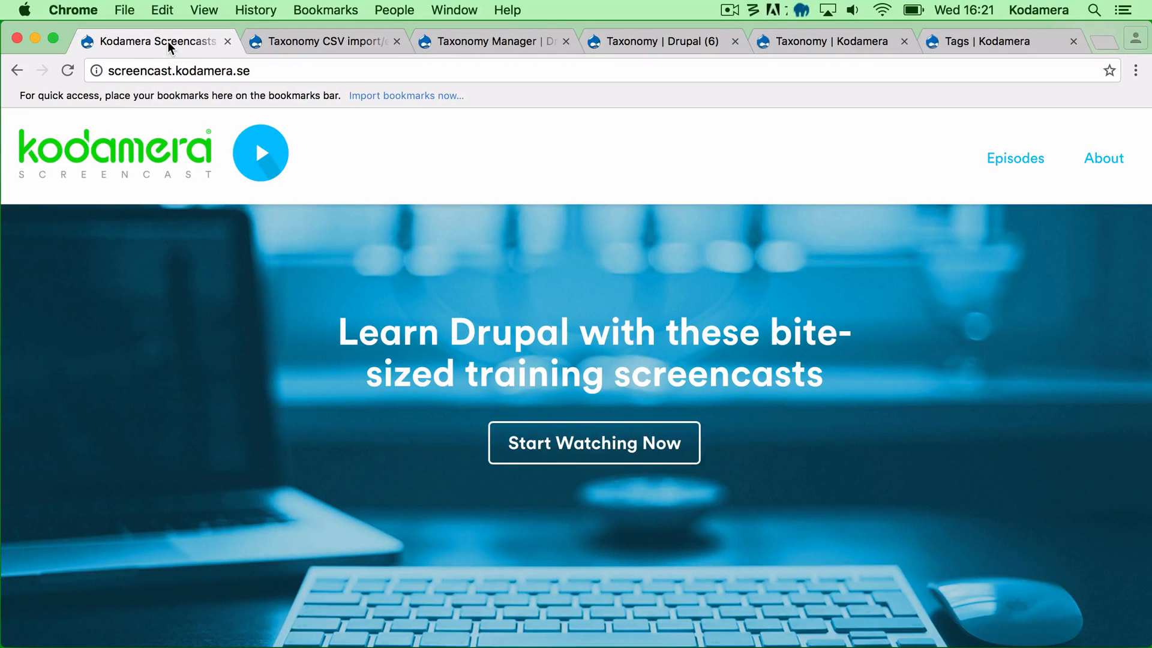